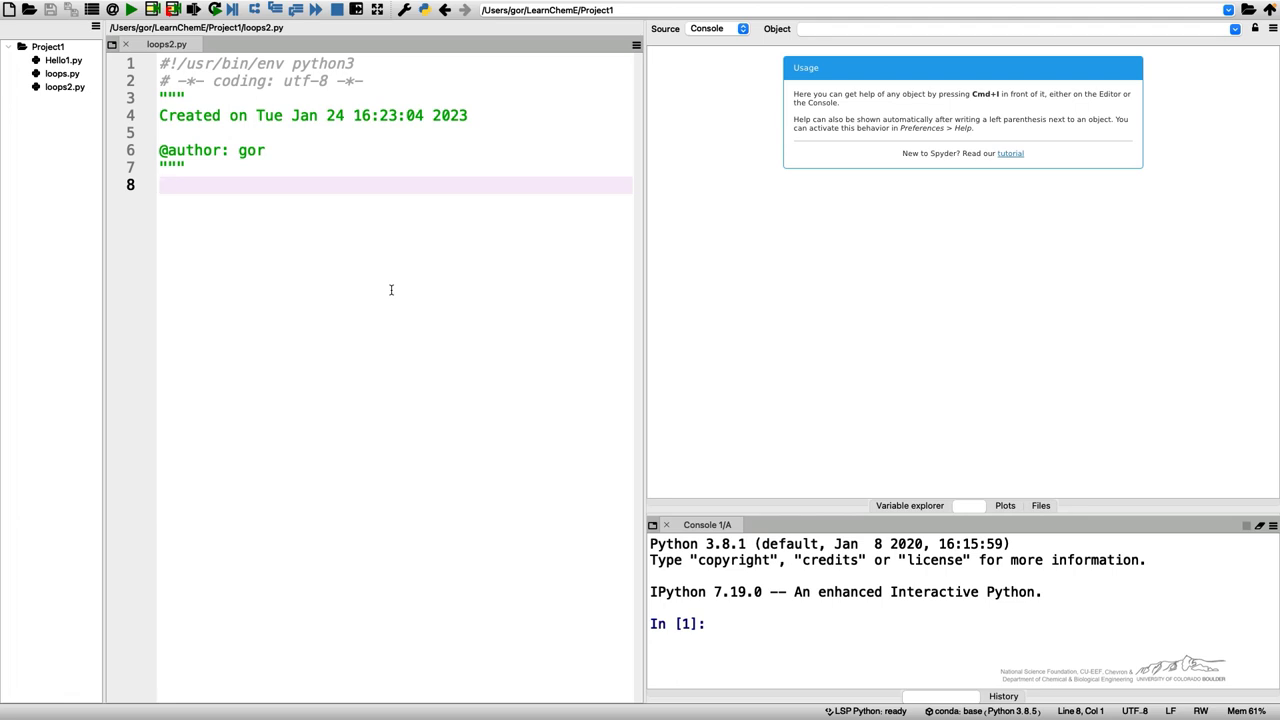
Define elements = ['H', 'He', 'Li', 'Be'] and masses = [1, 4, 7, 9].
type("elements = ['H', 'He']")
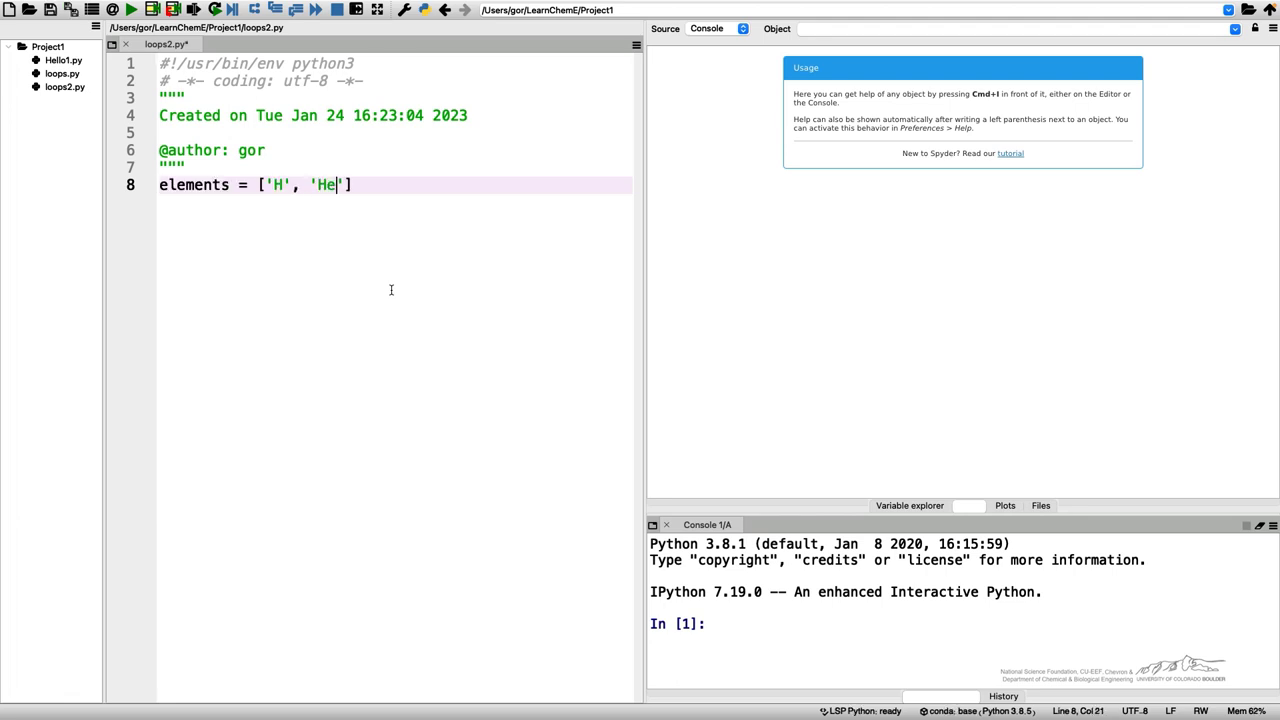
type(",")
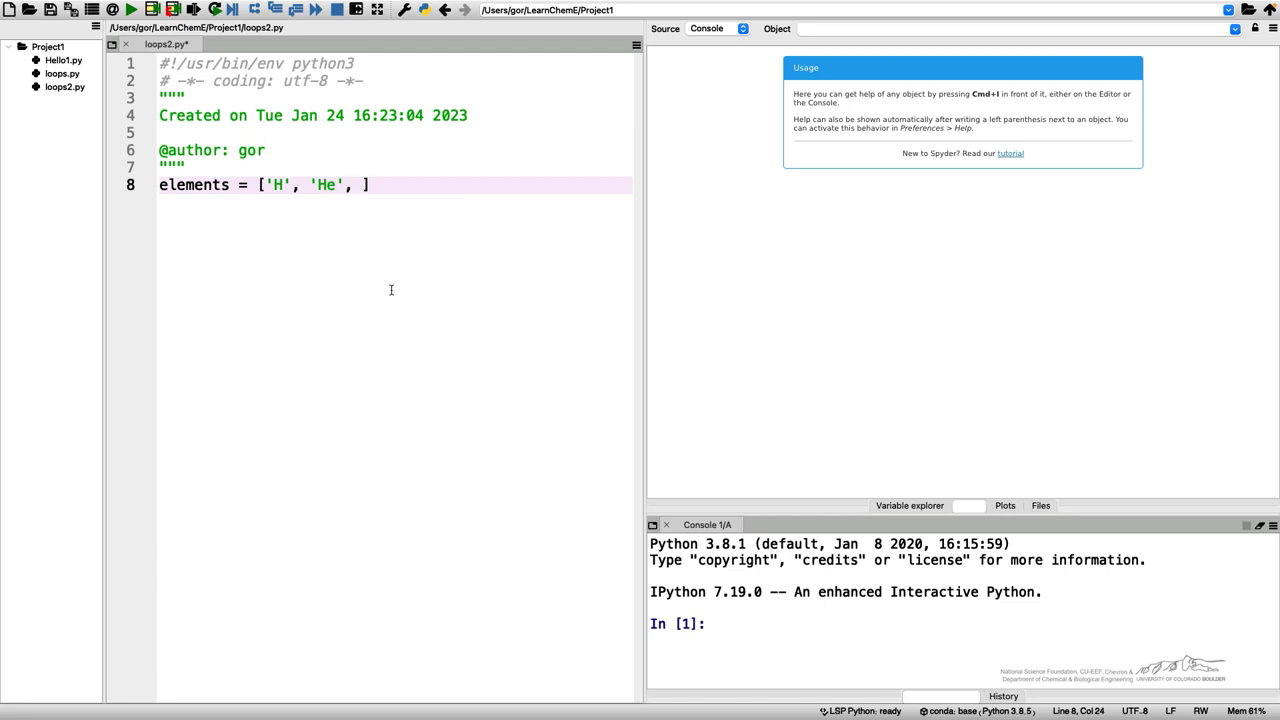
type("'Li', 'Be']")
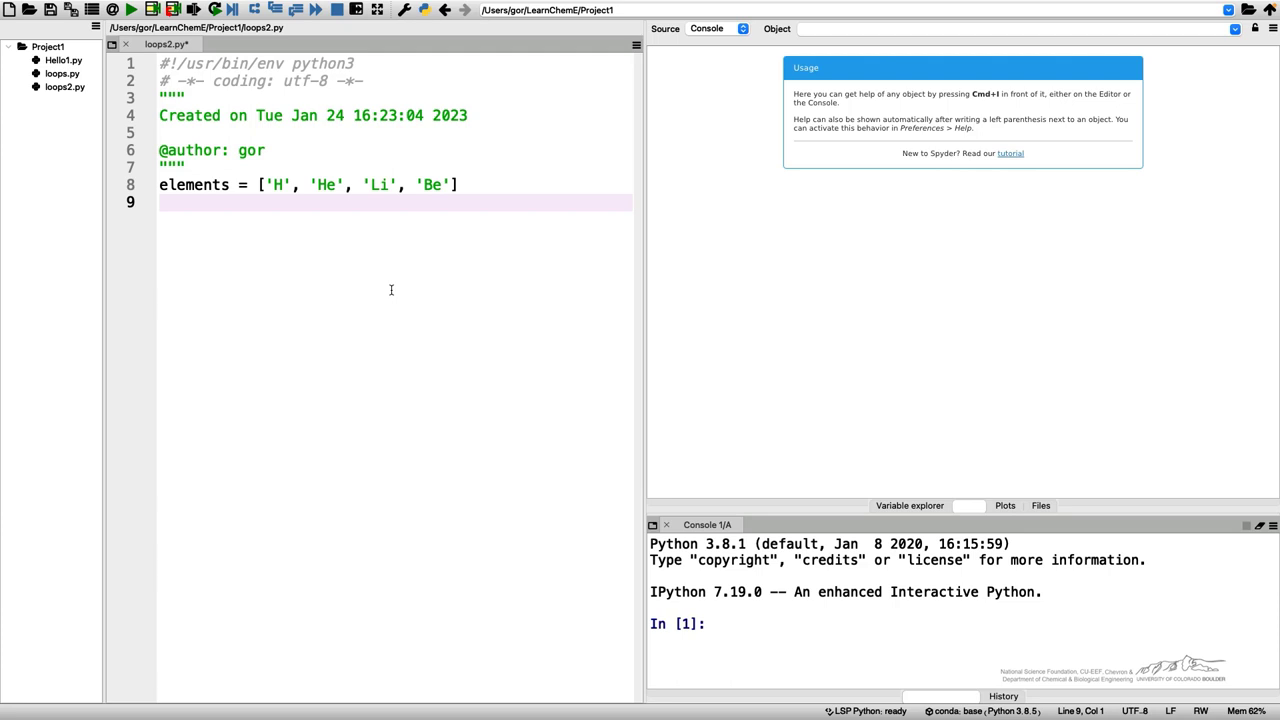
type("masses = []")
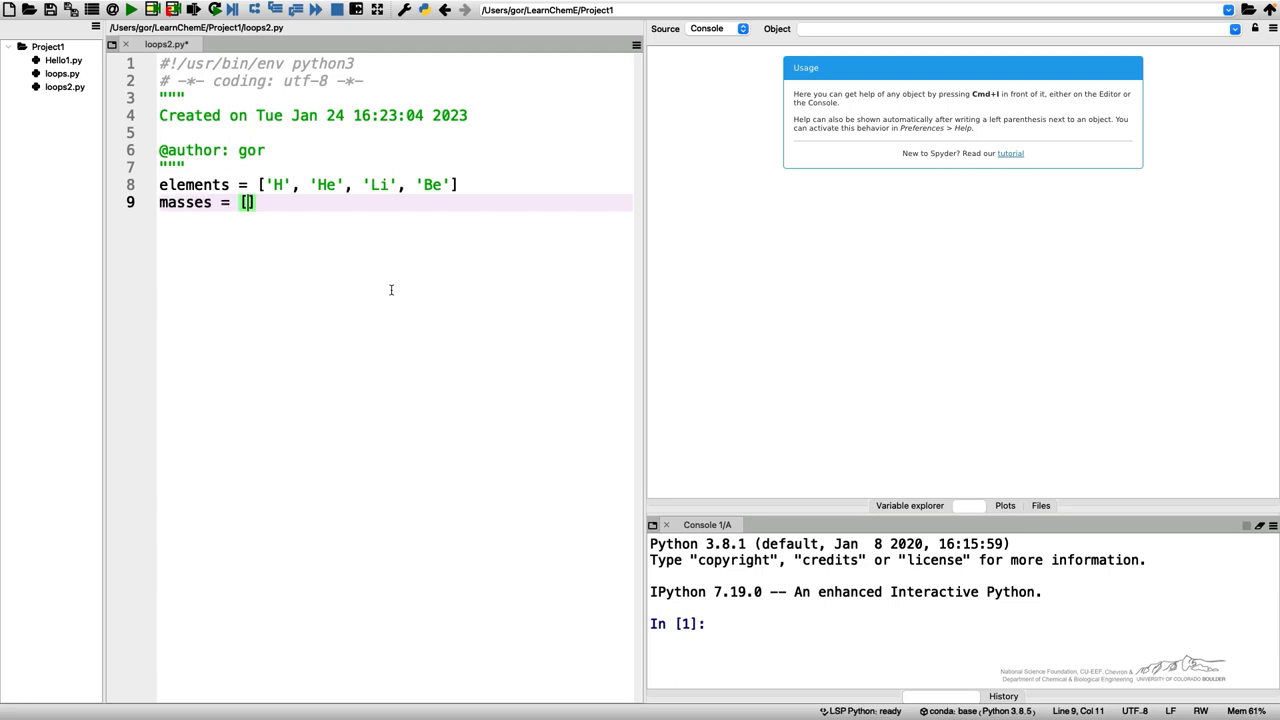
type("1, 4, 7, 9")
type("#")
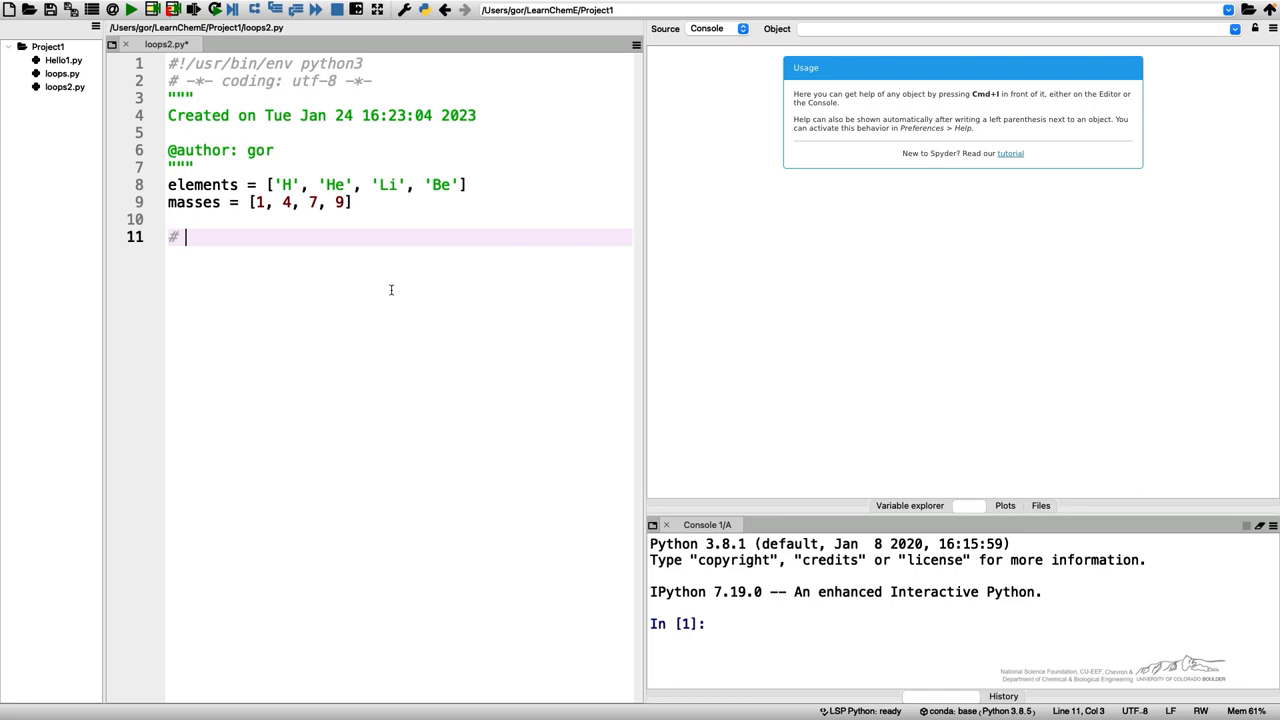
Add the comment line '# Number, Name, Mass' and start a new line.
type("Num")
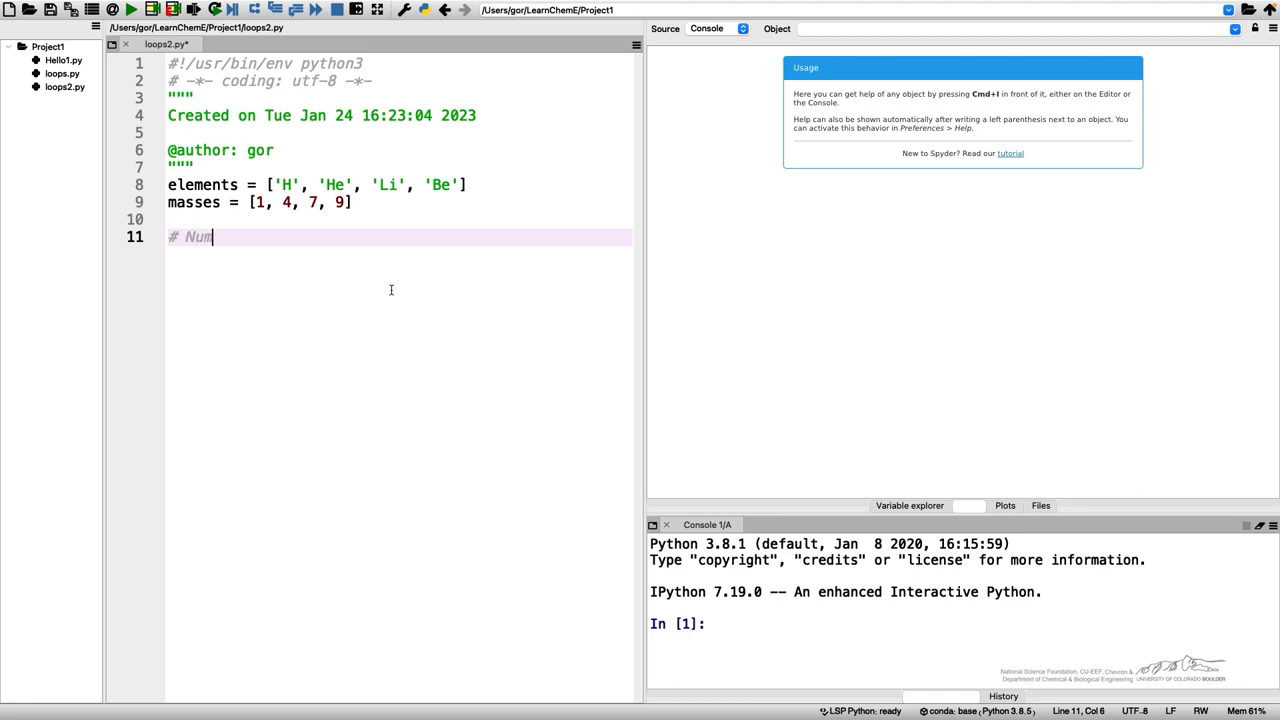
type("ber,")
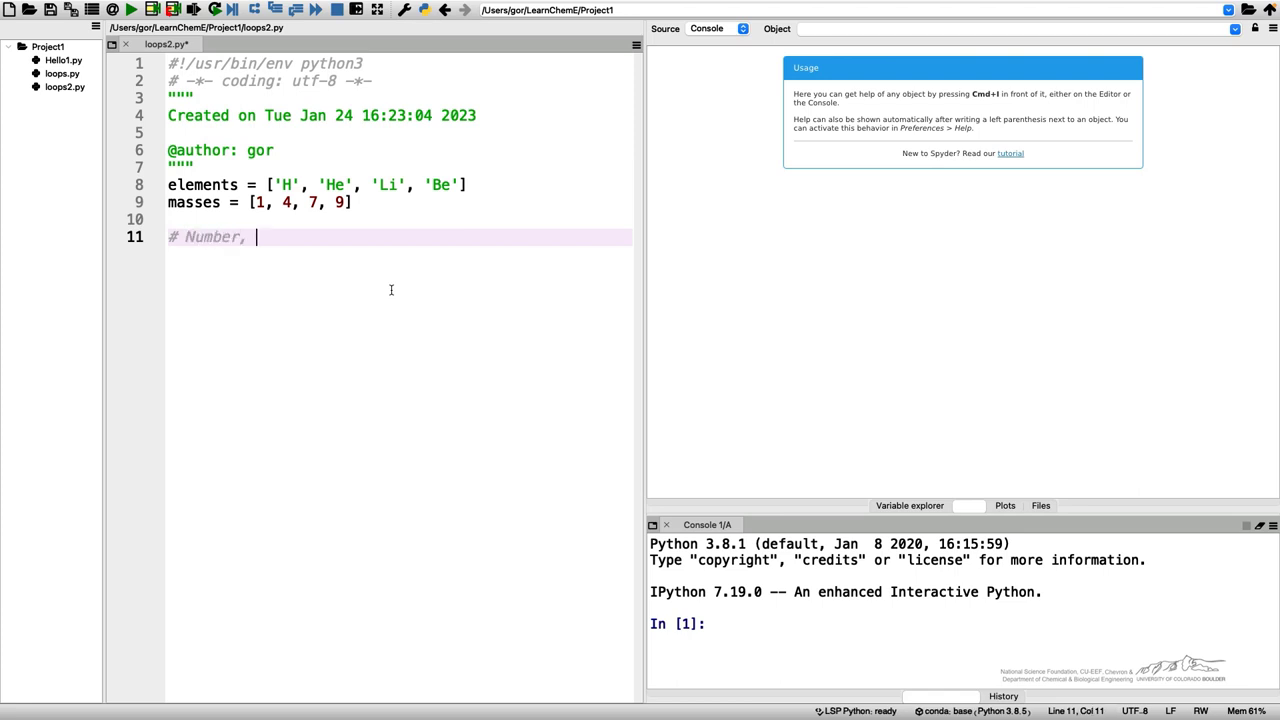
type("Name,")
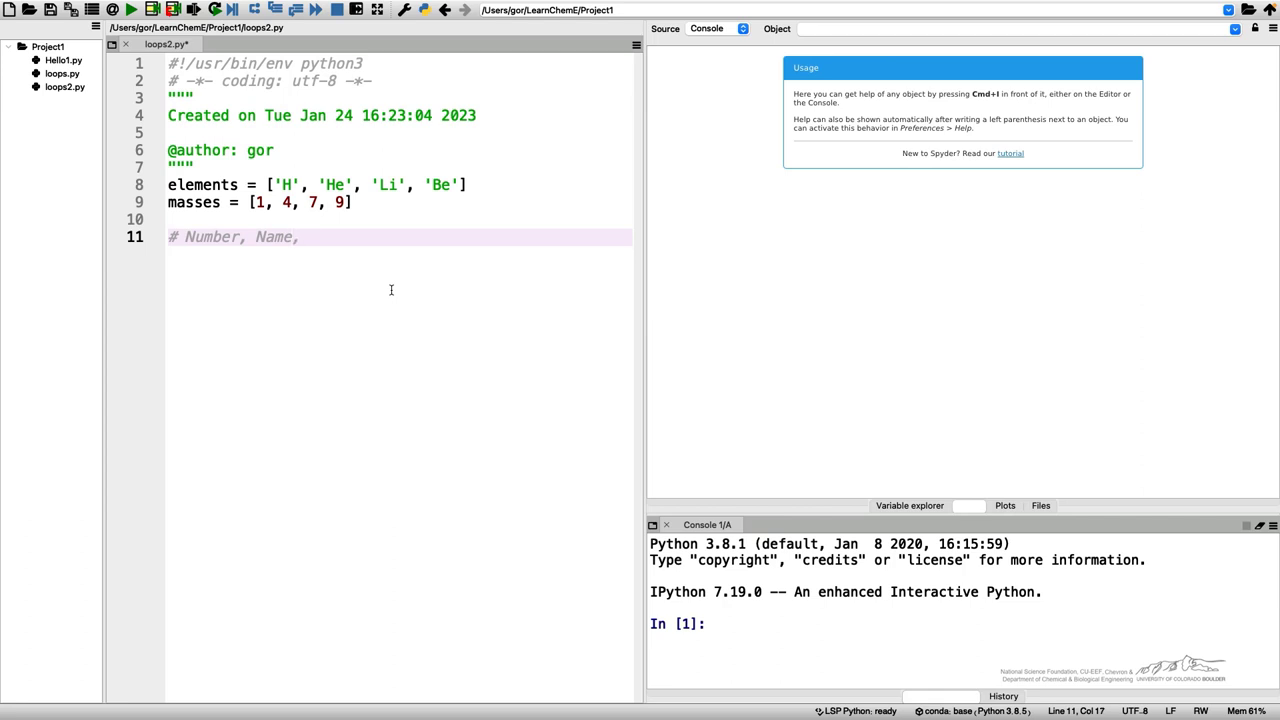
type("Mass")
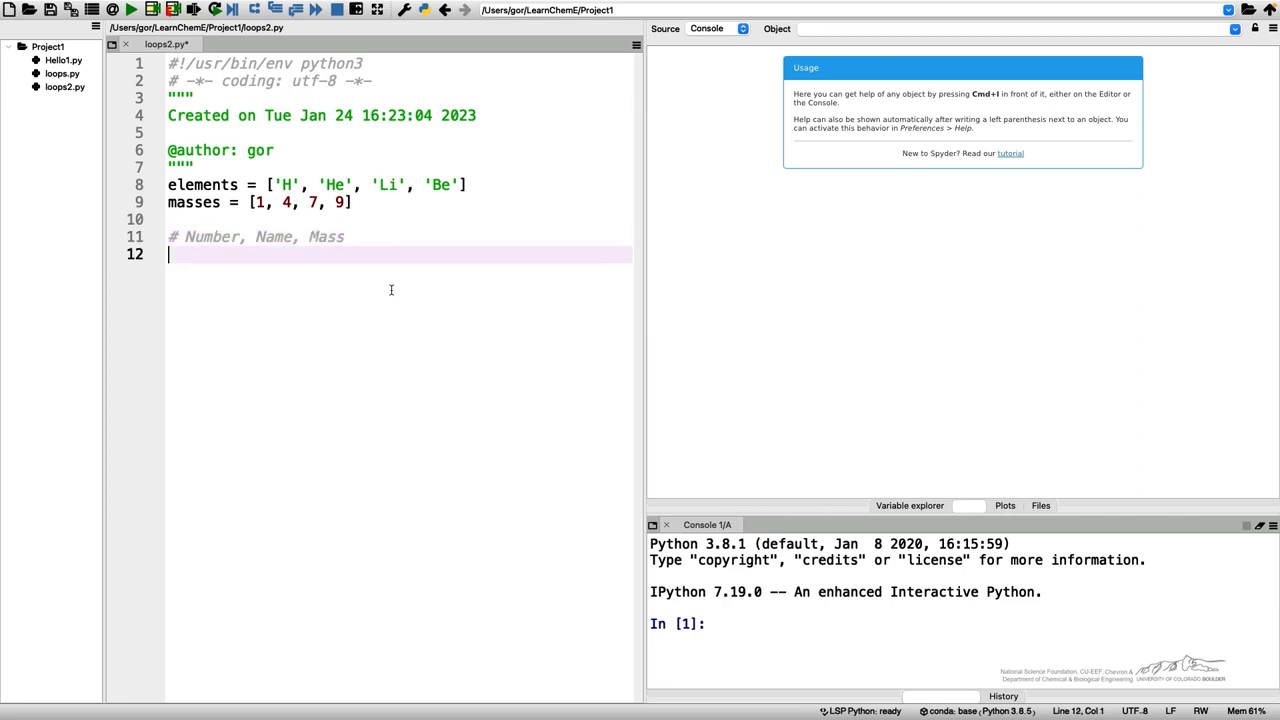
key("enter")
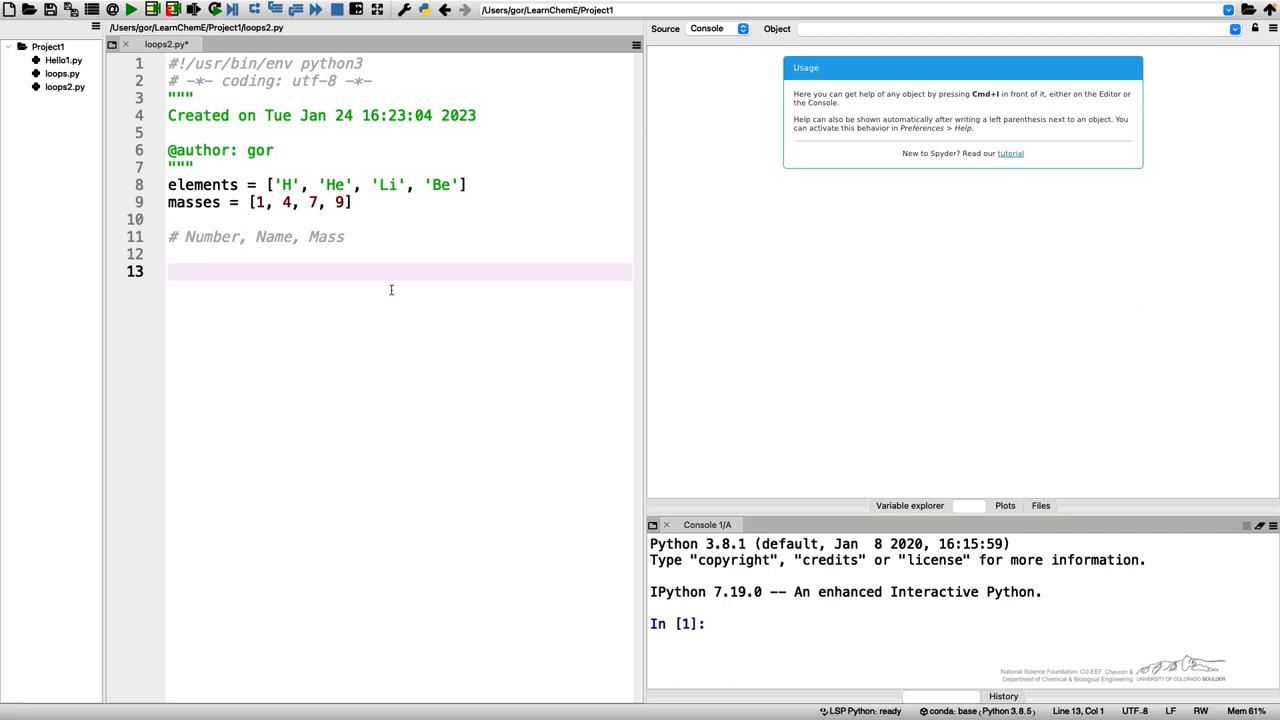
Set N = len(elements).
type("N =")
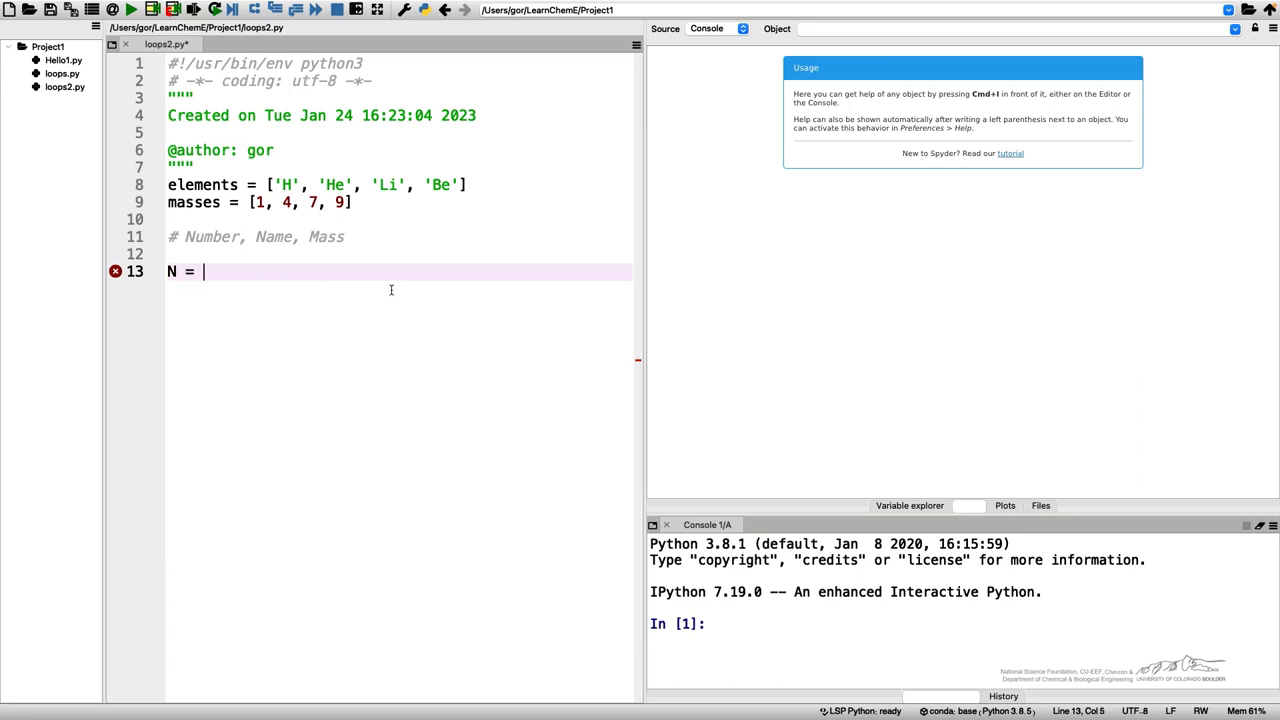
type("len")
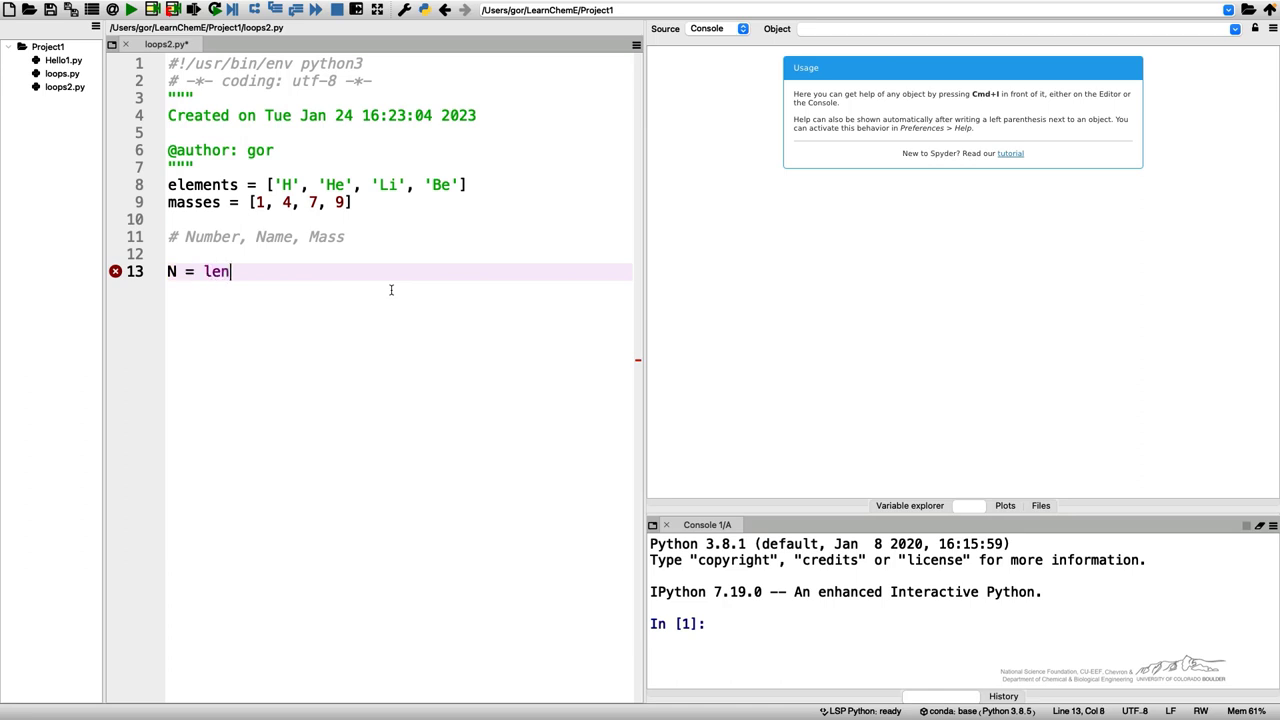
type("(")
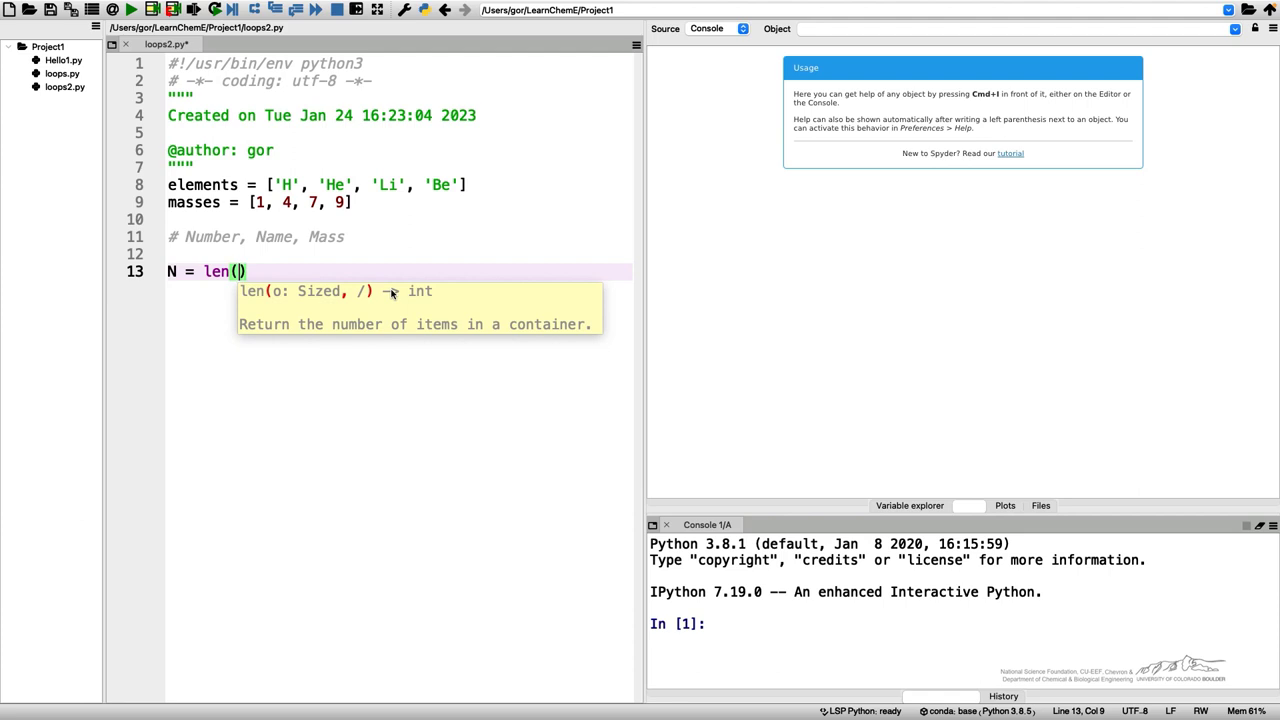
type("elements")
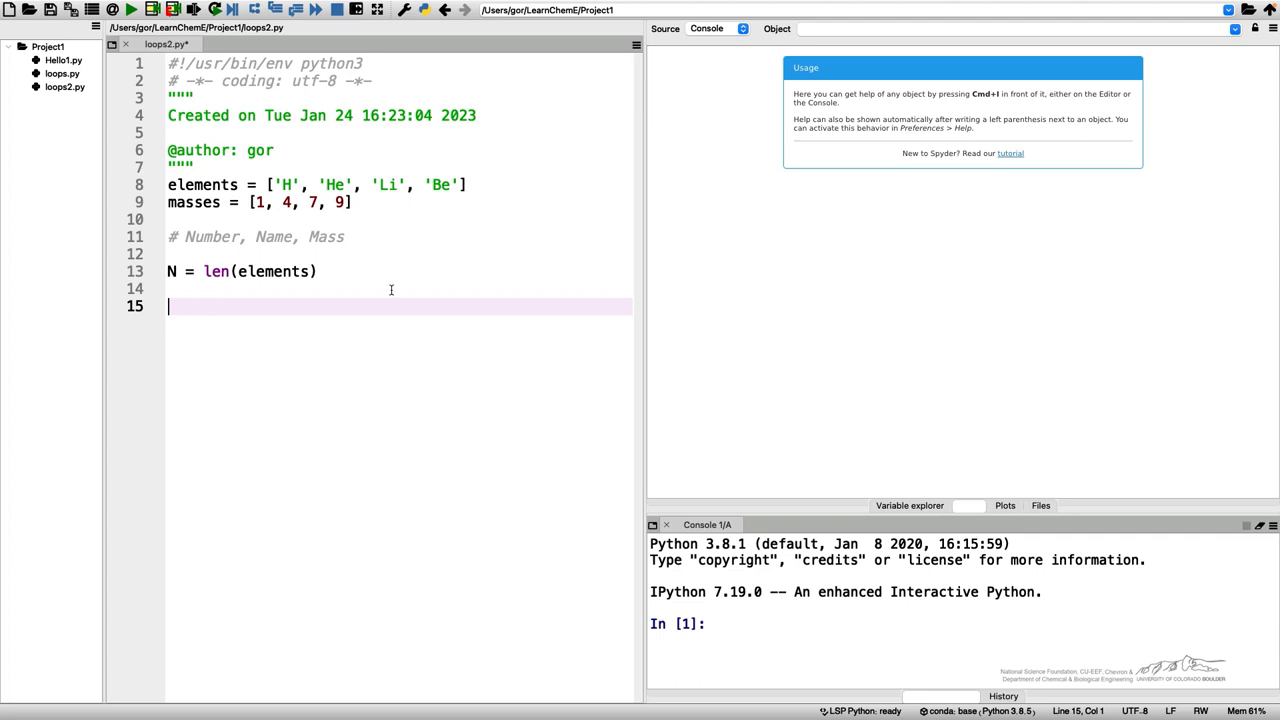
Write the loop header 'for i in range(N):'.
type("for i")
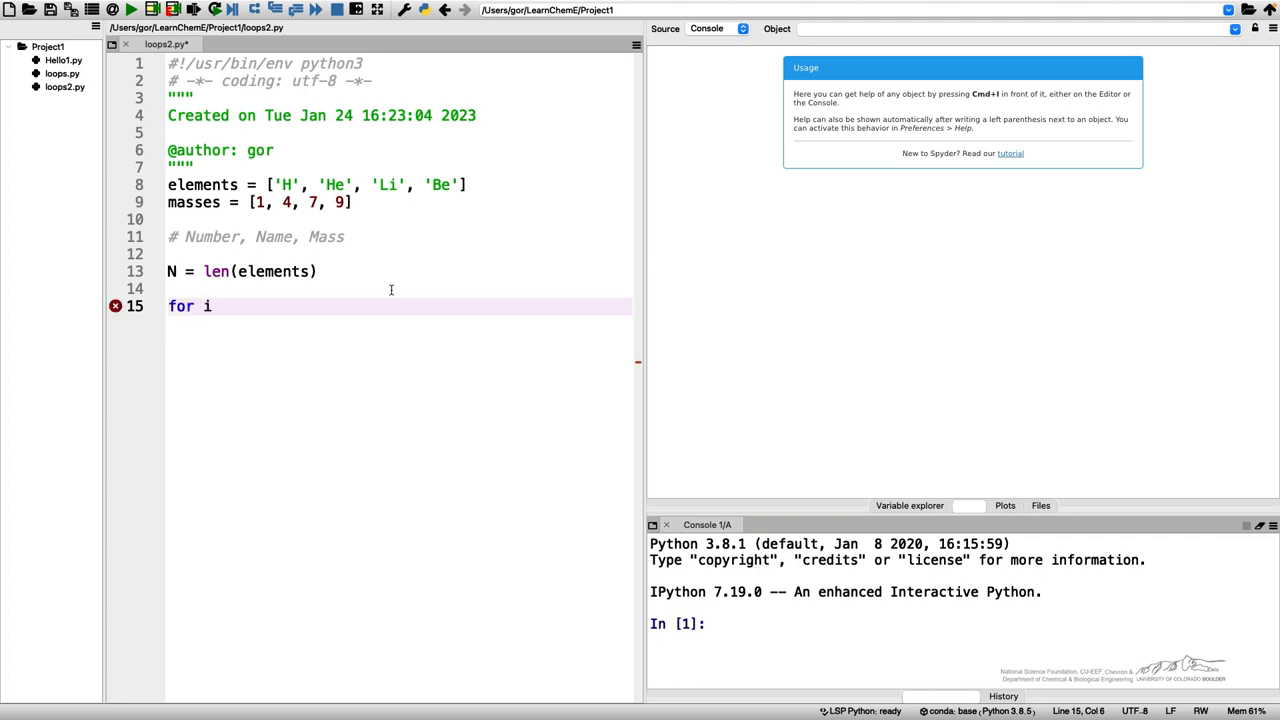
type("in")
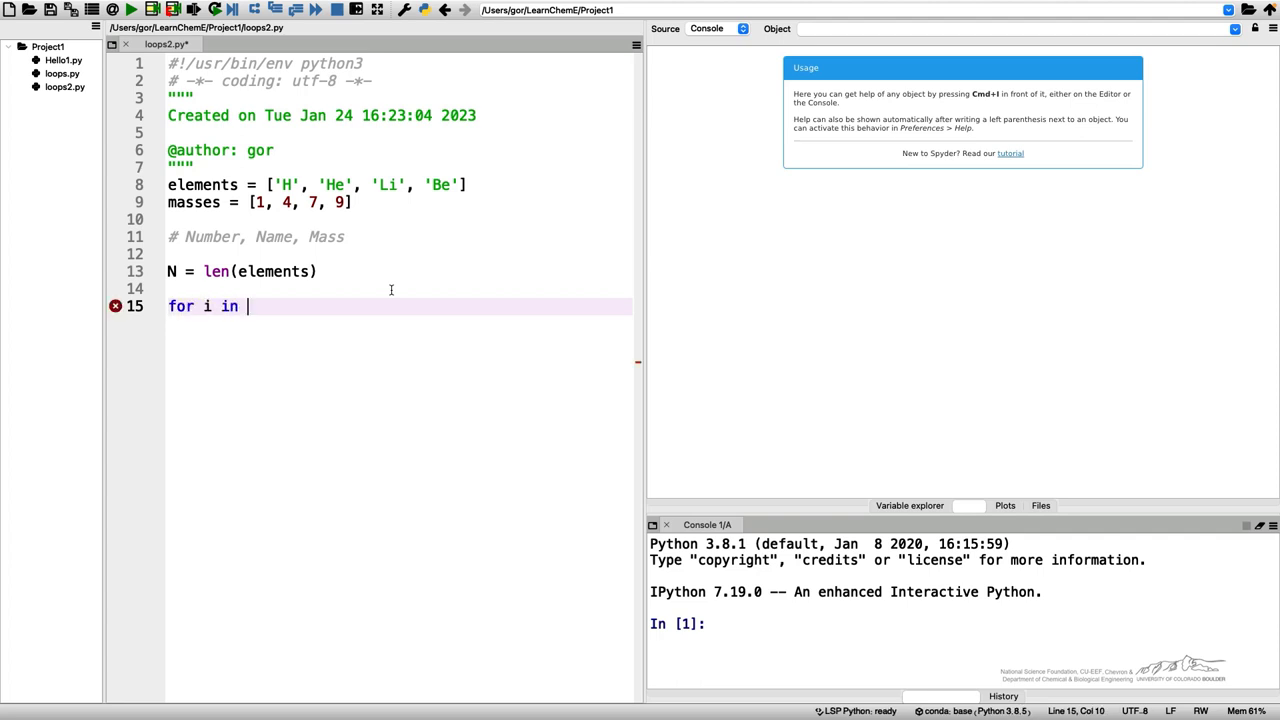
type("range(")
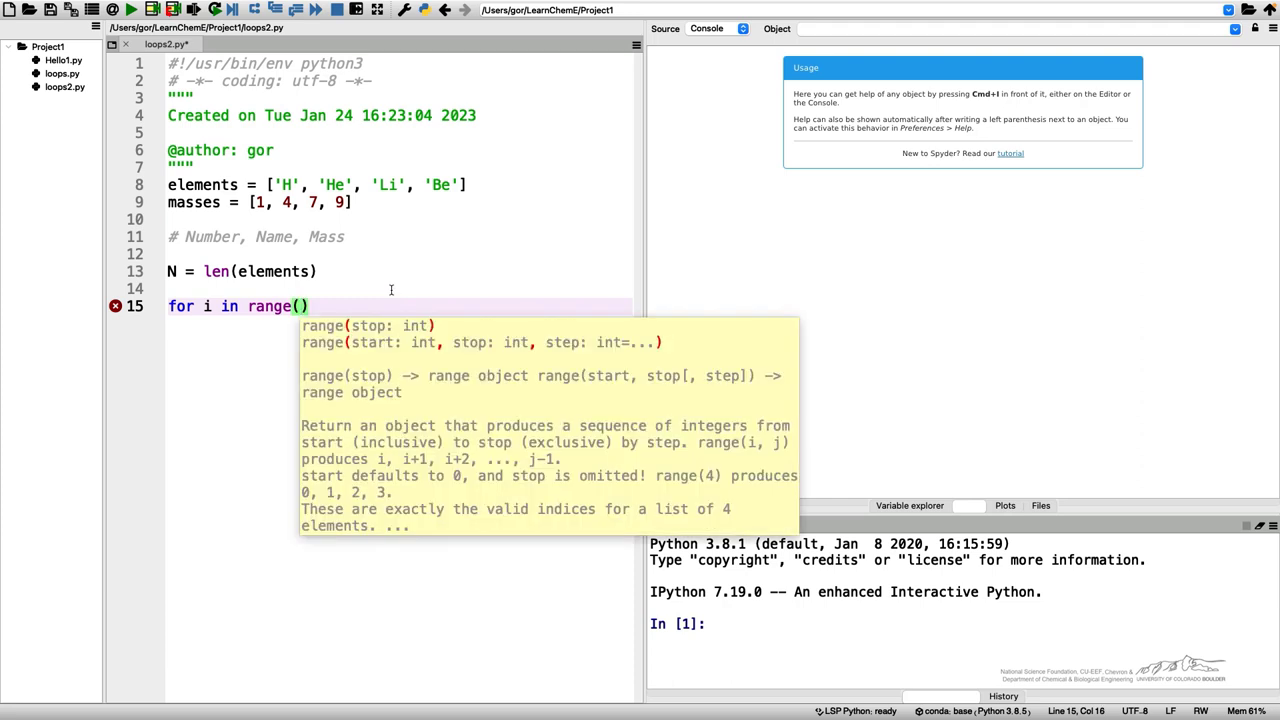
type("N")
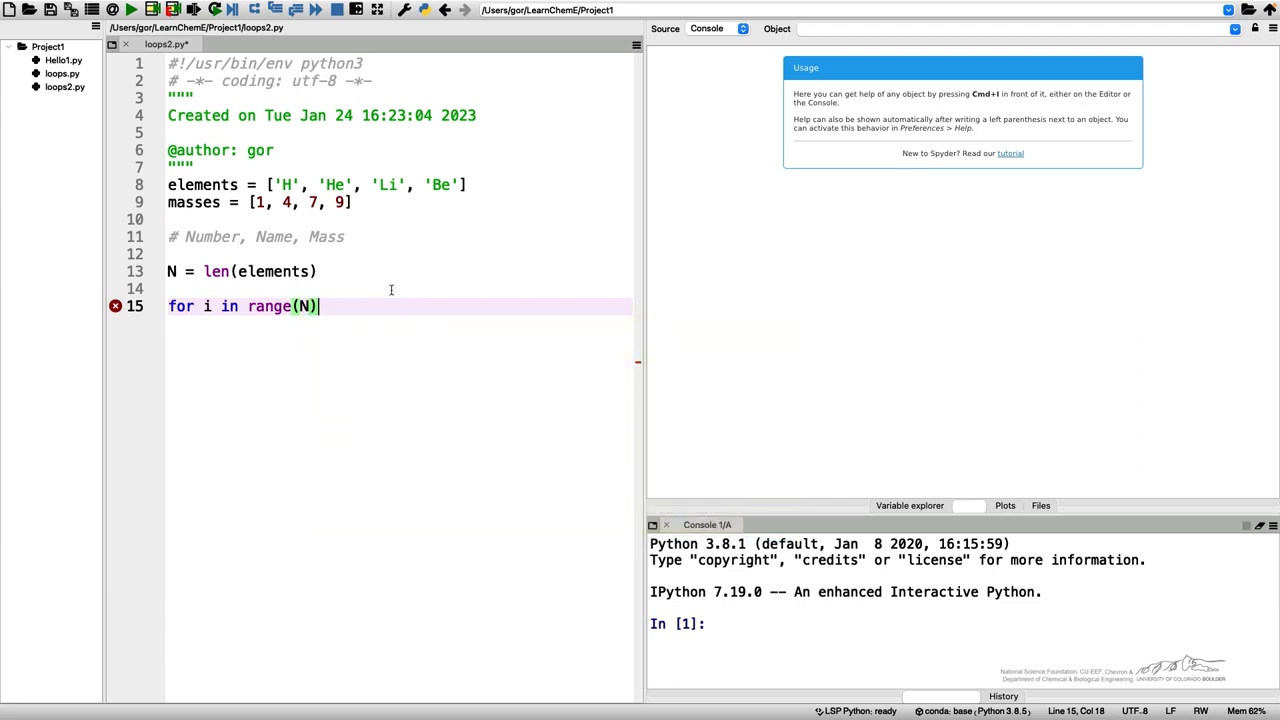
type(":")
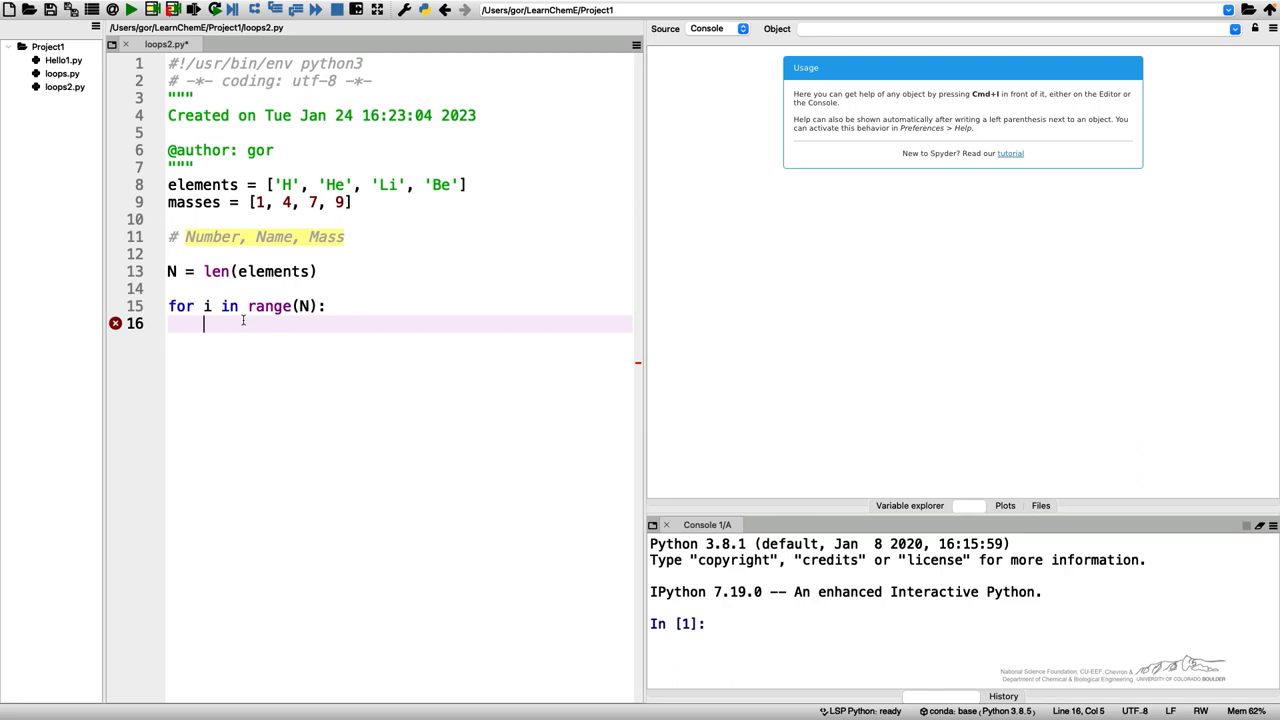
Build el_data from str(i) + " " + elements[i], continuing the line with a backslash.
type("el_")
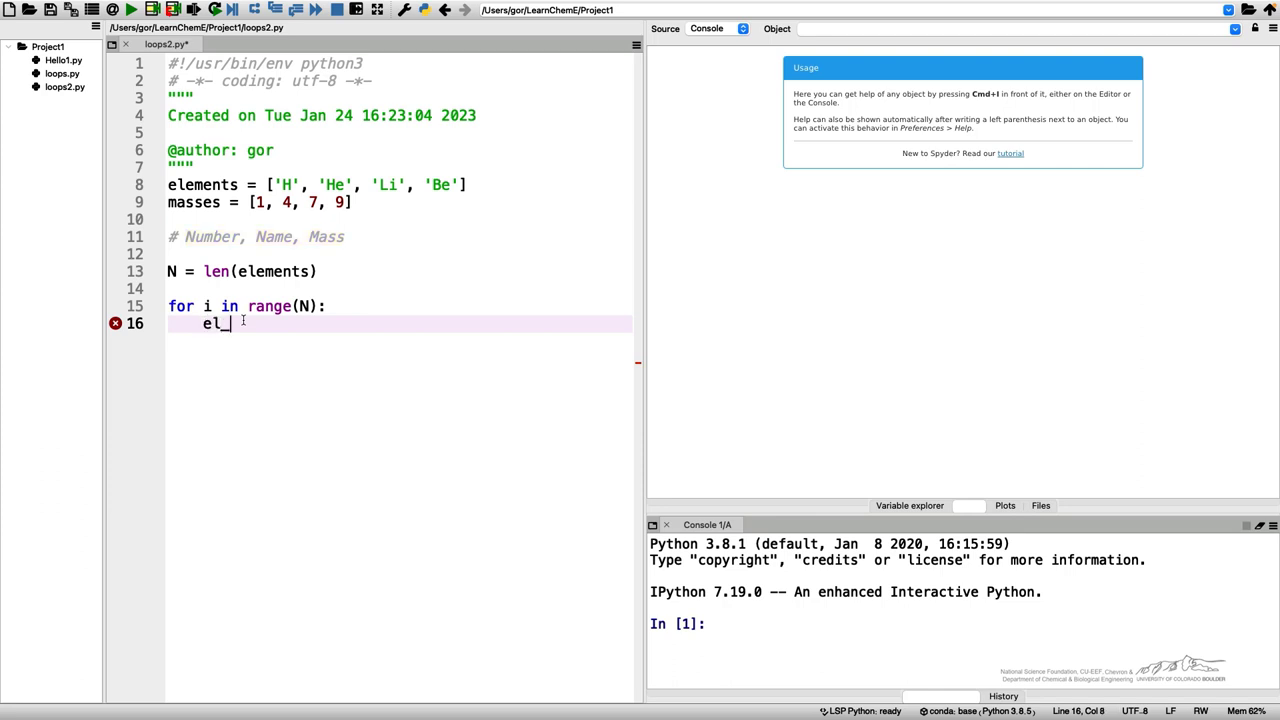
type("data =")
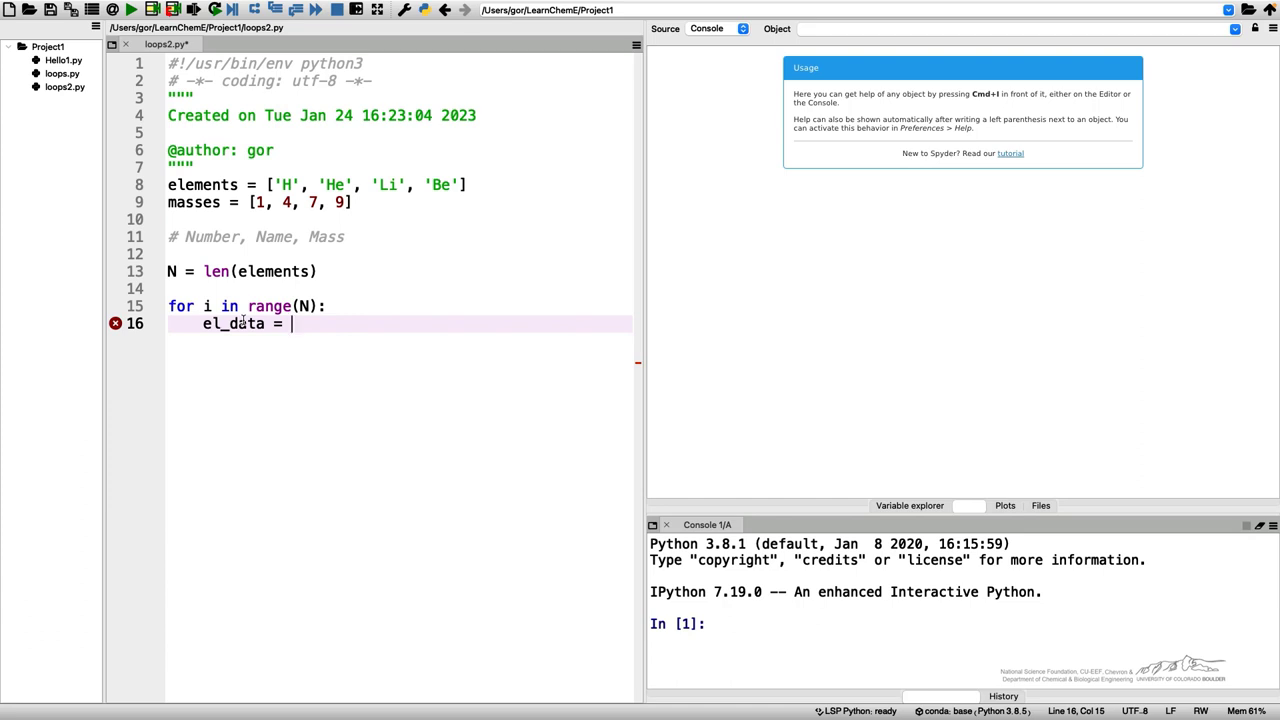
type("i")
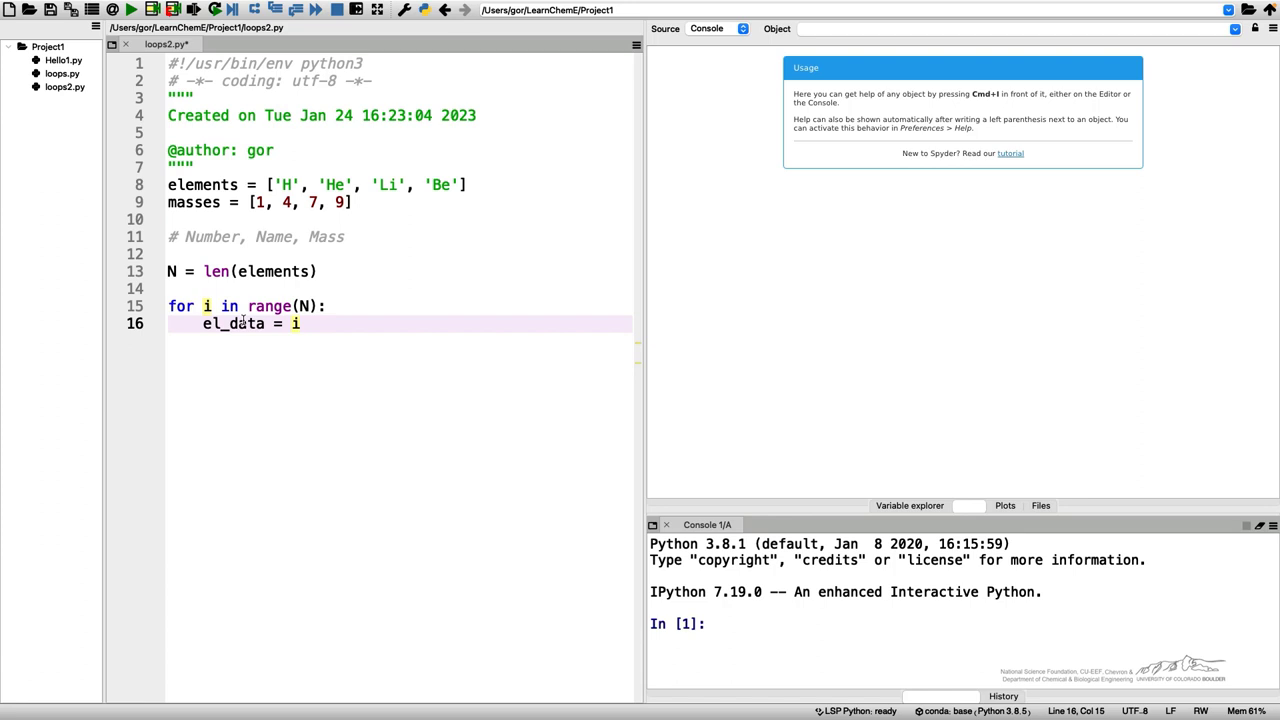
type("str")
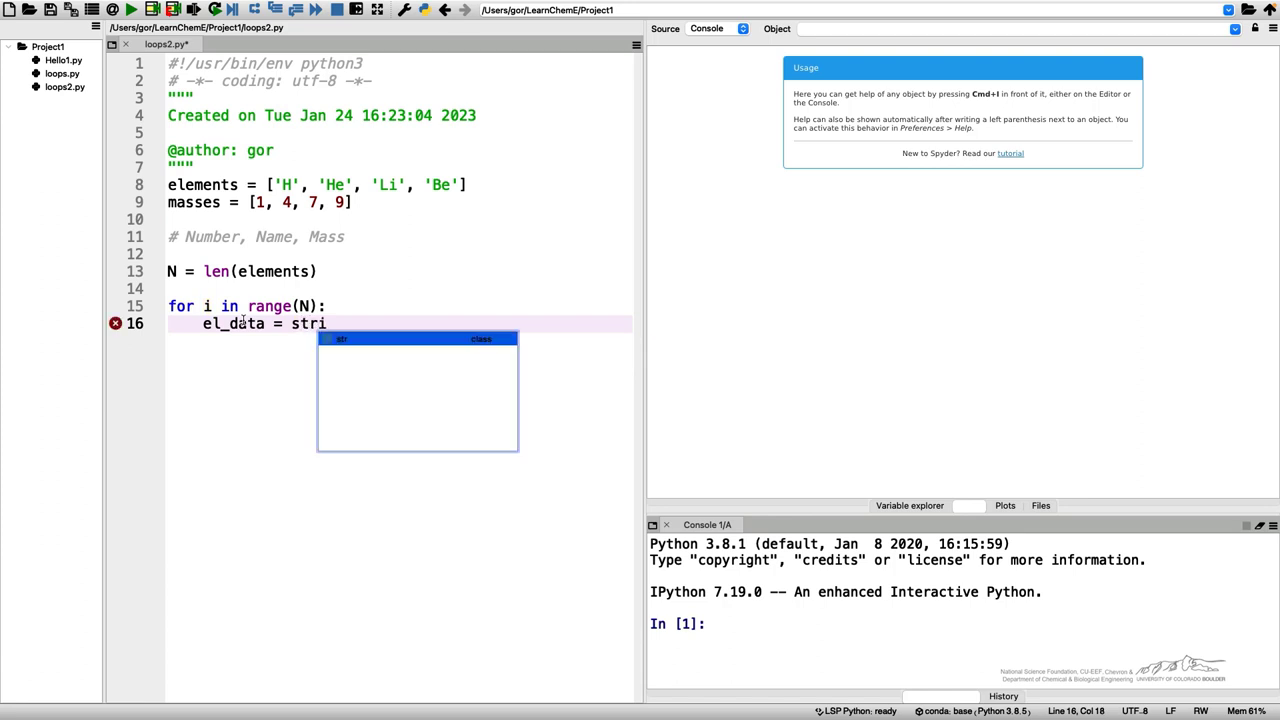
type("(i) +")
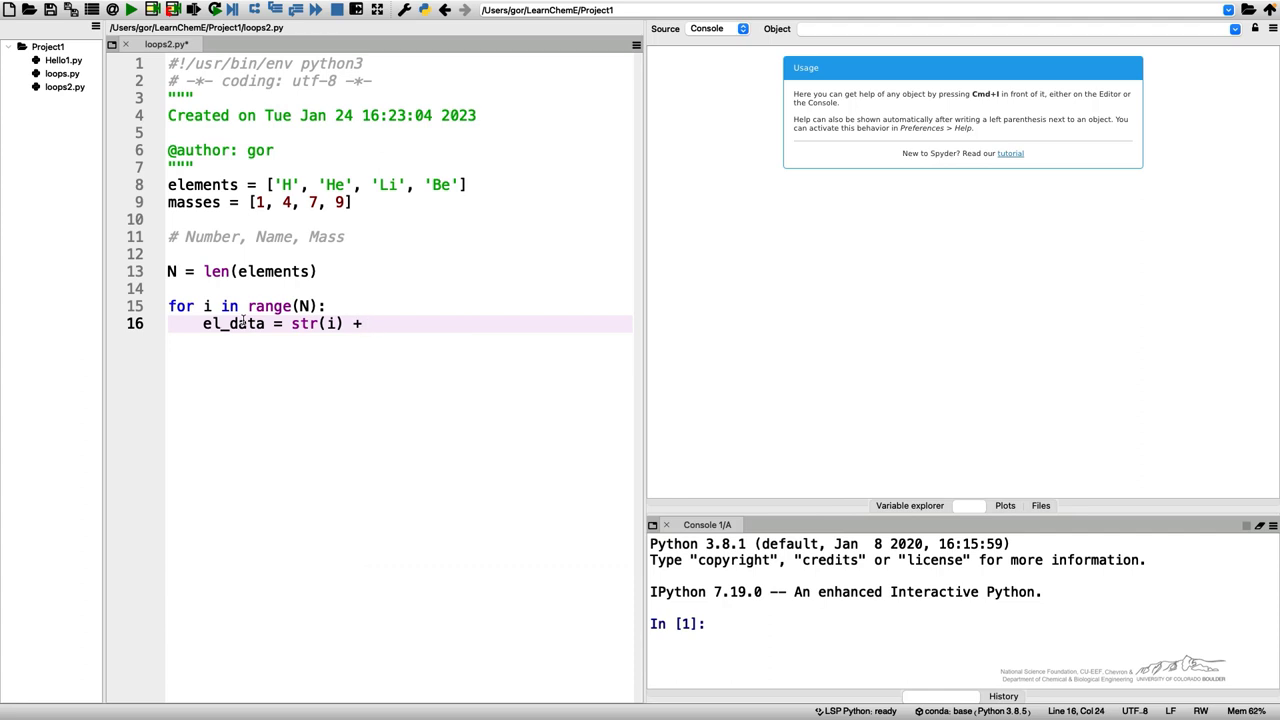
type("\" \"")
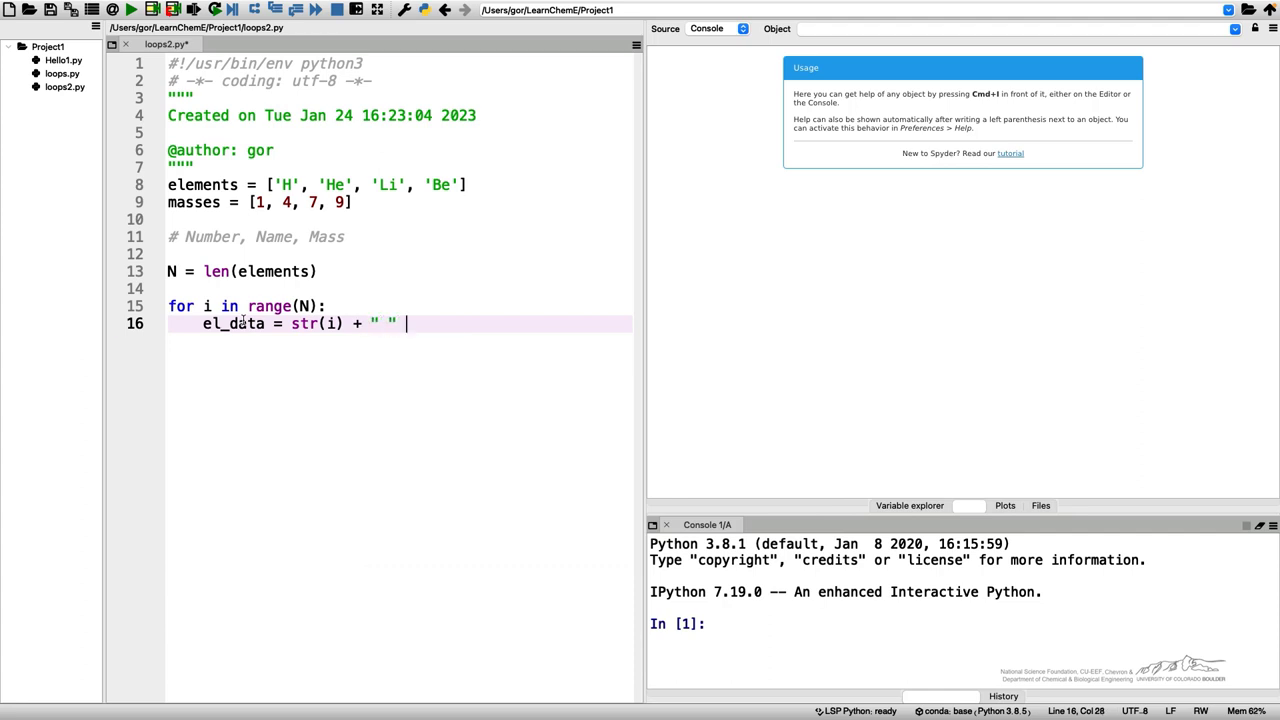
type("+")
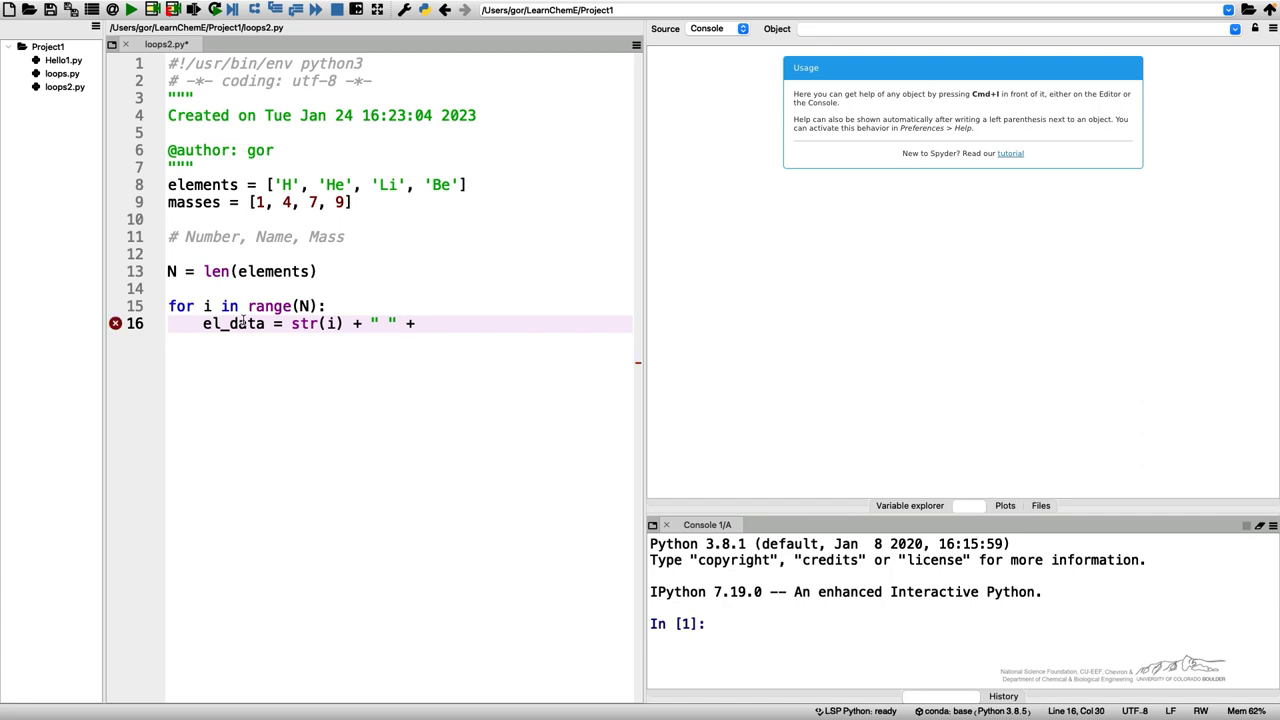
type("elements[i")
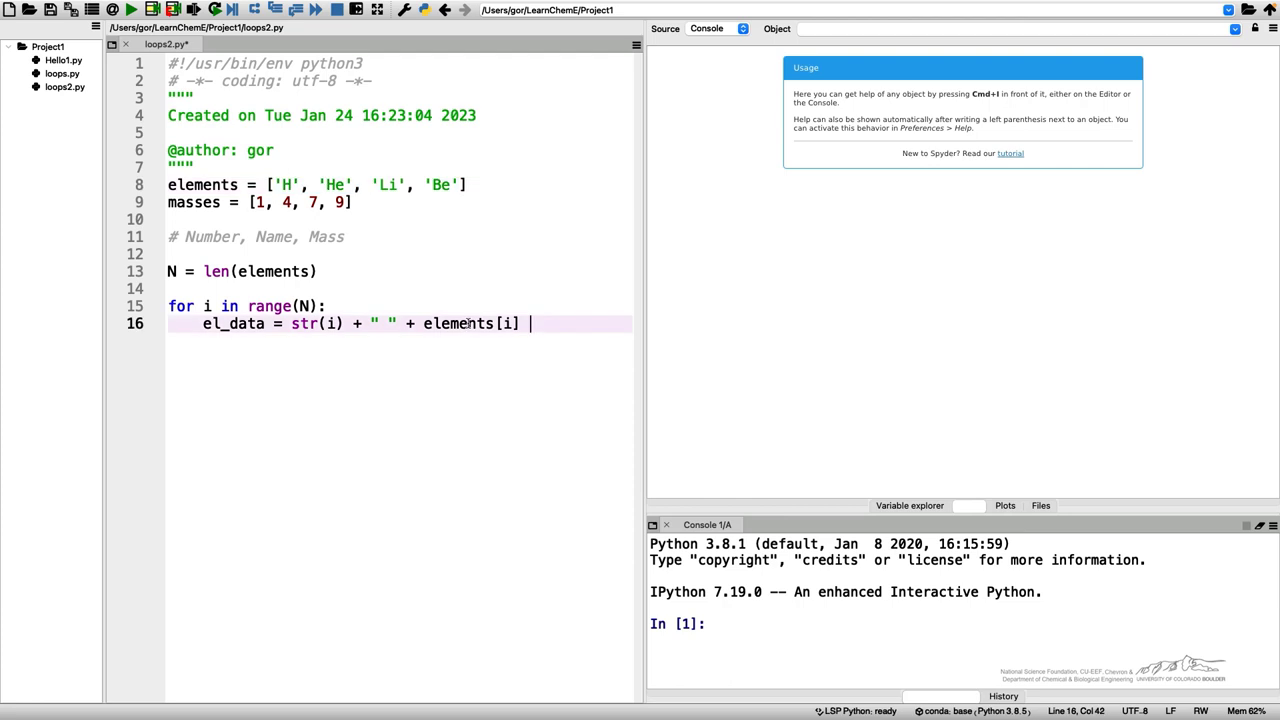
type("+ \"")
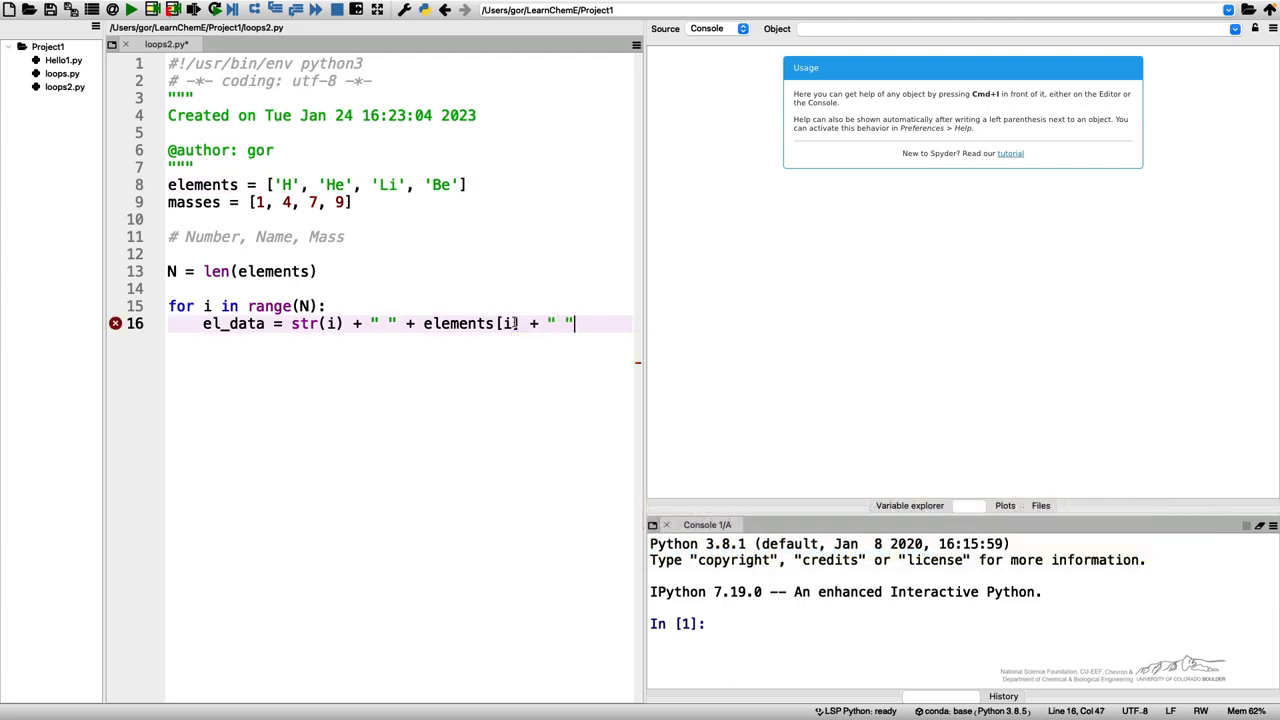
type("\\")
type("+")
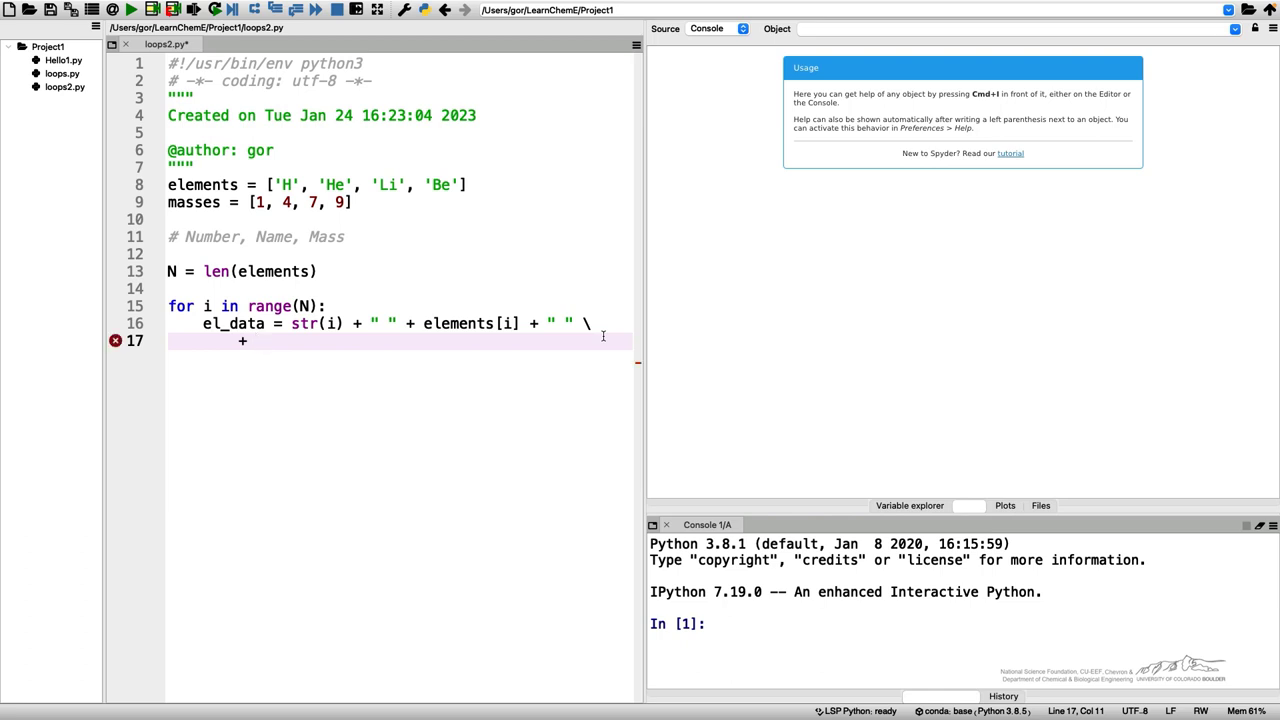
Append str(masses[i]) to el_data and print(el_data) inside the loop.
type("str")
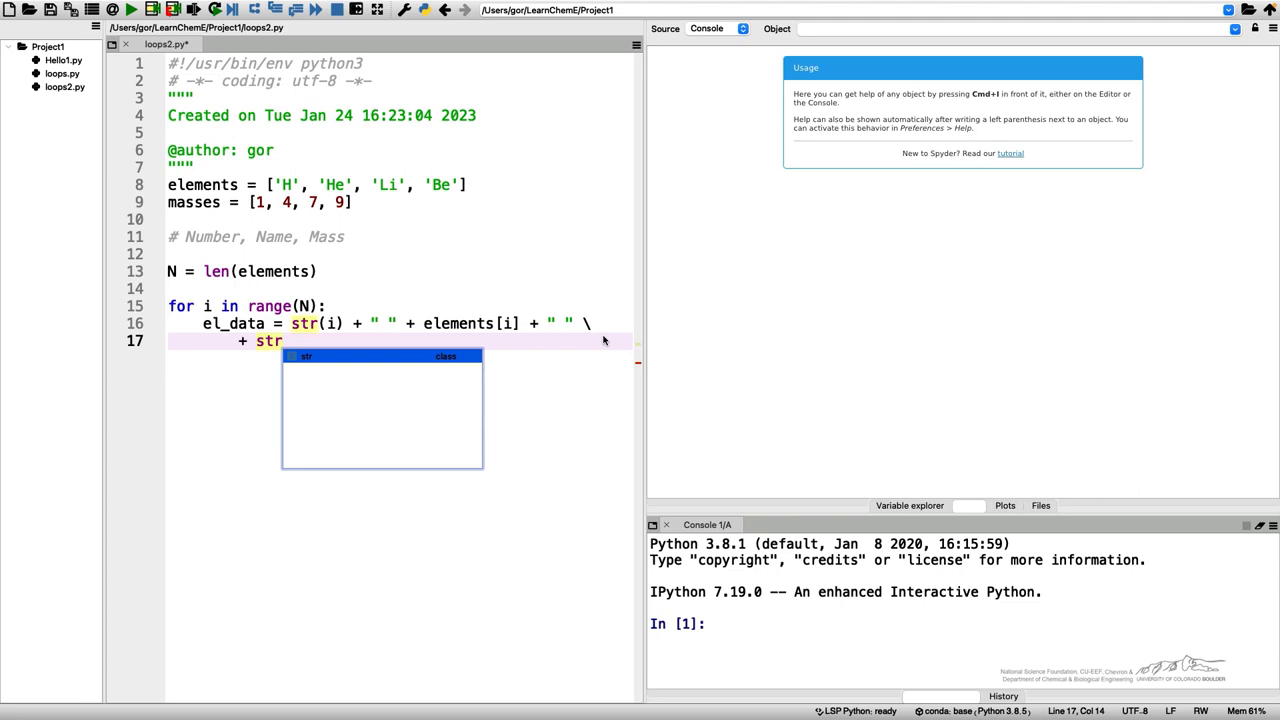
type("(")
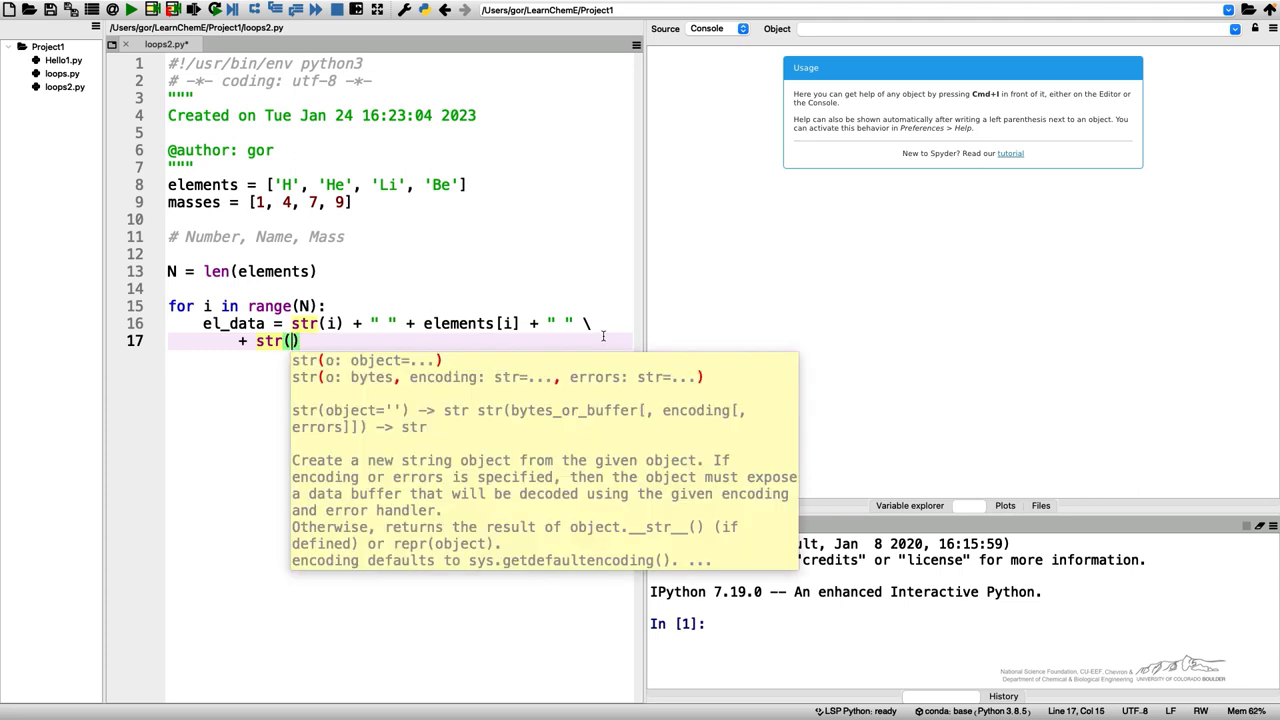
type("masses[]")
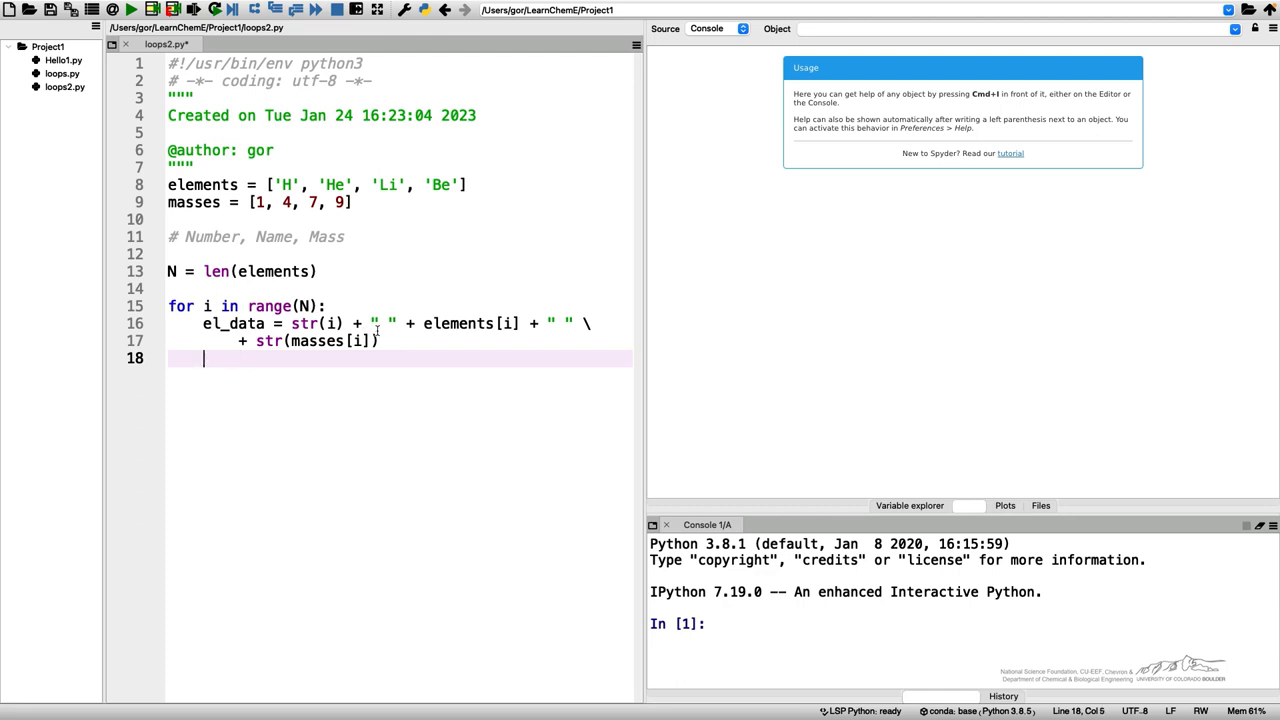
type("pri")
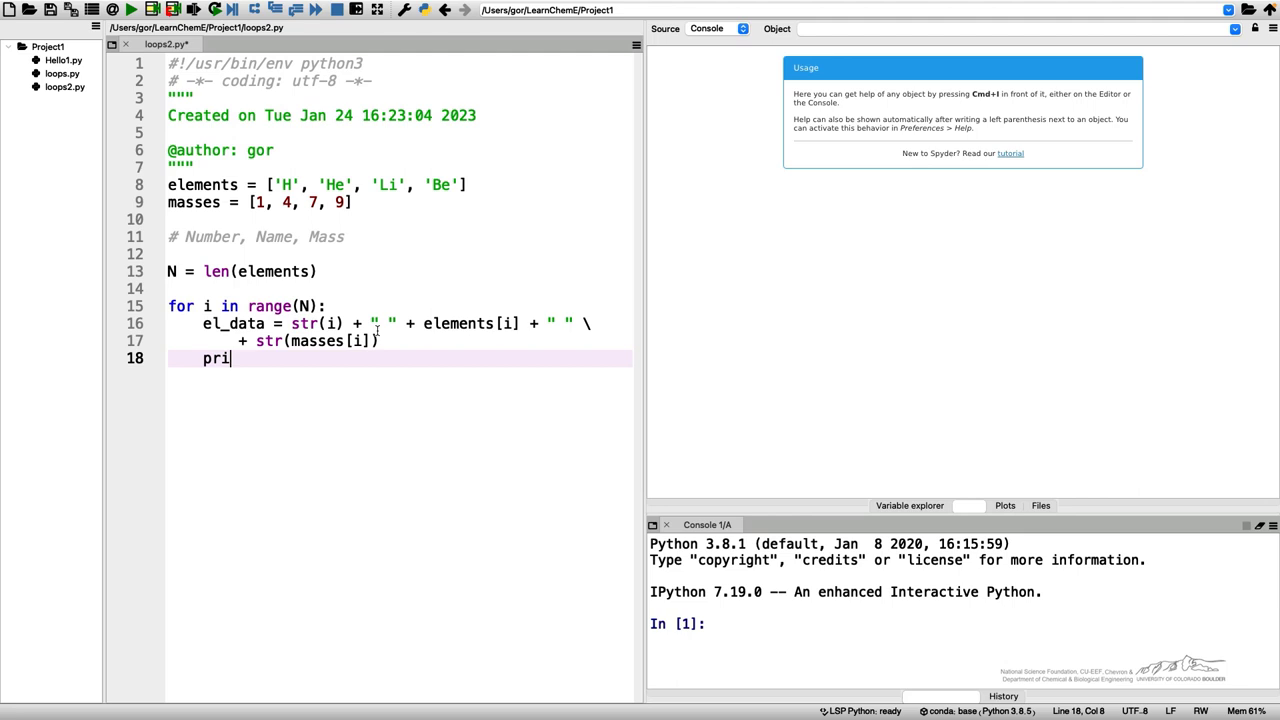
type("nt(e)")
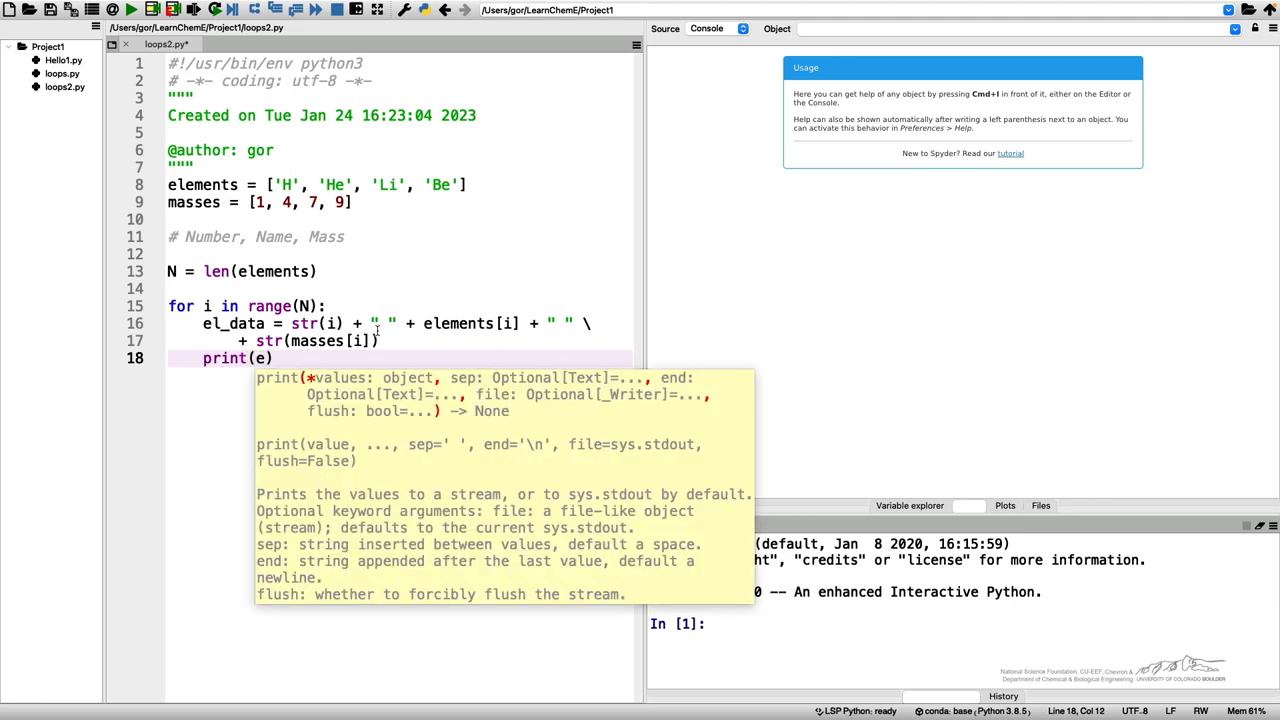
type("l_data")
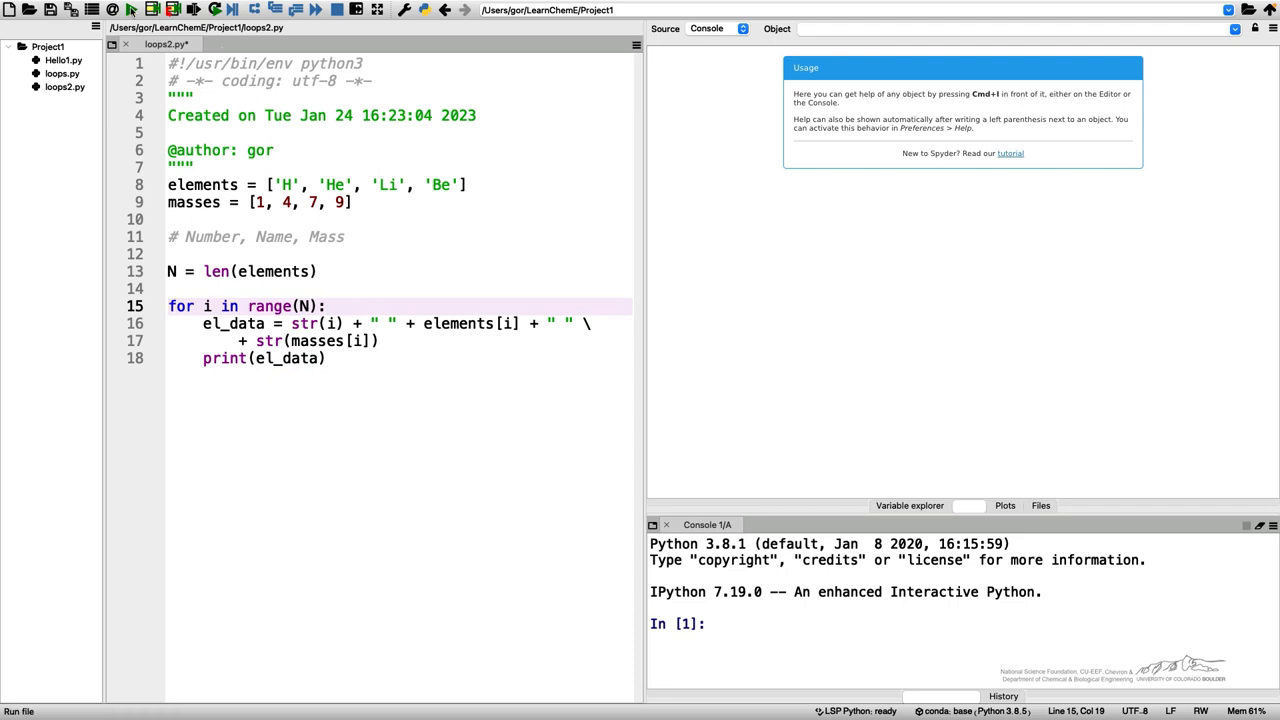
Run loops2.py so the console lists 0 H 1, 1 He 4, 2 Li 7, 3 Be 9.
left_click(132, 8)
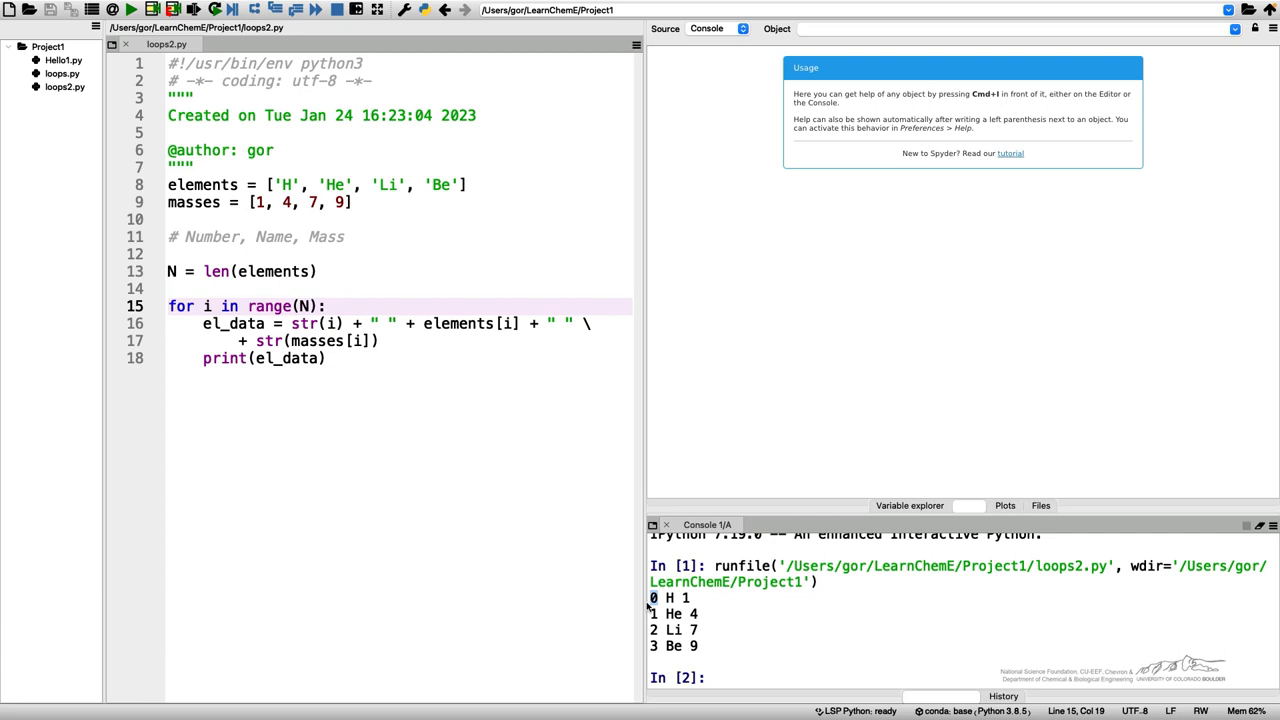
mouse_move(628, 600)
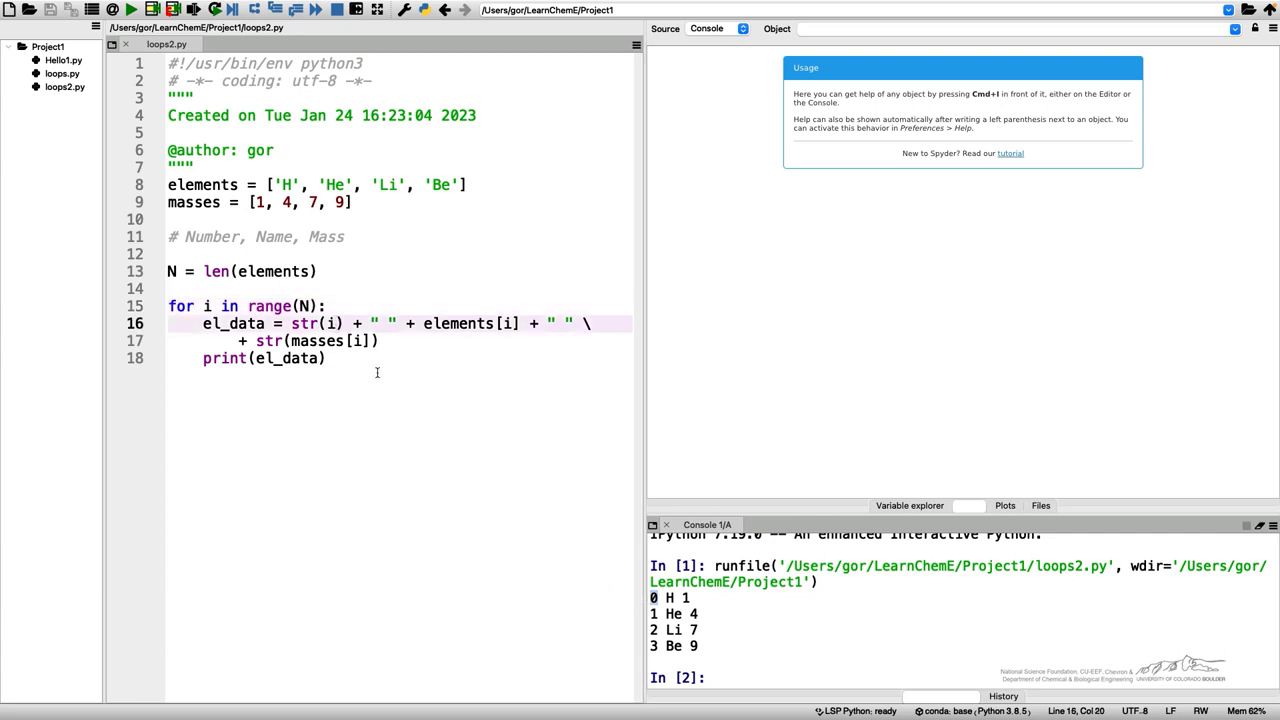
Change str(i) to str(i+1) and rerun, printing 1 H 1 through 4 Be 9.
type("+")
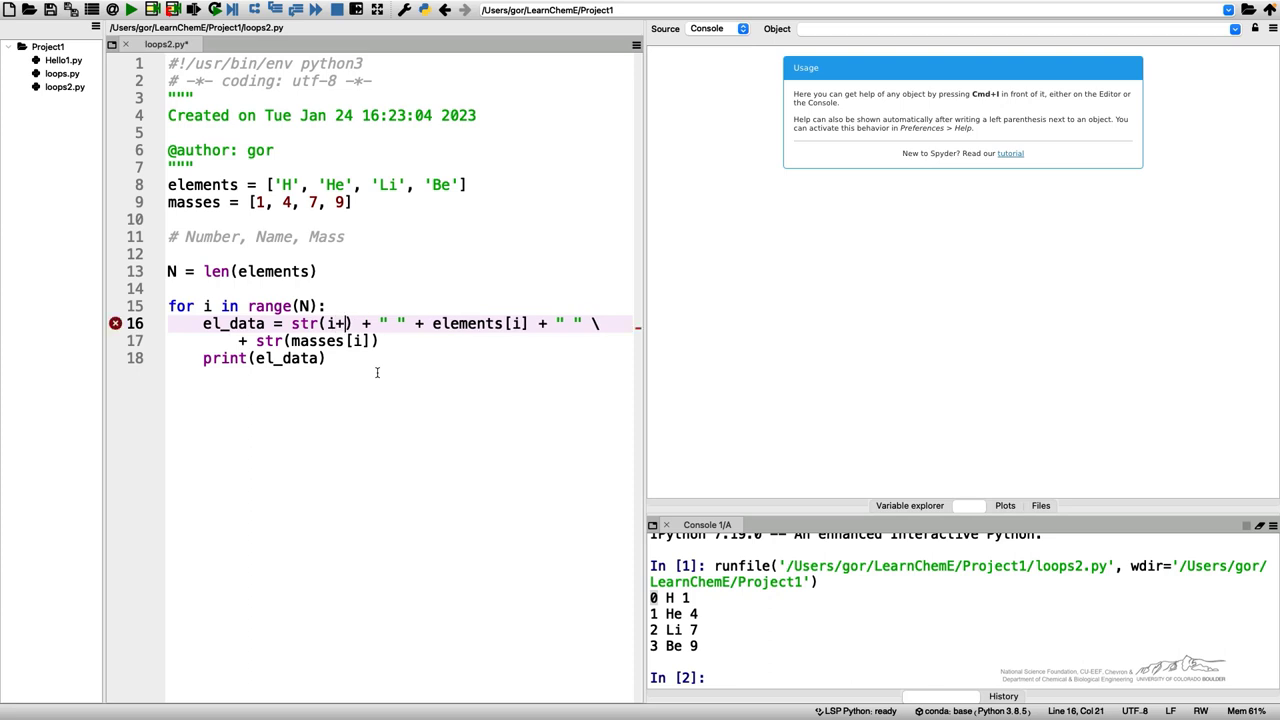
type("1")
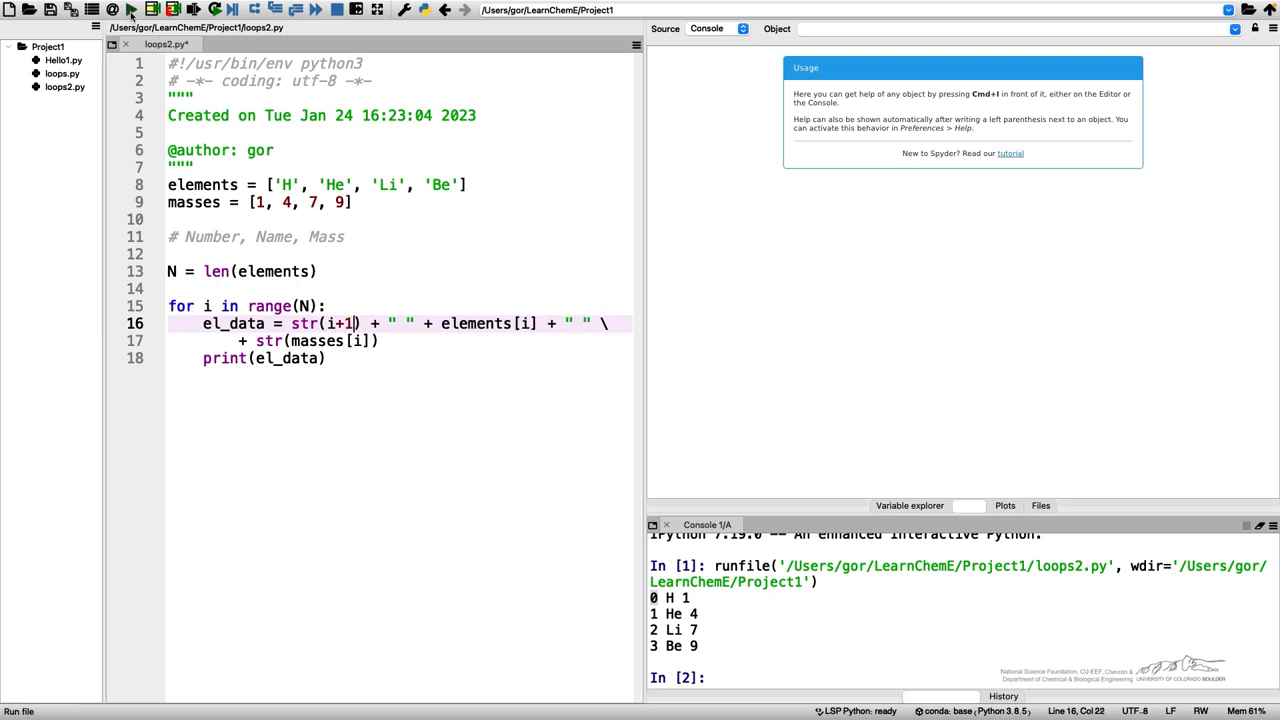
left_click(132, 8)
type("#")
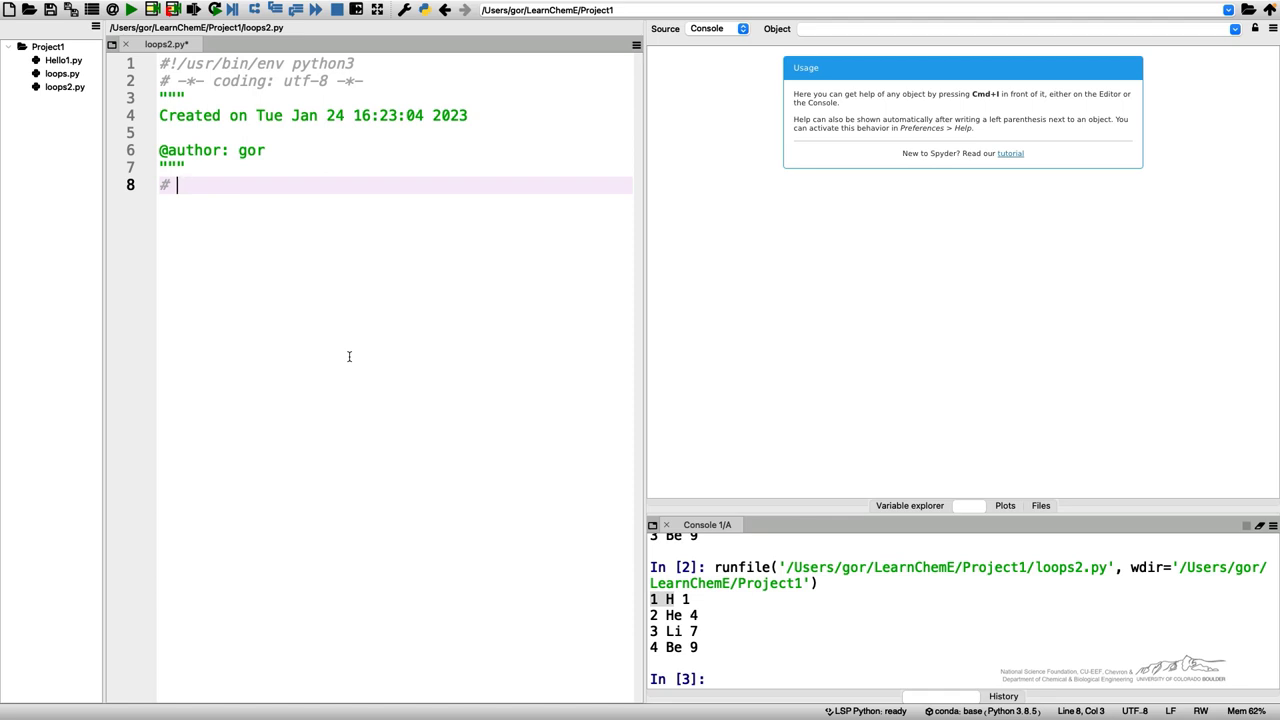
Write a comment about summing integer numbers from ... and start a fresh line.
type("Sum of int")
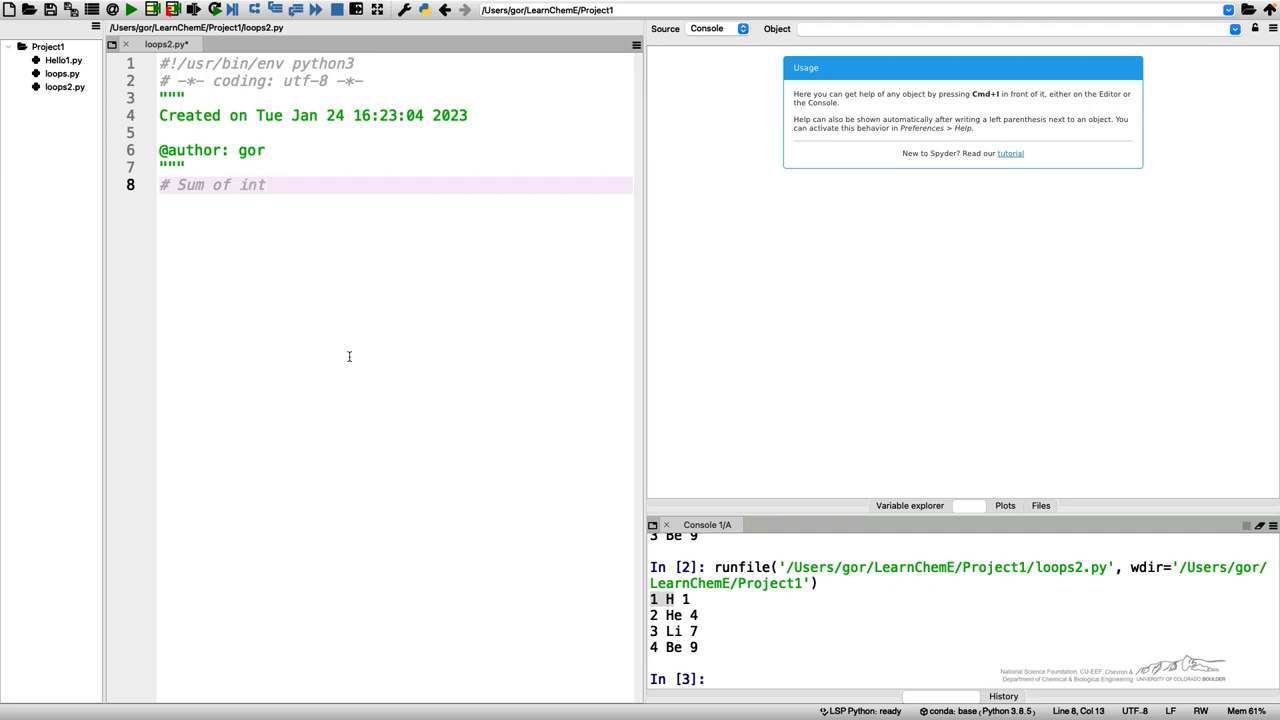
type("eger numbe")
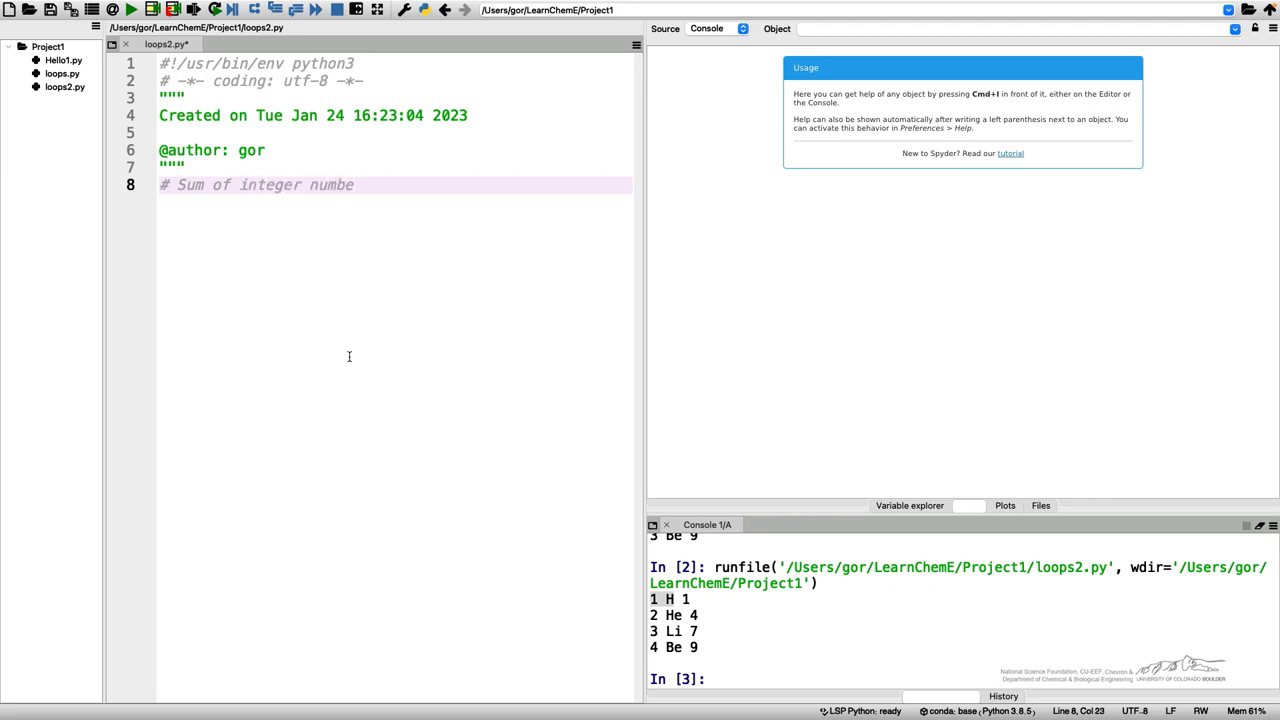
type("rs from 1 to")
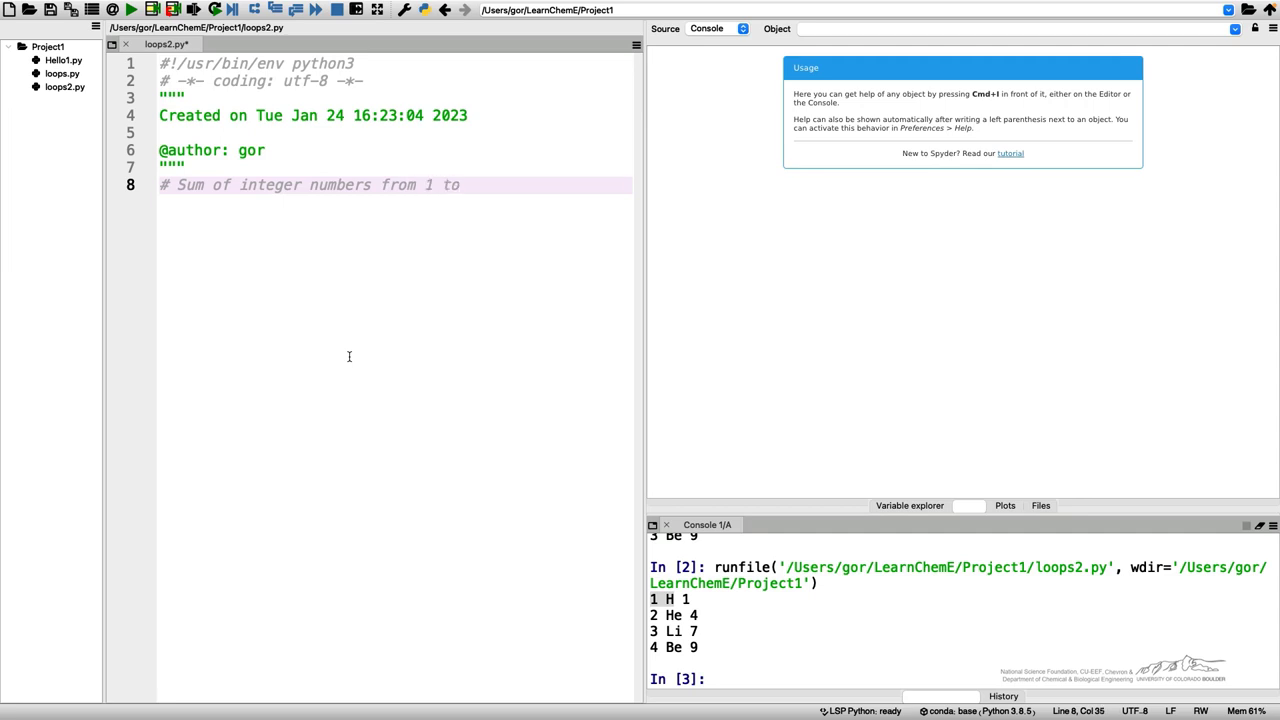
type("...")
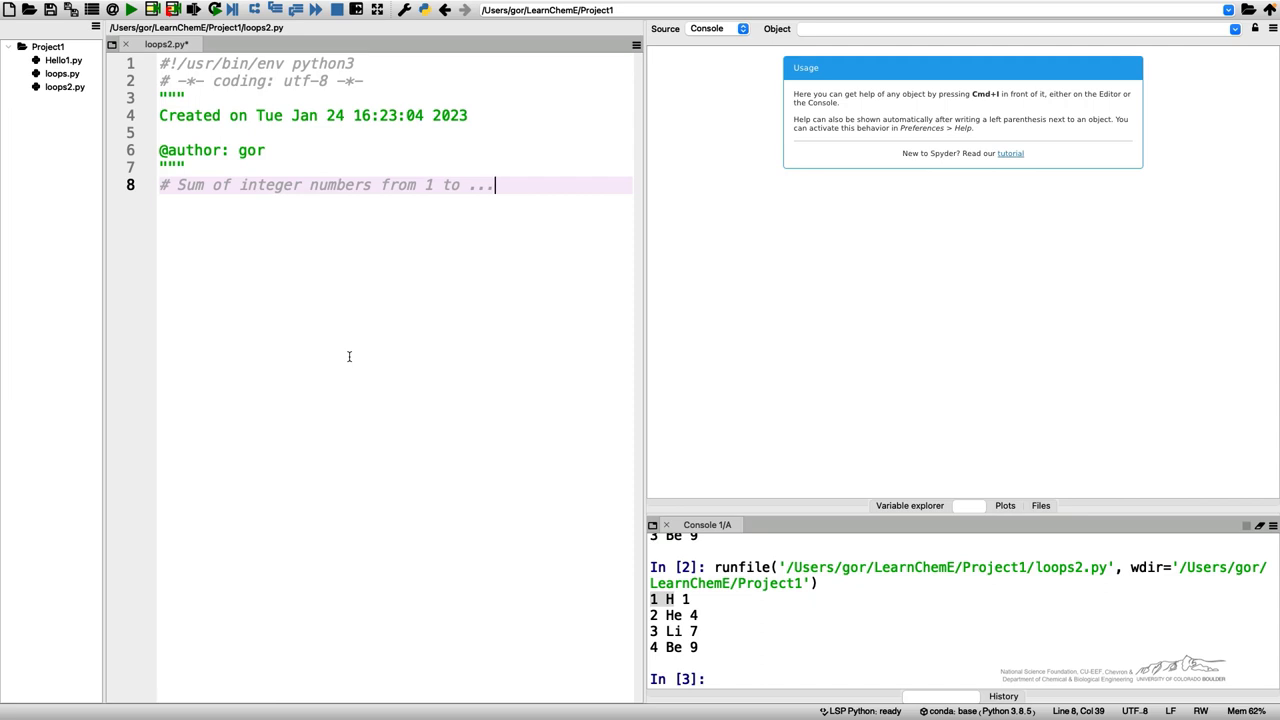
key("enter")
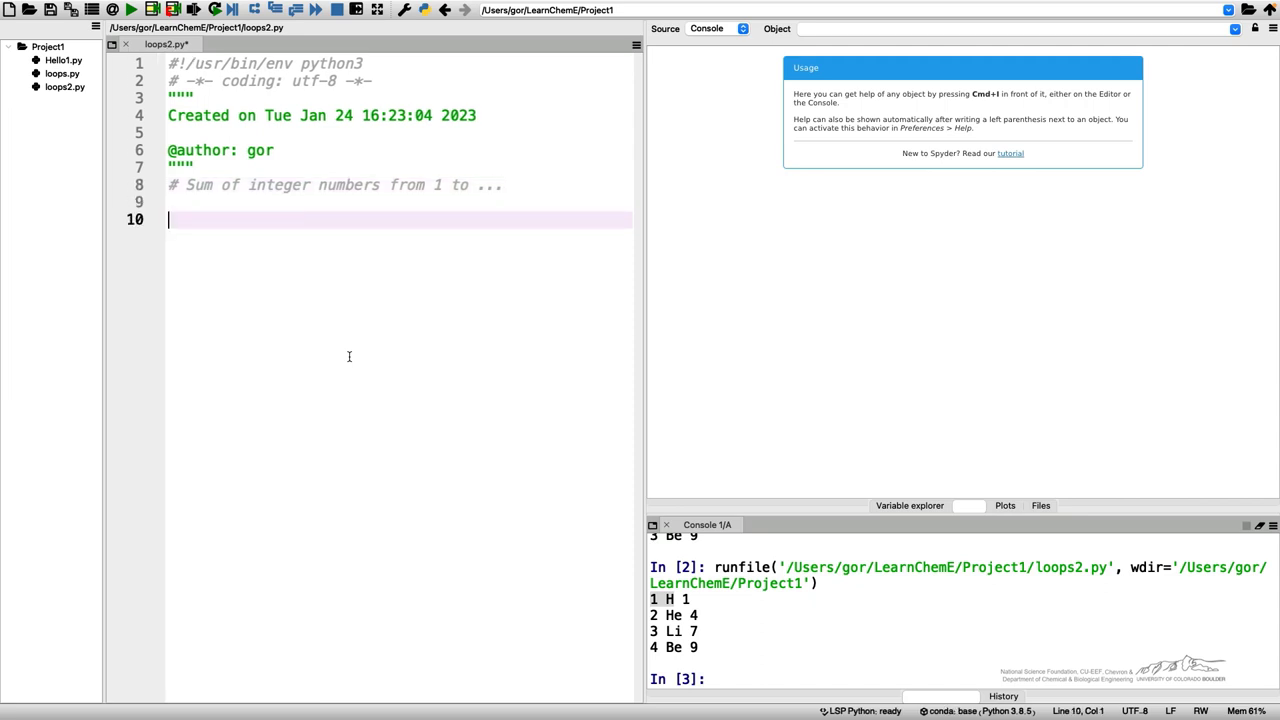
Write sum = 0, N = 20, a for loop doing sum += i with print(sum), and run it.
type("sum")
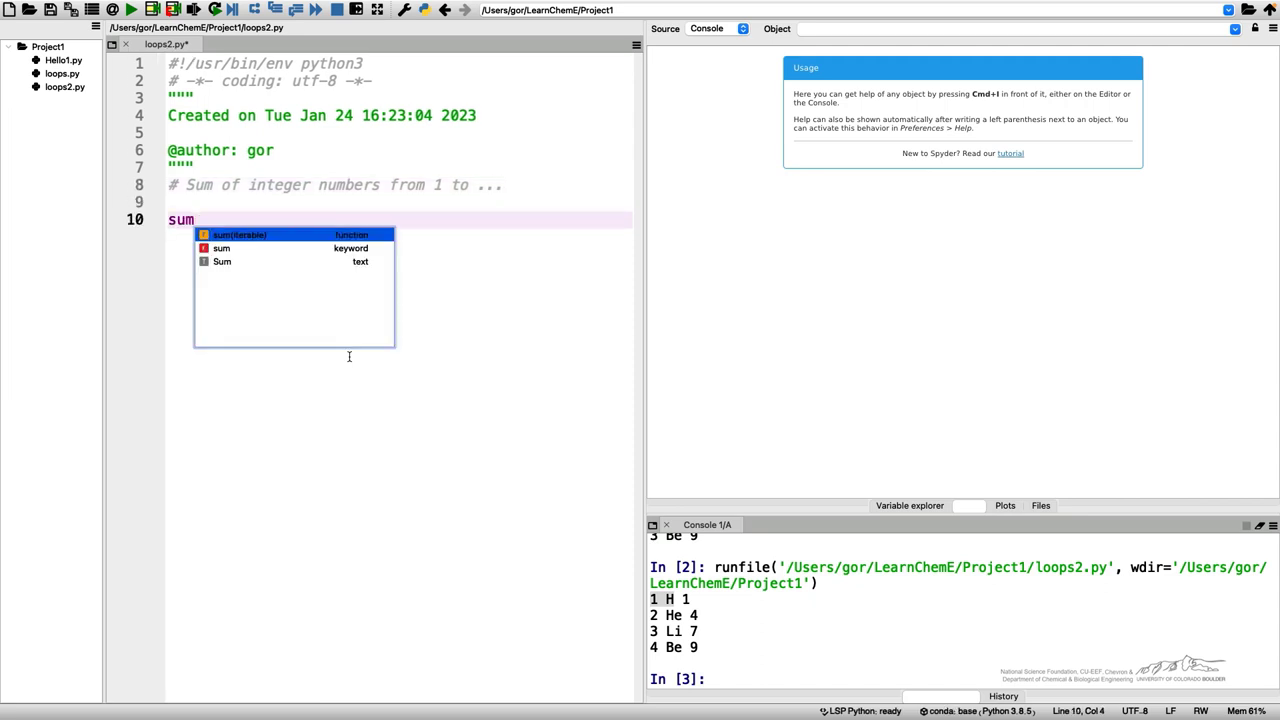
type("= 0")
type("for")
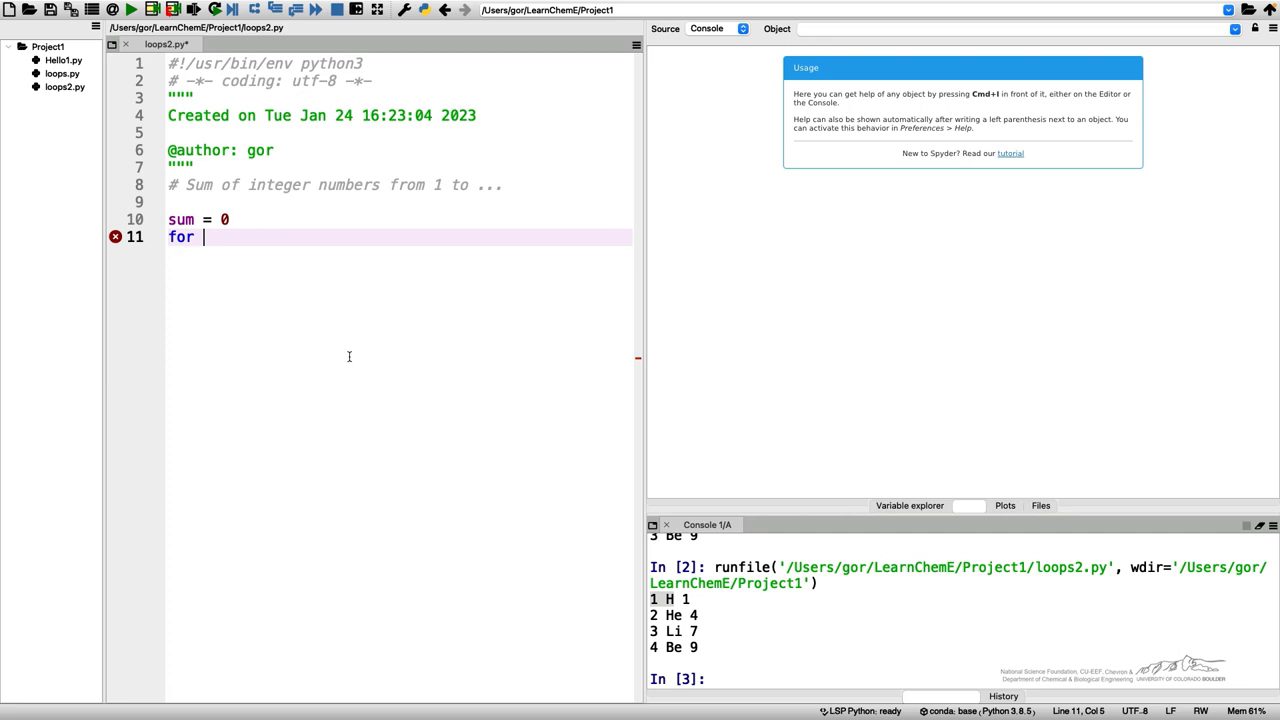
type("i in range(")
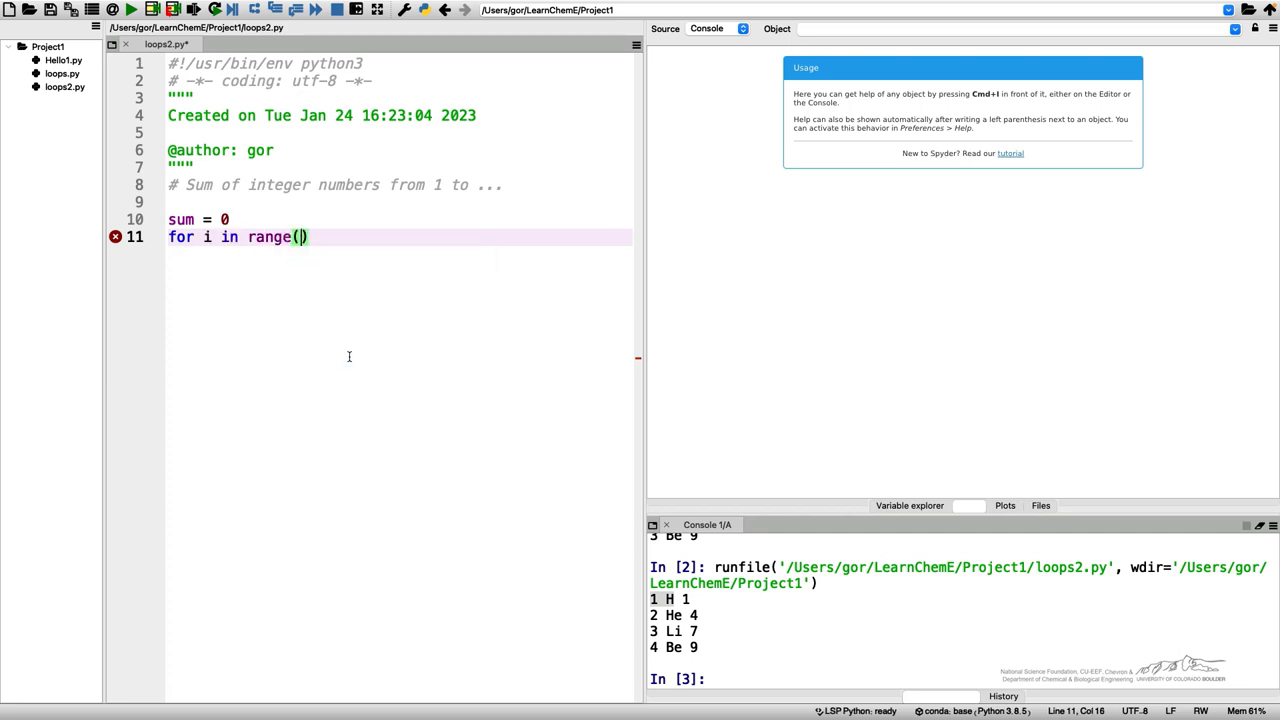
type("N")
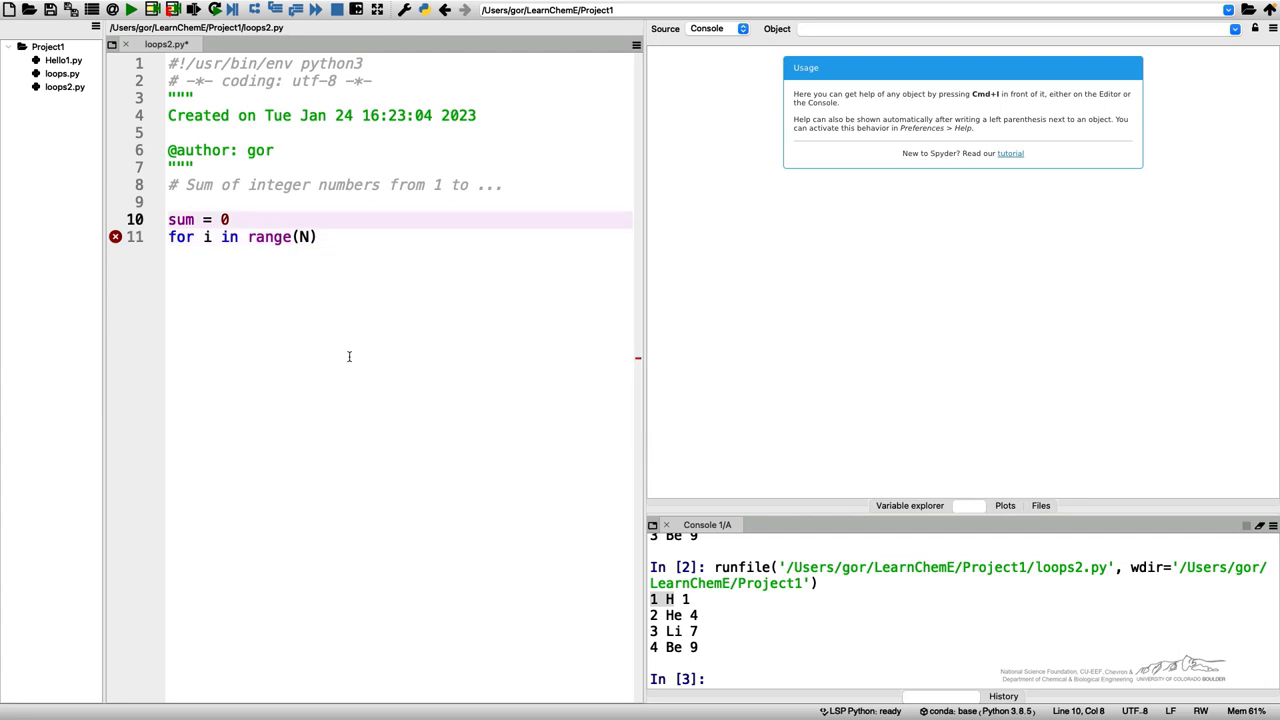
type("N = 2")
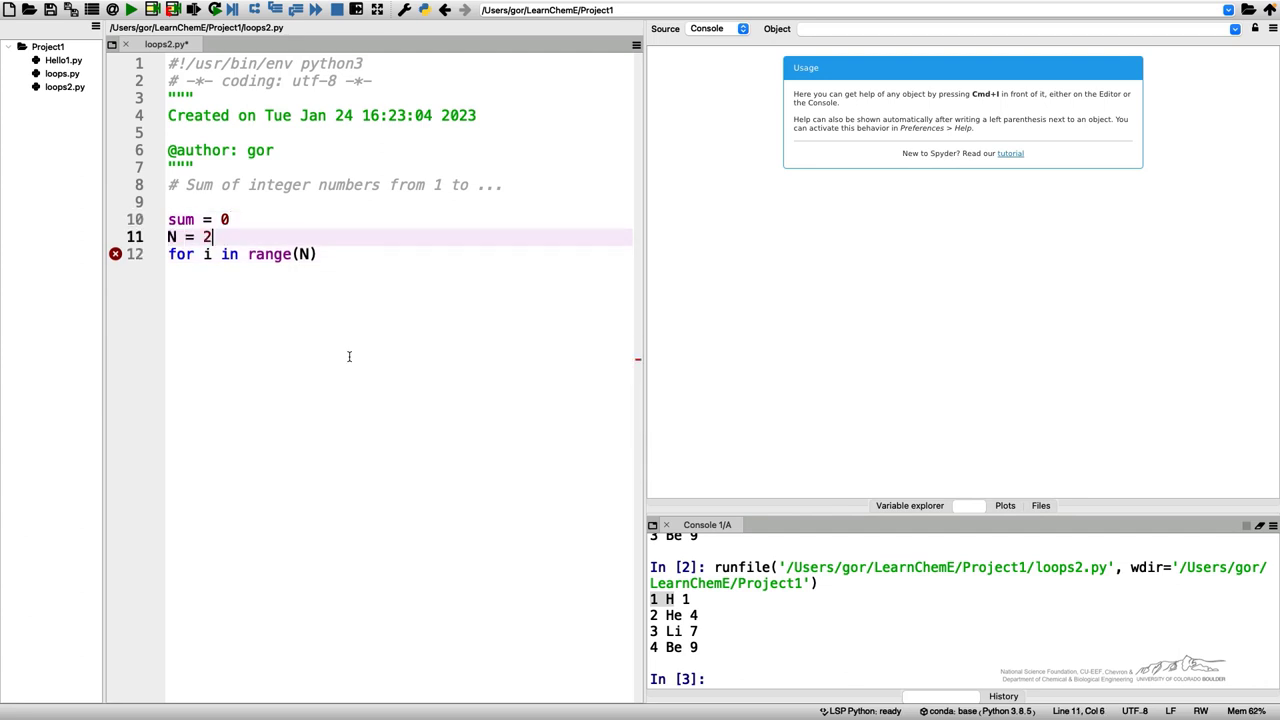
type("0")
left_click(396, 254)
type(":")
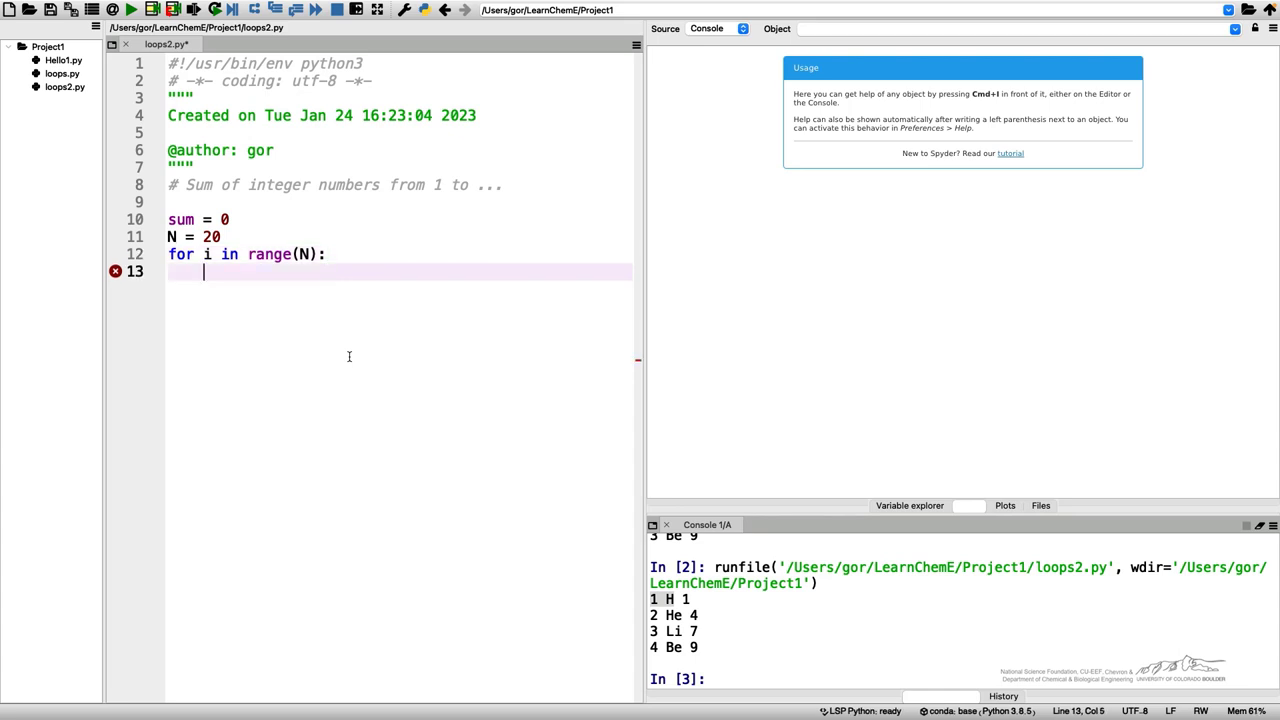
type("sum")
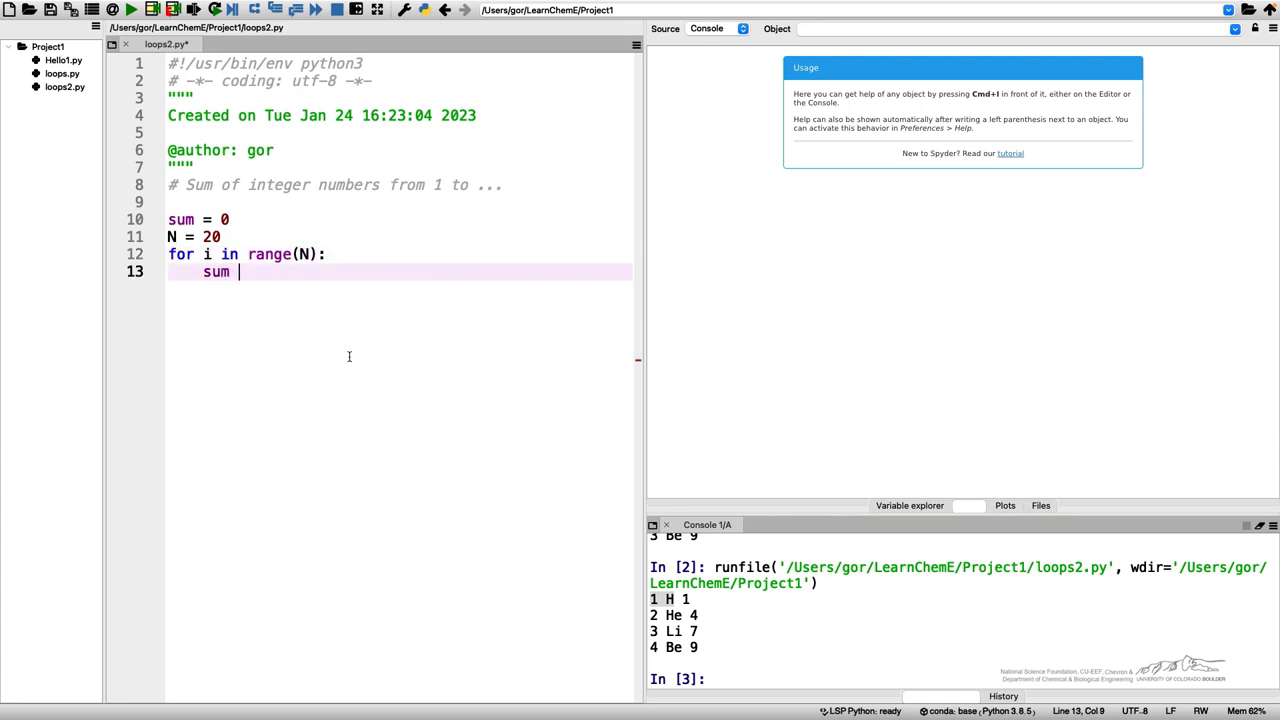
type("+= i")
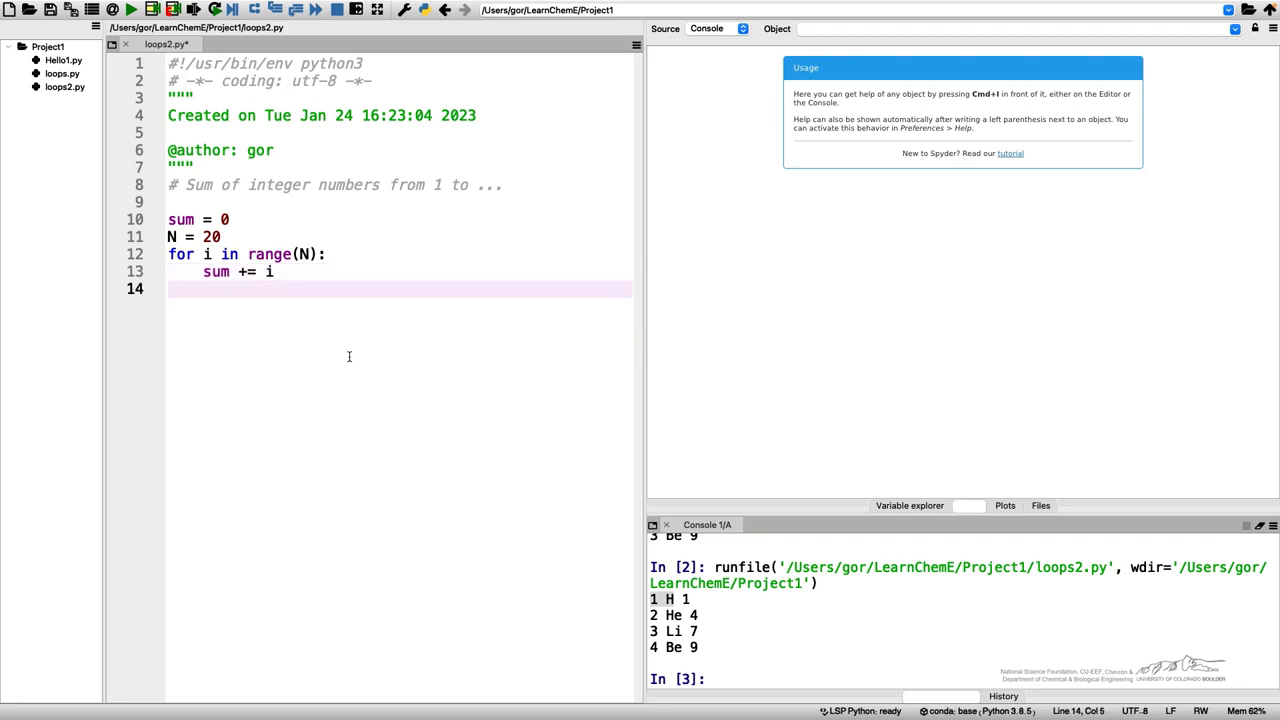
type("print(sum")
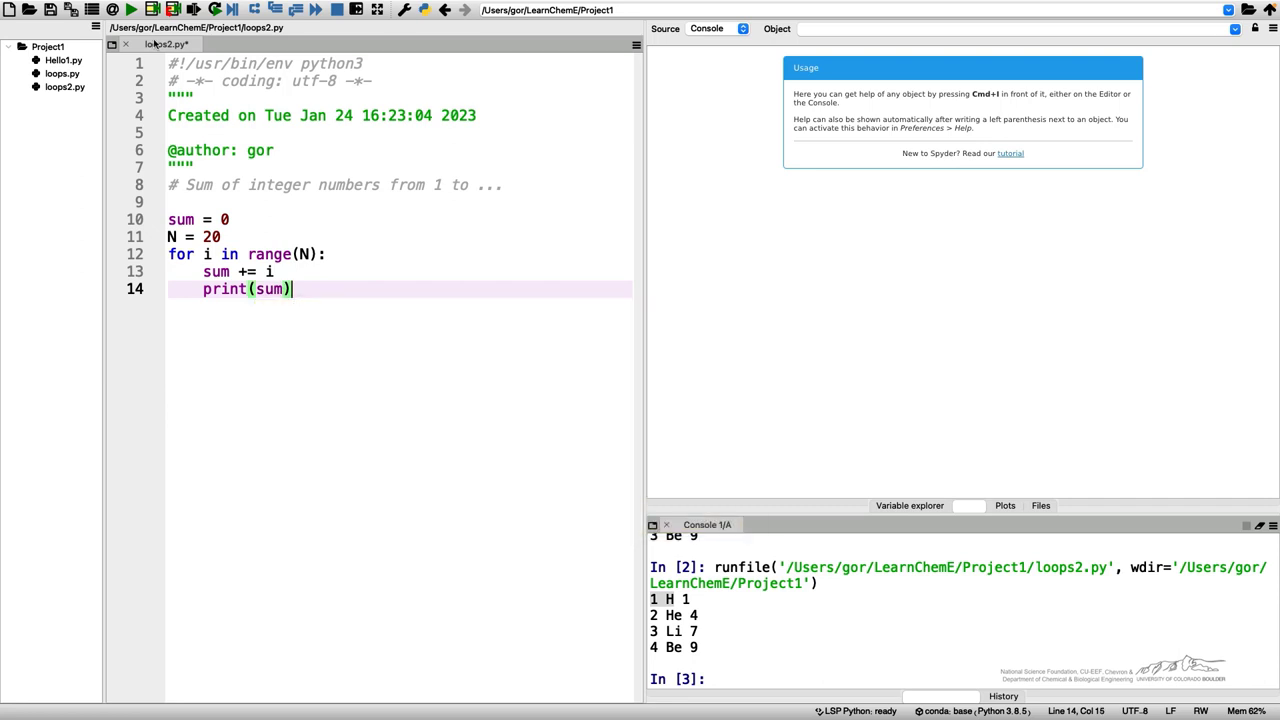
left_click(130, 8)
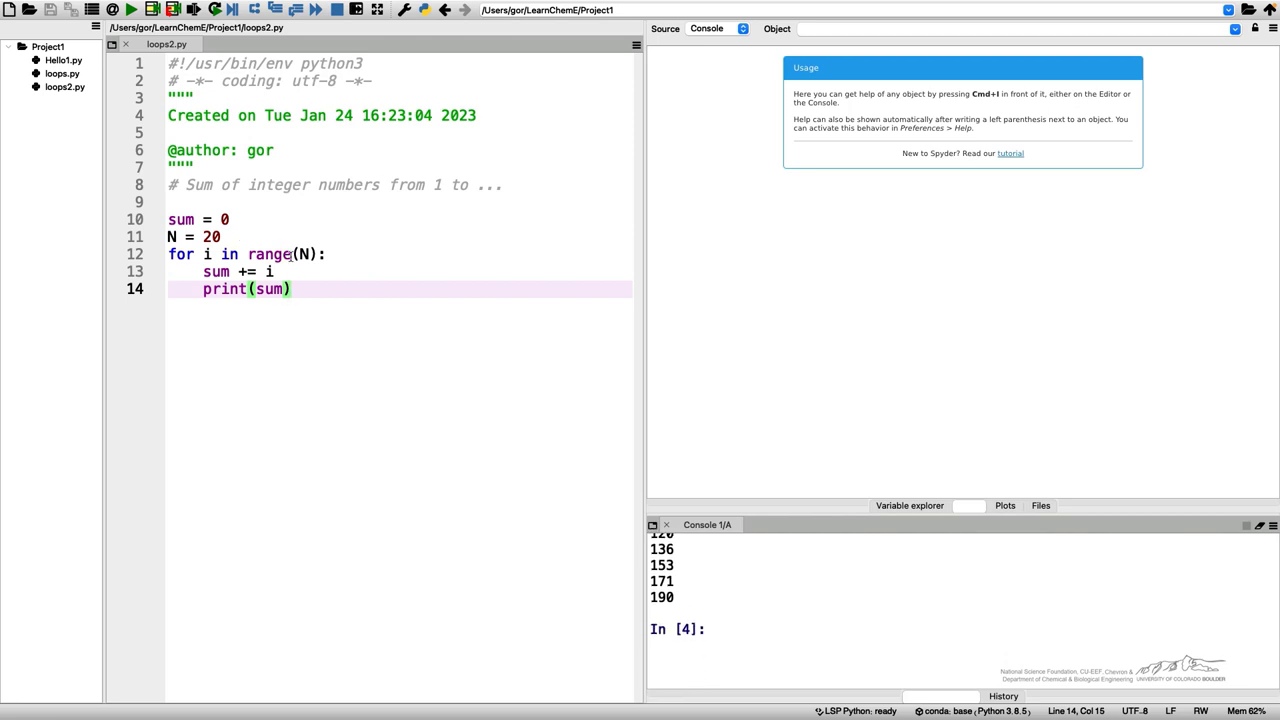
Place the cursor in the editor to adjust print(sum) inside the loop.
left_click(304, 252)
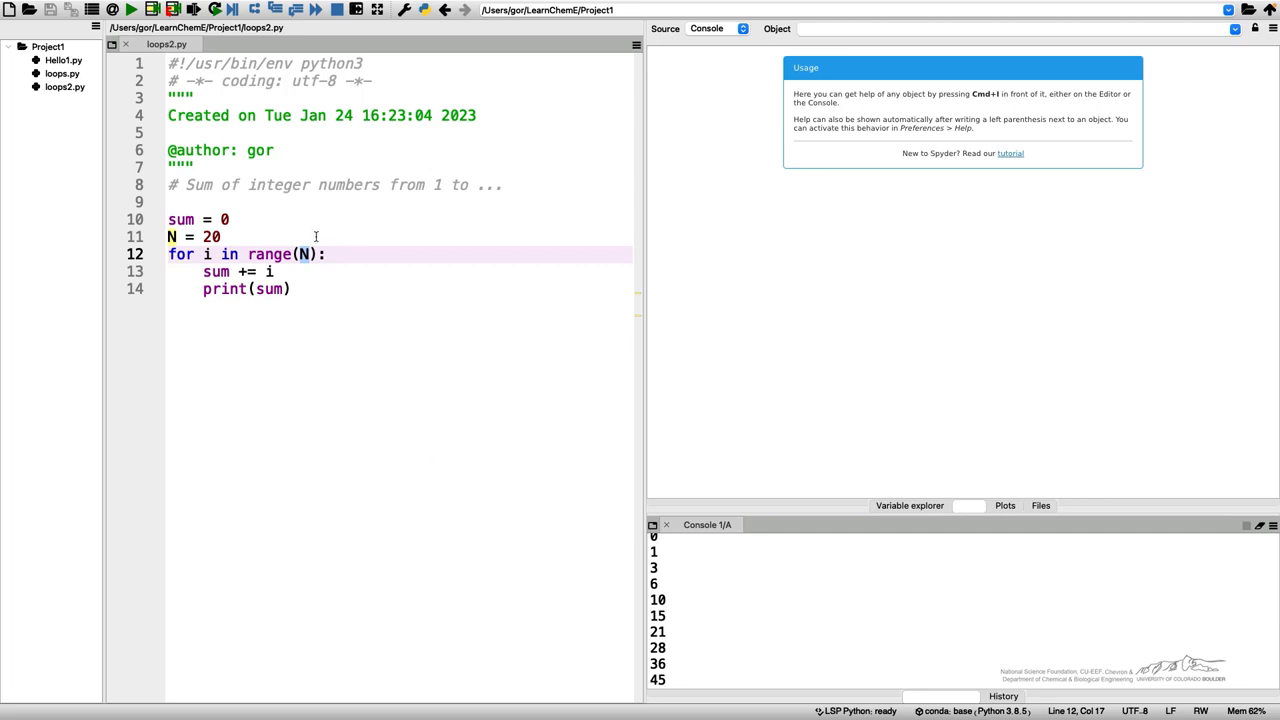
Add M = 100 on a new line before the for loop.
key("enter")
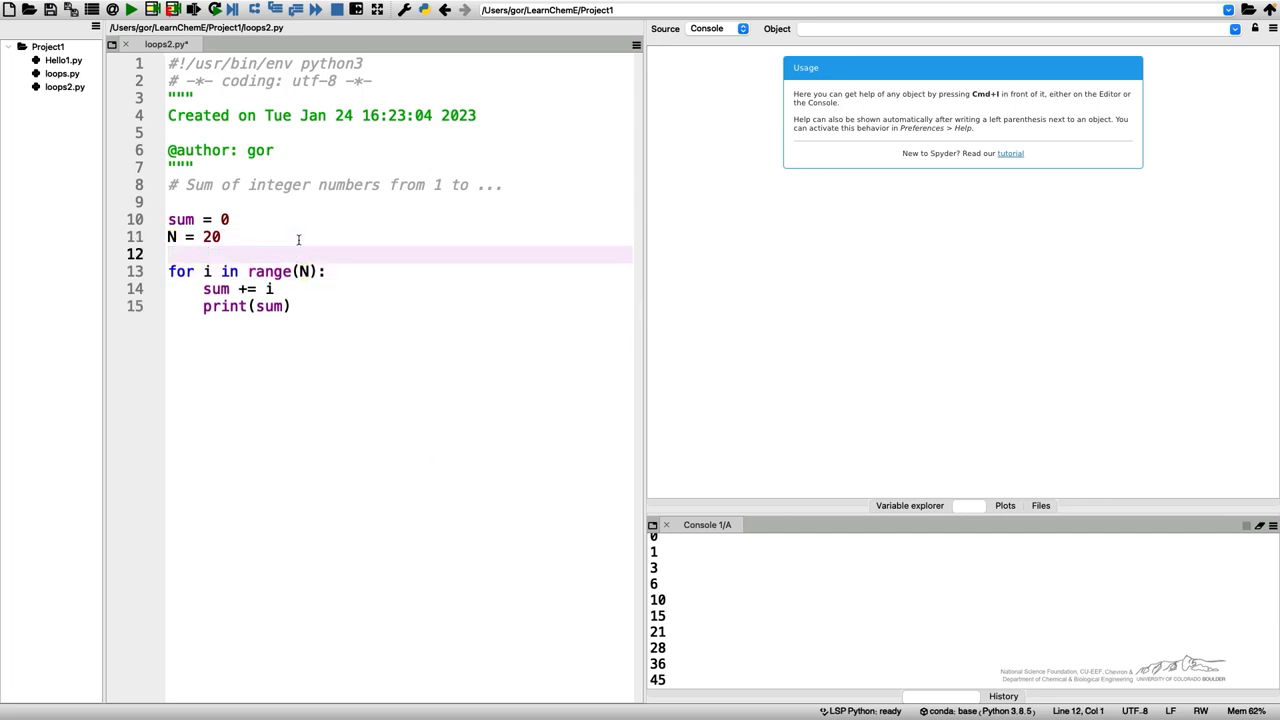
type("M = 1")
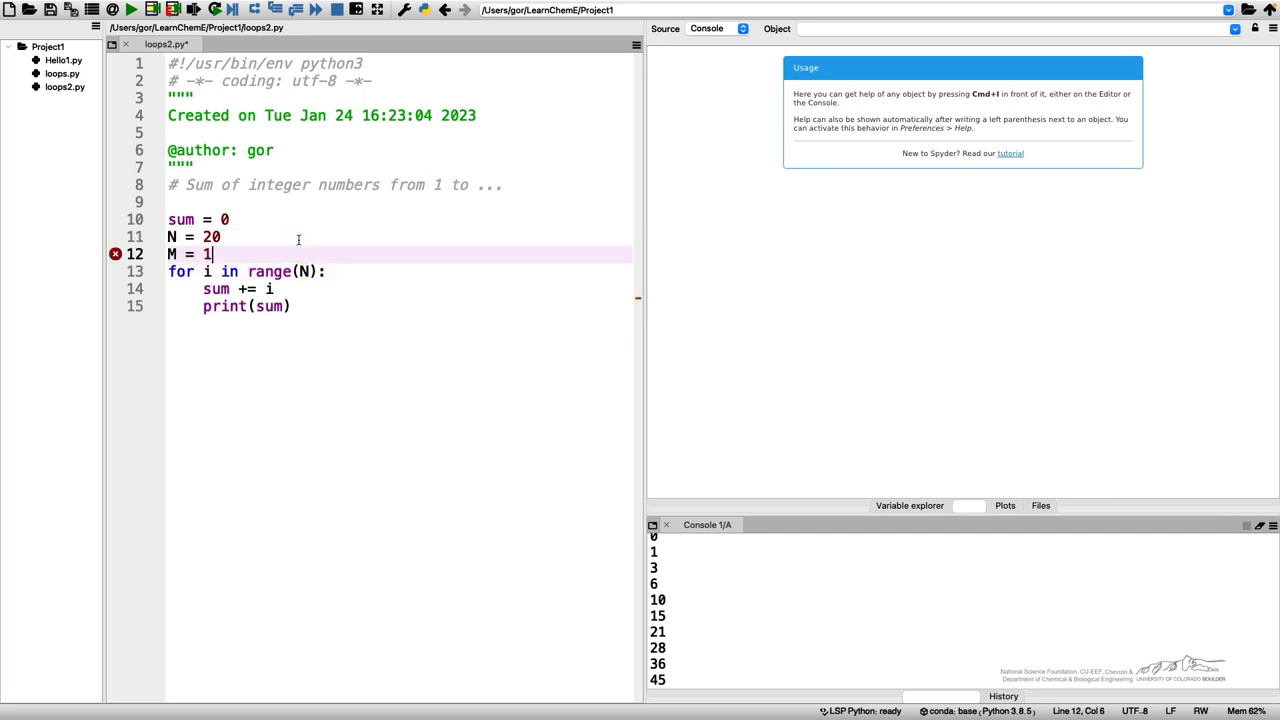
type("00")
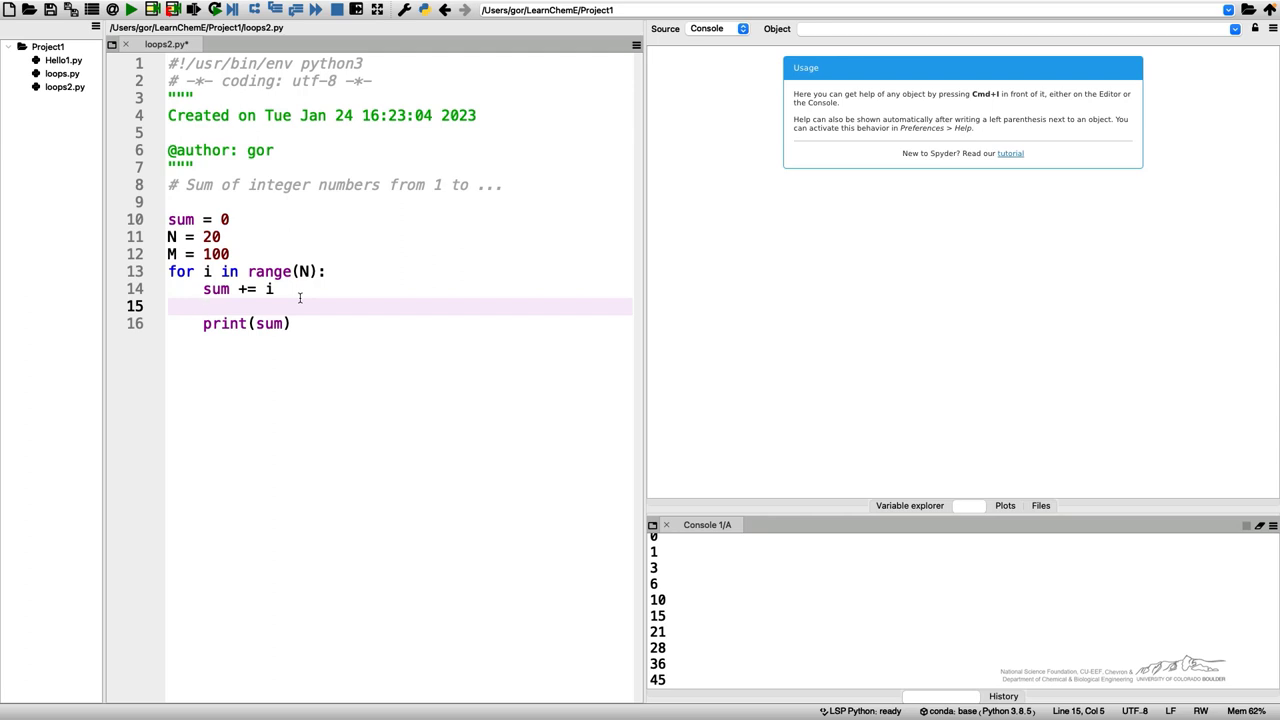
Add 'if M > 100:' with break inside the loop, correcting the comparison sign.
type("if")
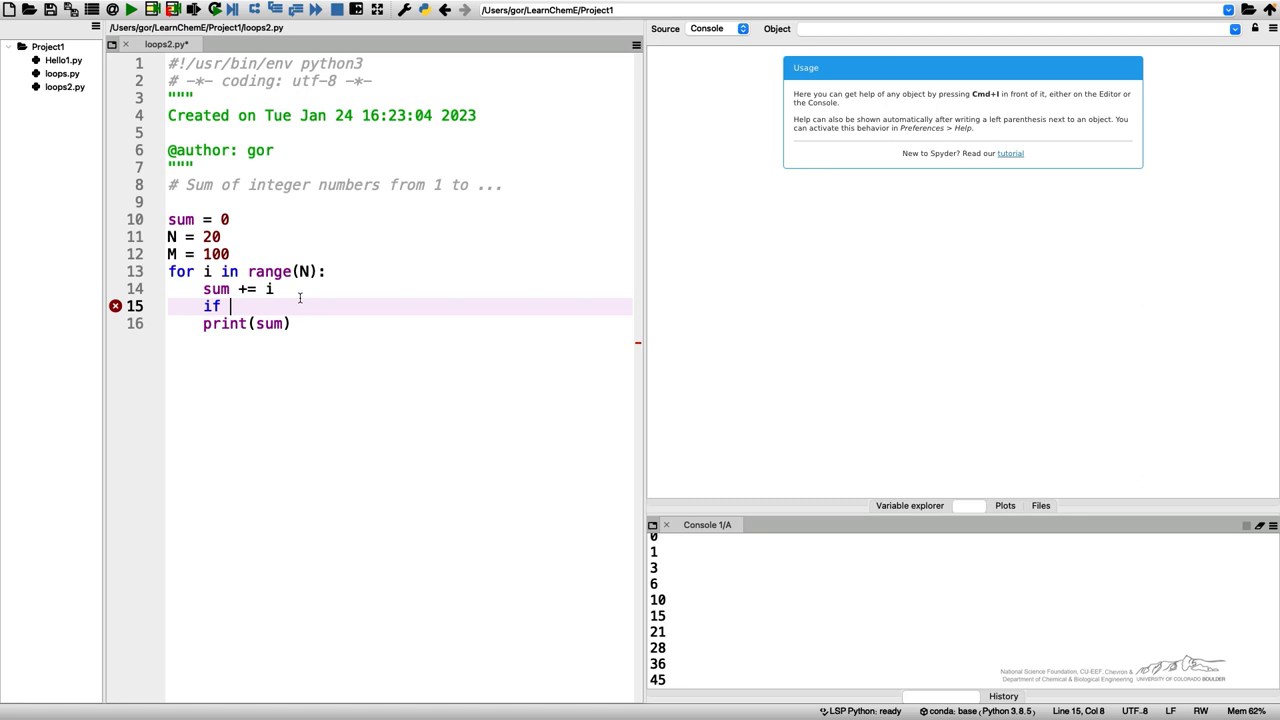
type("M")
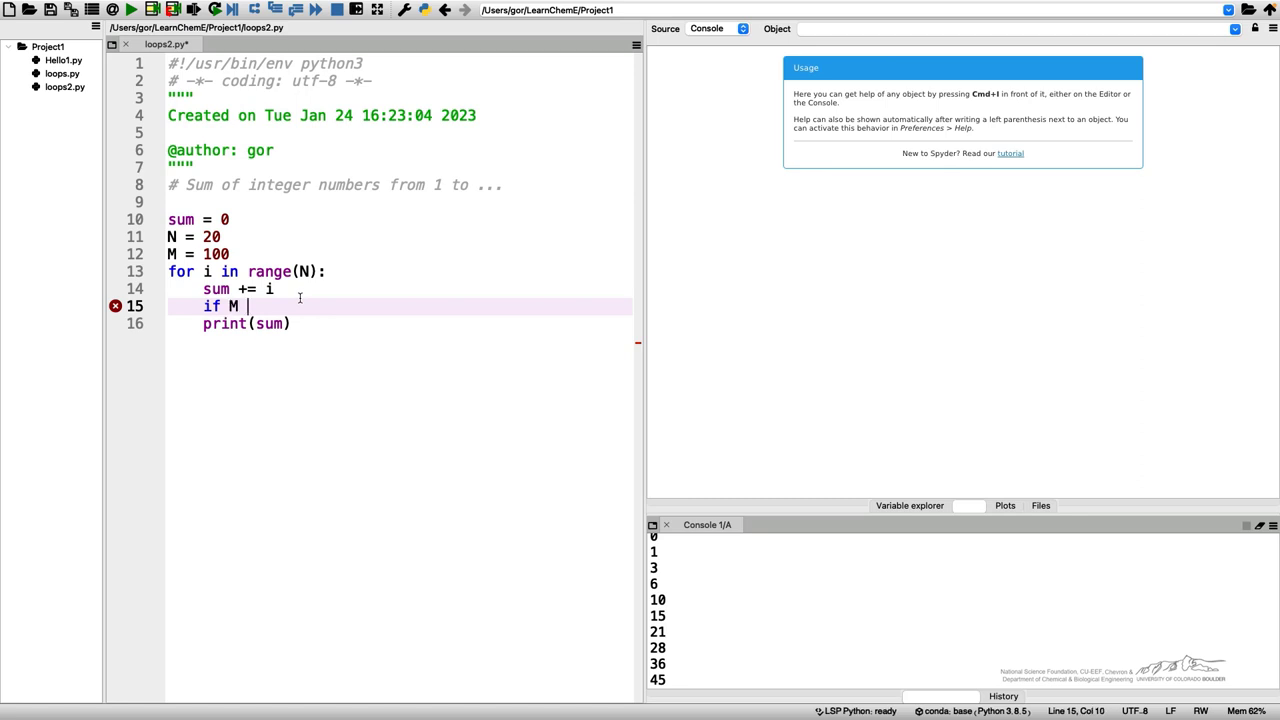
type("<")
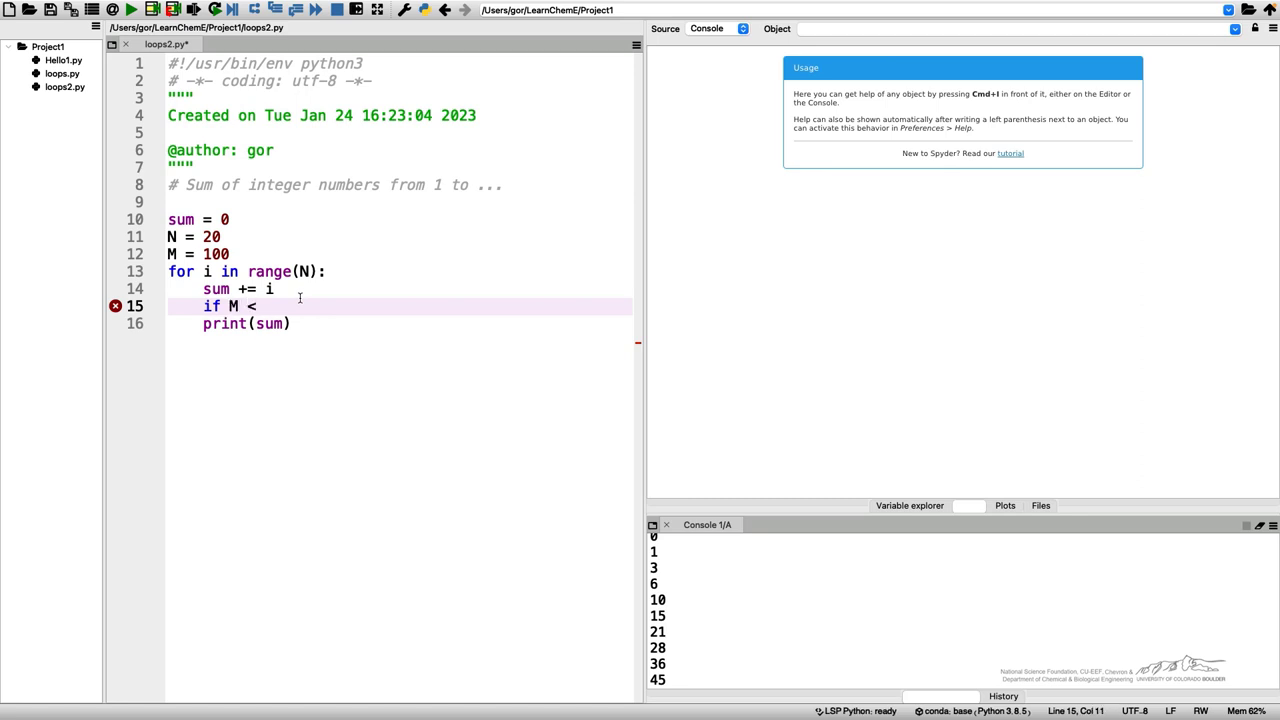
key("BackSpace")
type("> 1")
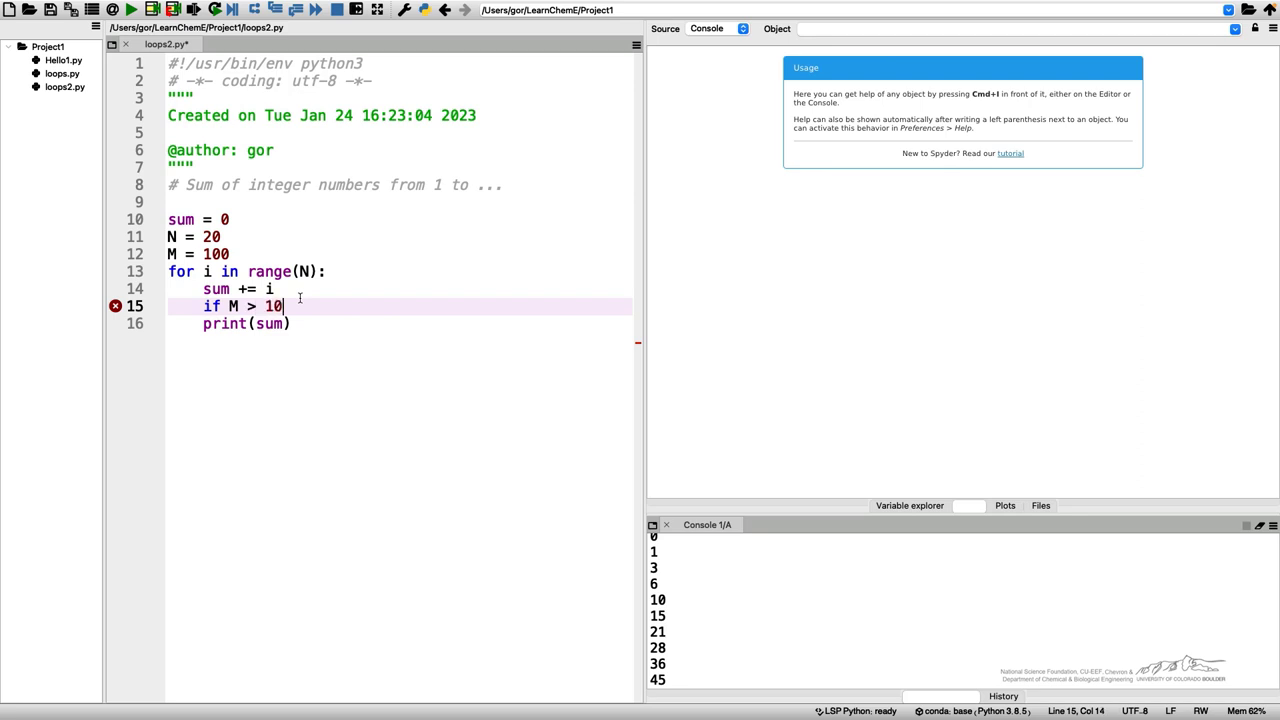
type("0:")
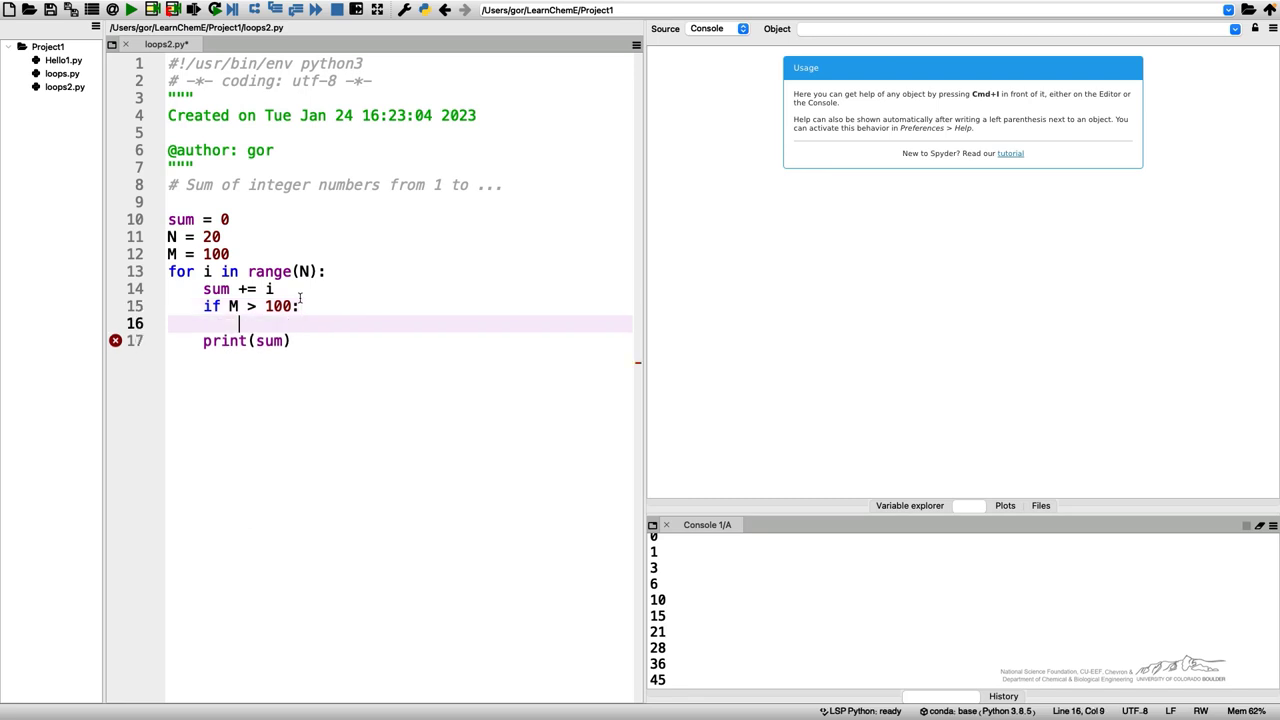
type("break")
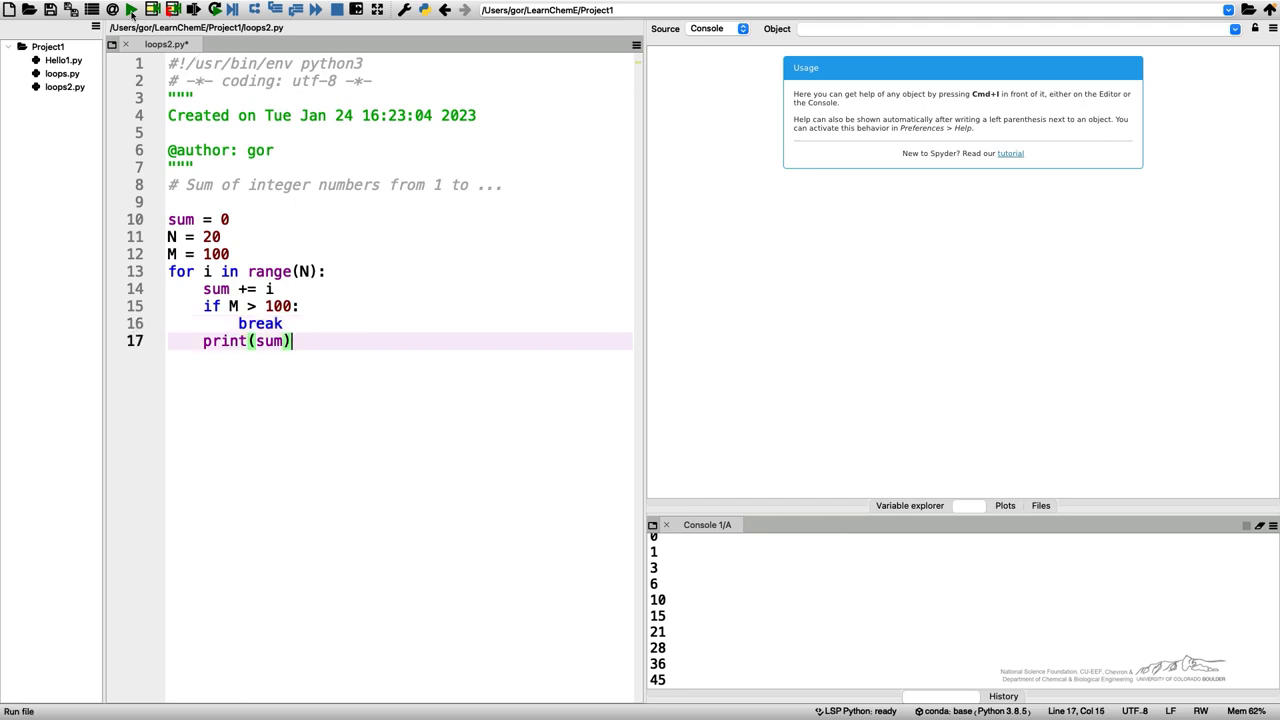
Run the script so the running sums climb past 100 to 190.
left_click(132, 8)
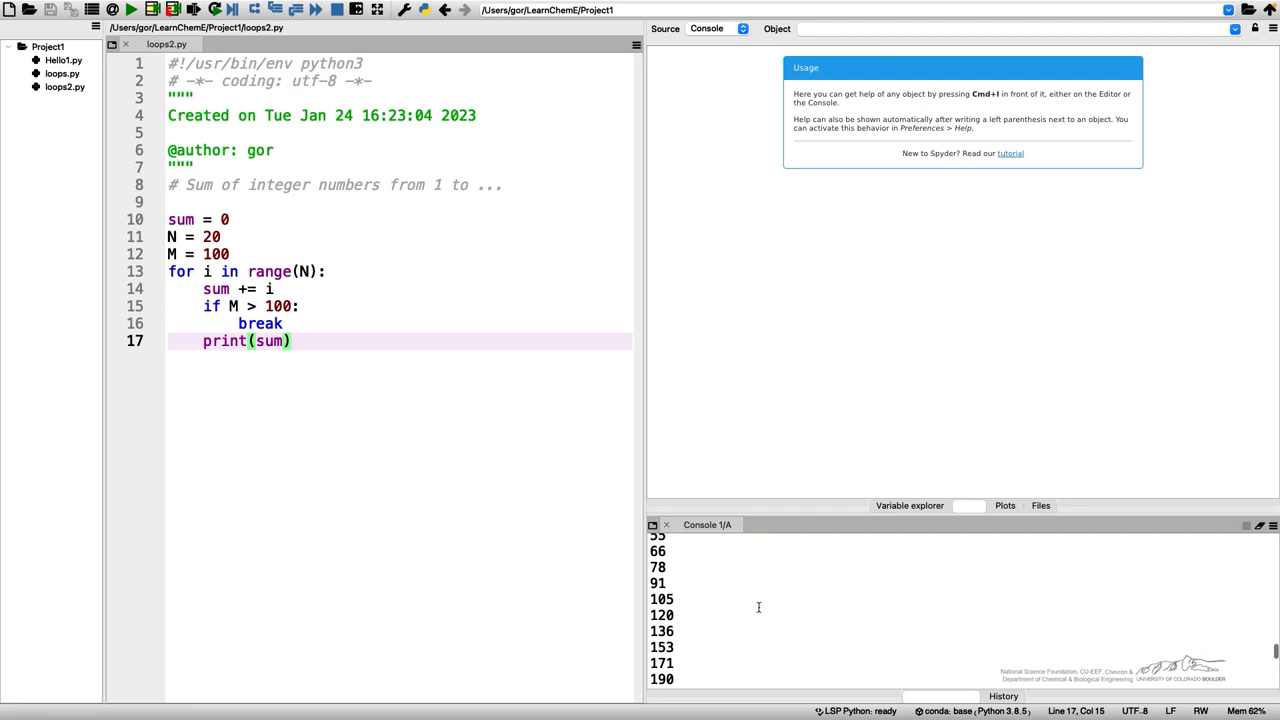
mouse_move(248, 292)
type("s")
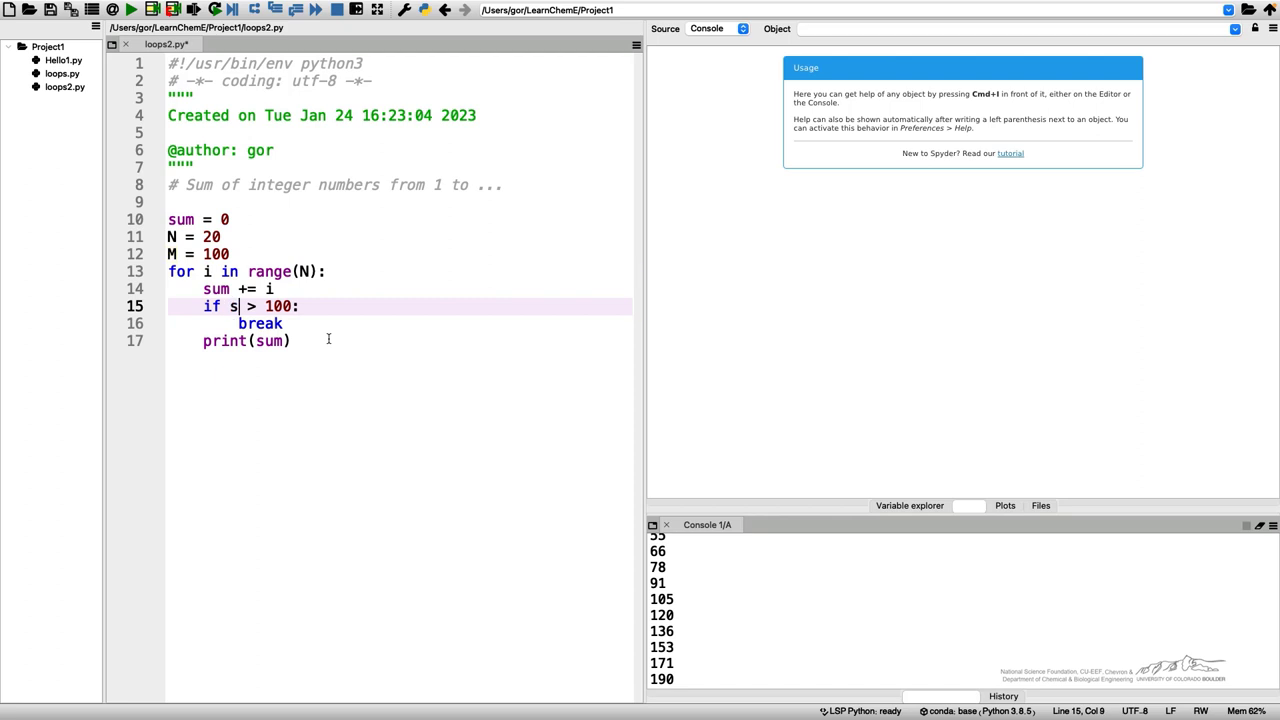
Change the condition to 'sum > M', rerun to stop at 91, and return to the editor.
type("um")
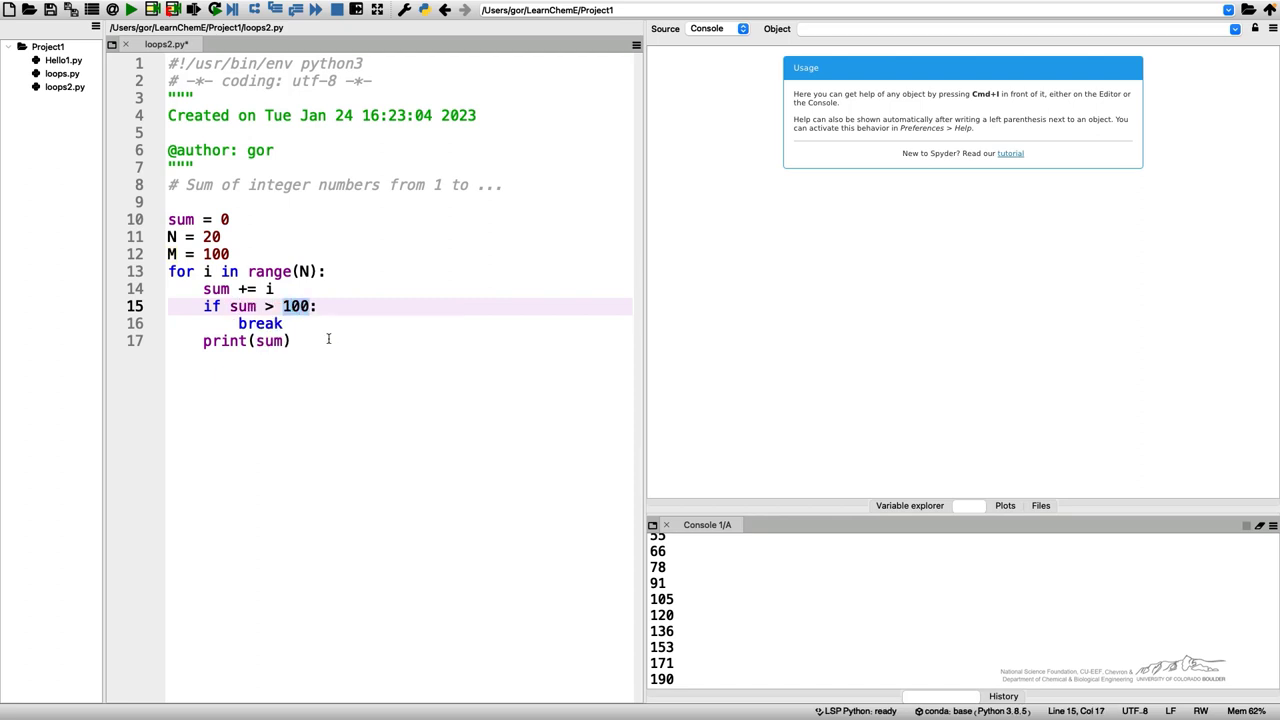
type("M")
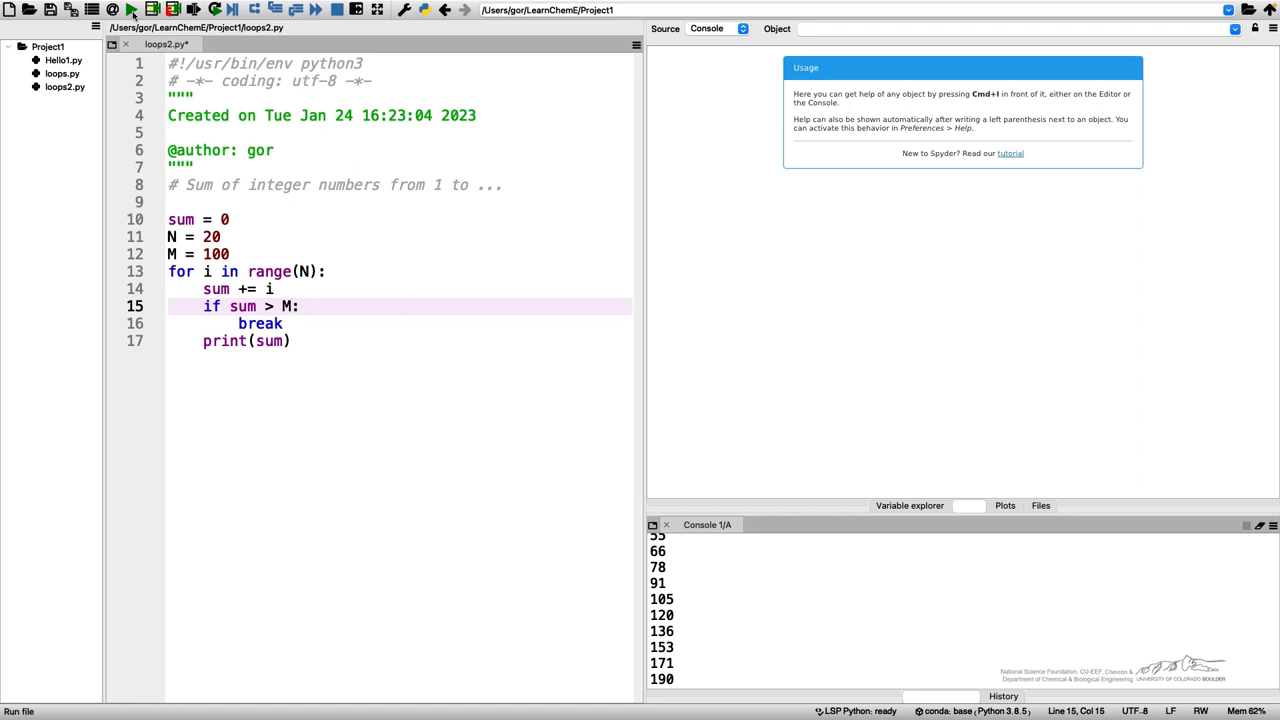
left_click(132, 8)
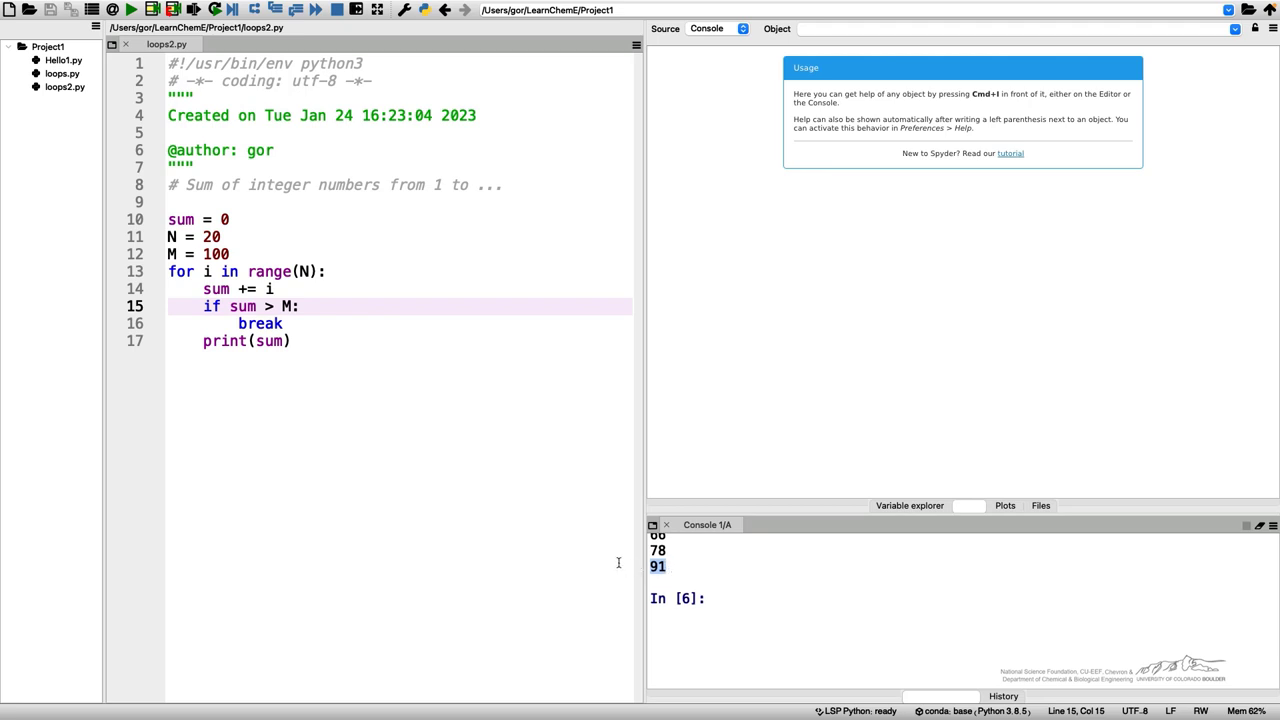
left_click(290, 340)
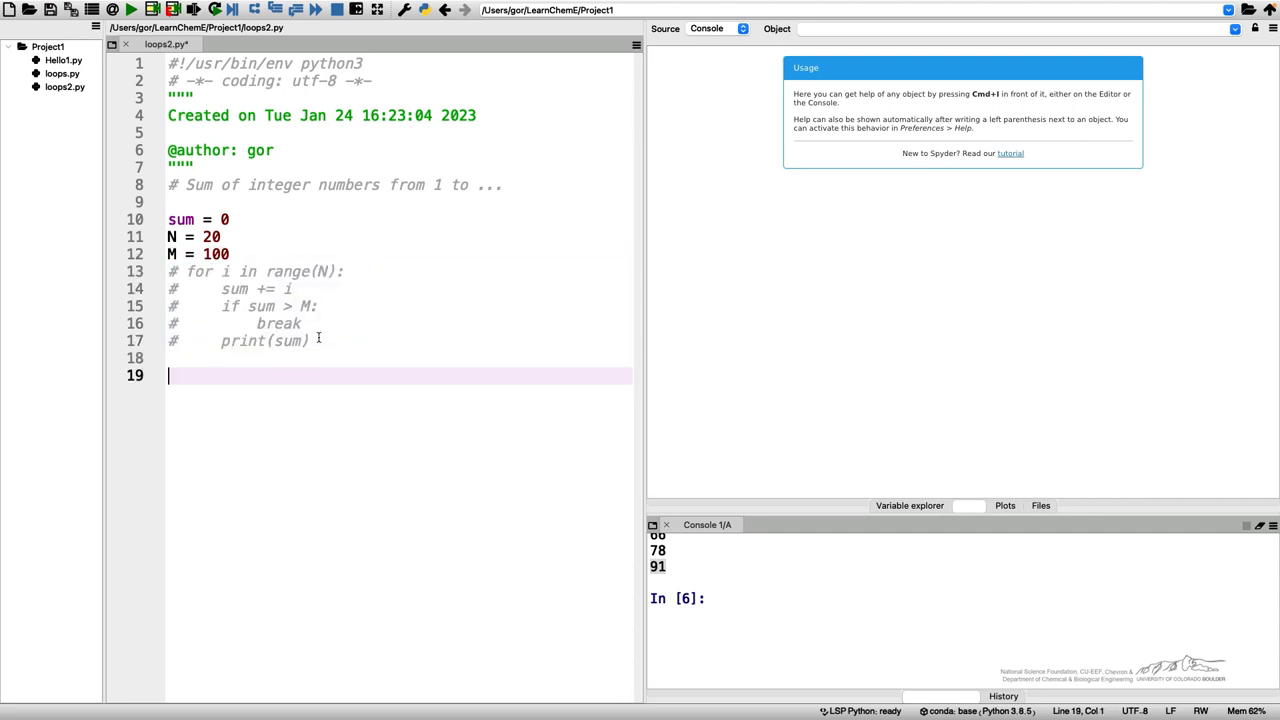
Start the while (sum < M) loop with i = 0 and fix the condition to use M.
type("while (s)")
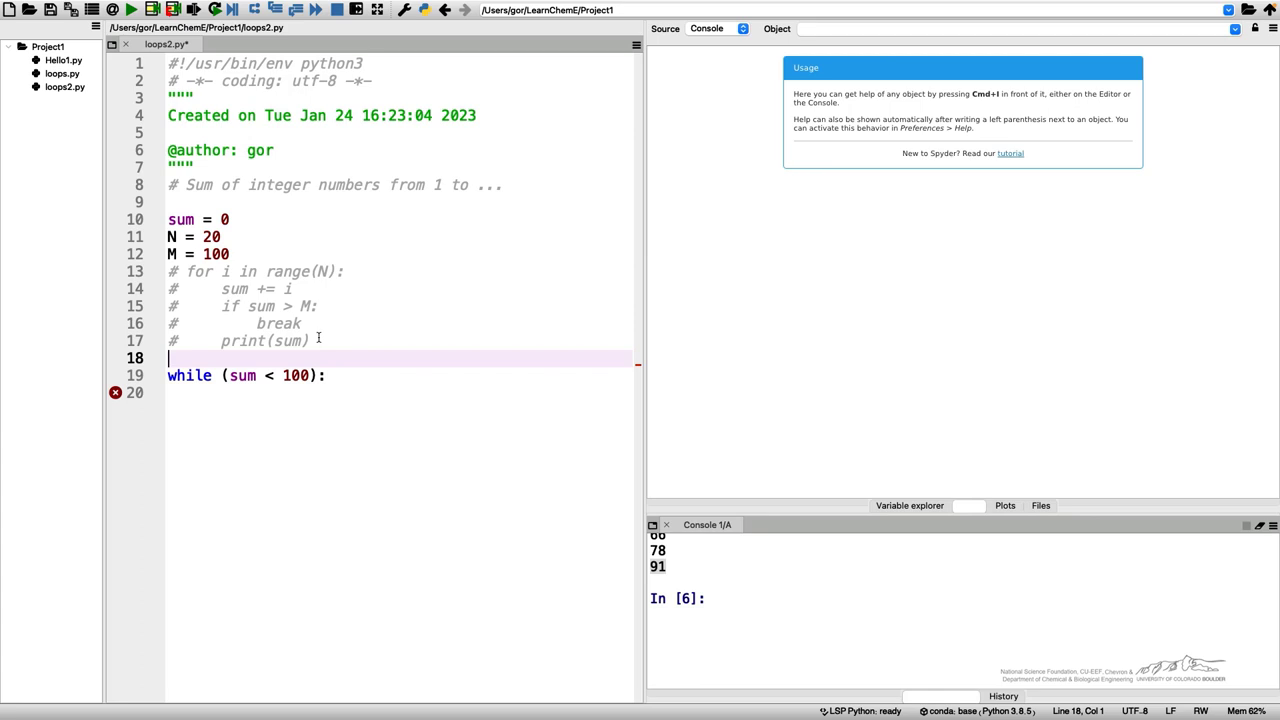
type("i =")
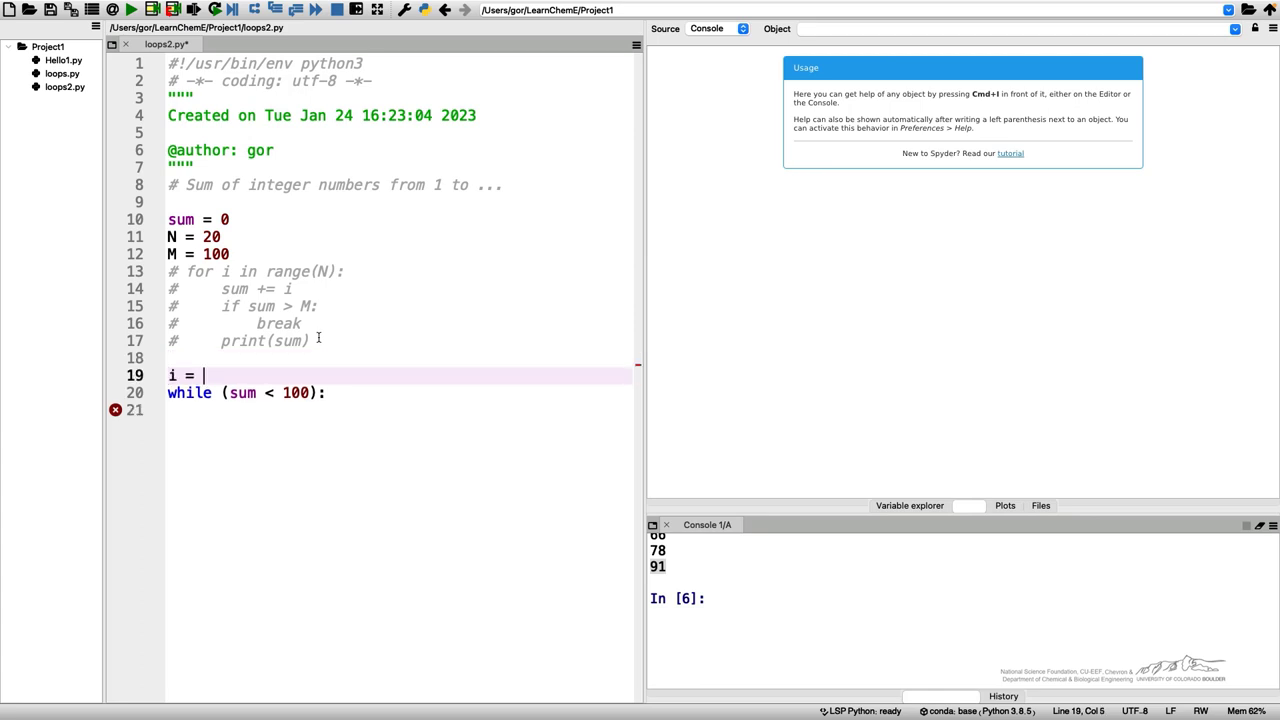
type("0")
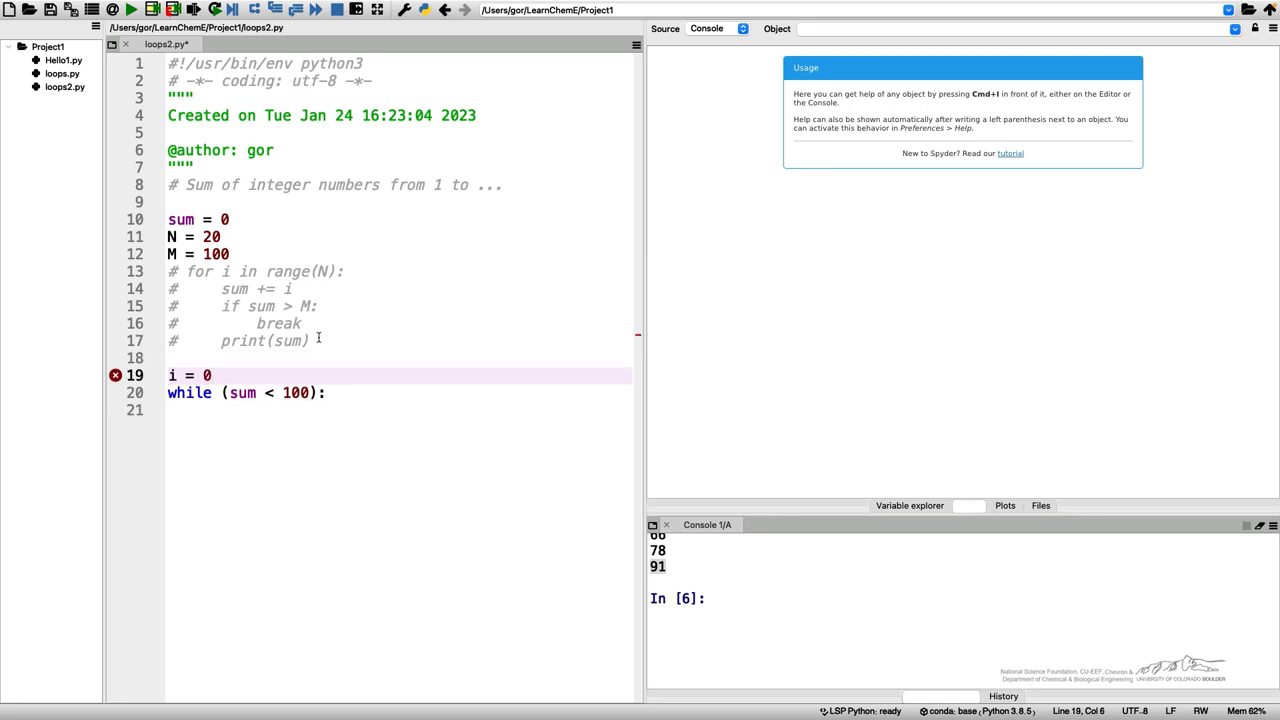
left_click(244, 392)
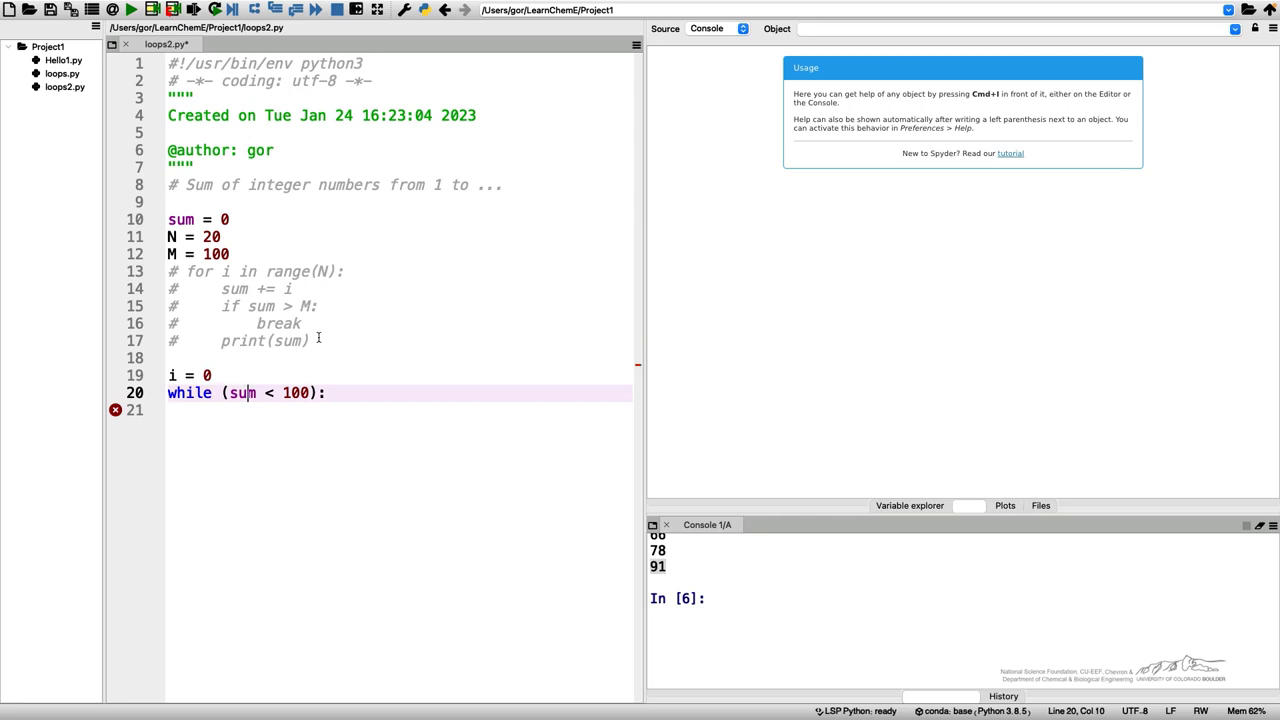
double_click(296, 392)
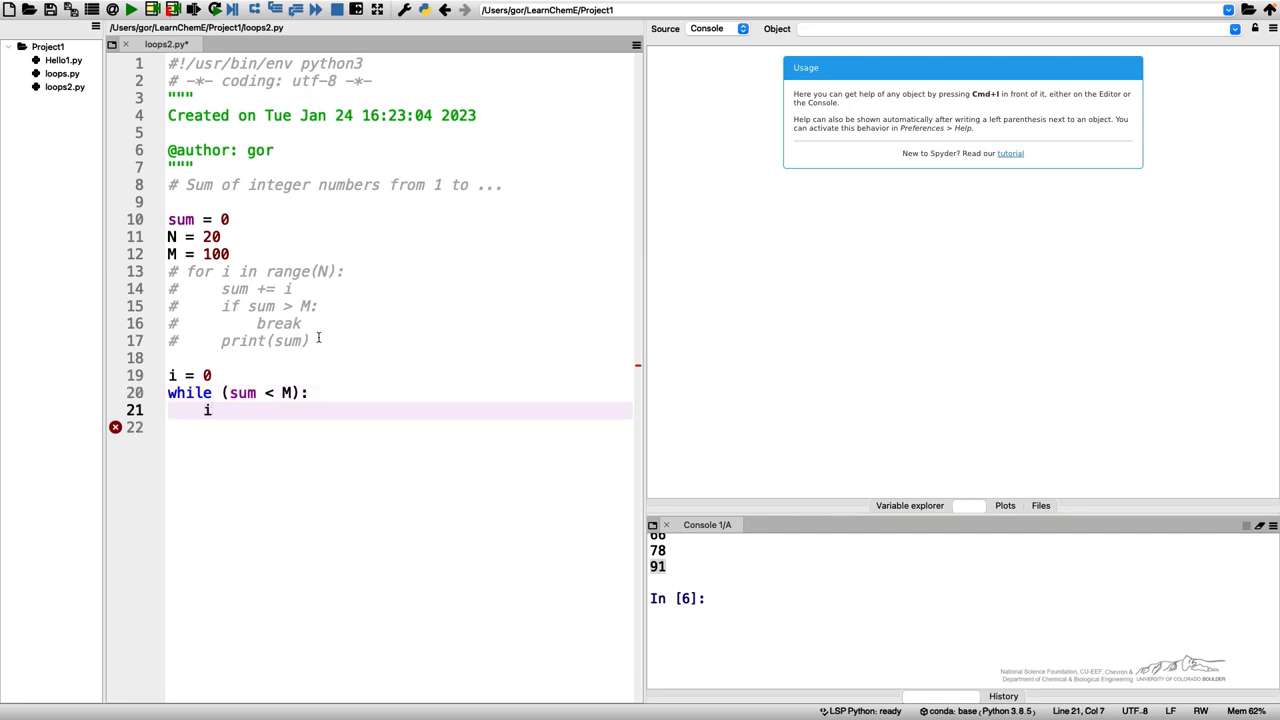
Fill the loop body: i += 1, sum += i, print(sum).
type("+=")
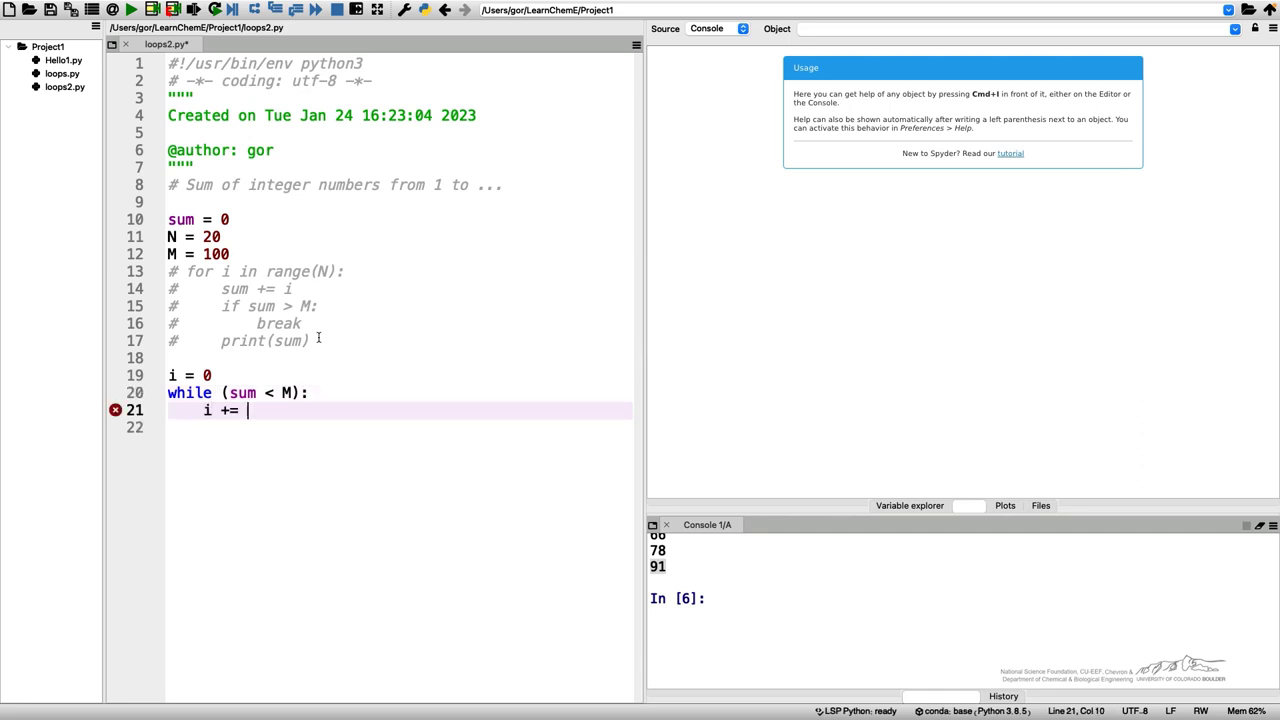
type("1")
left_click(398, 428)
type("sum")
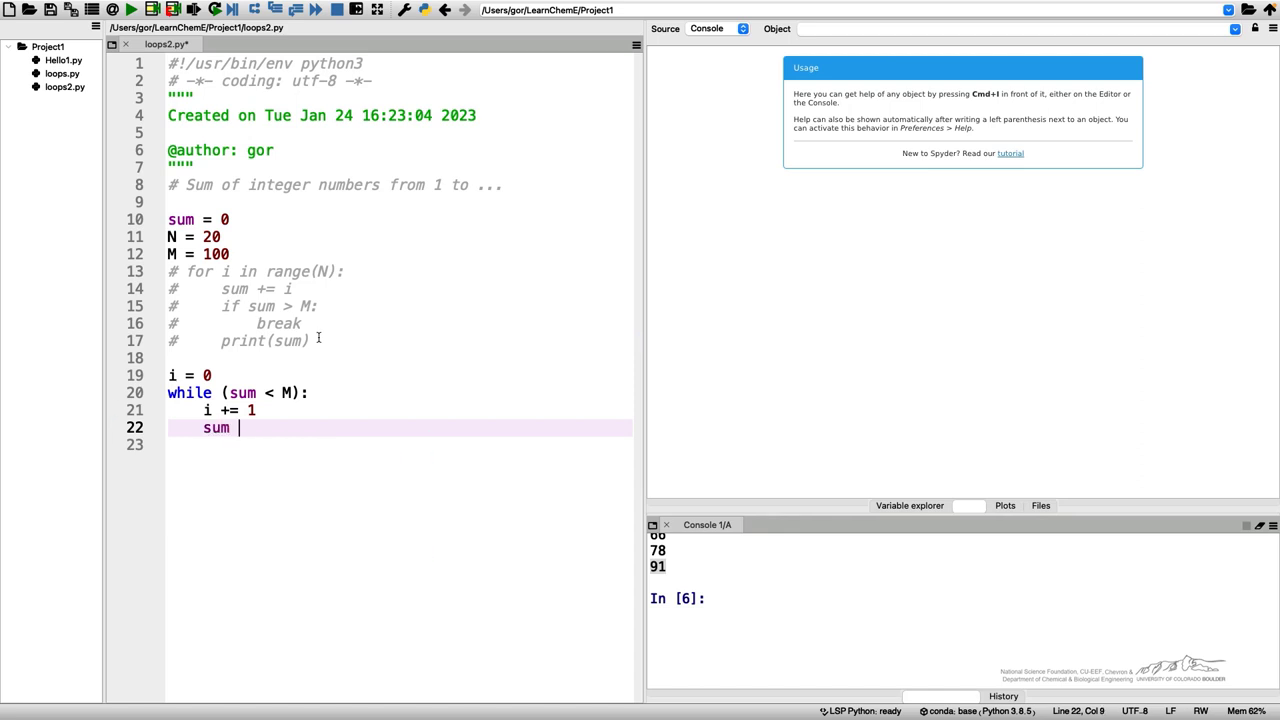
type("+= i")
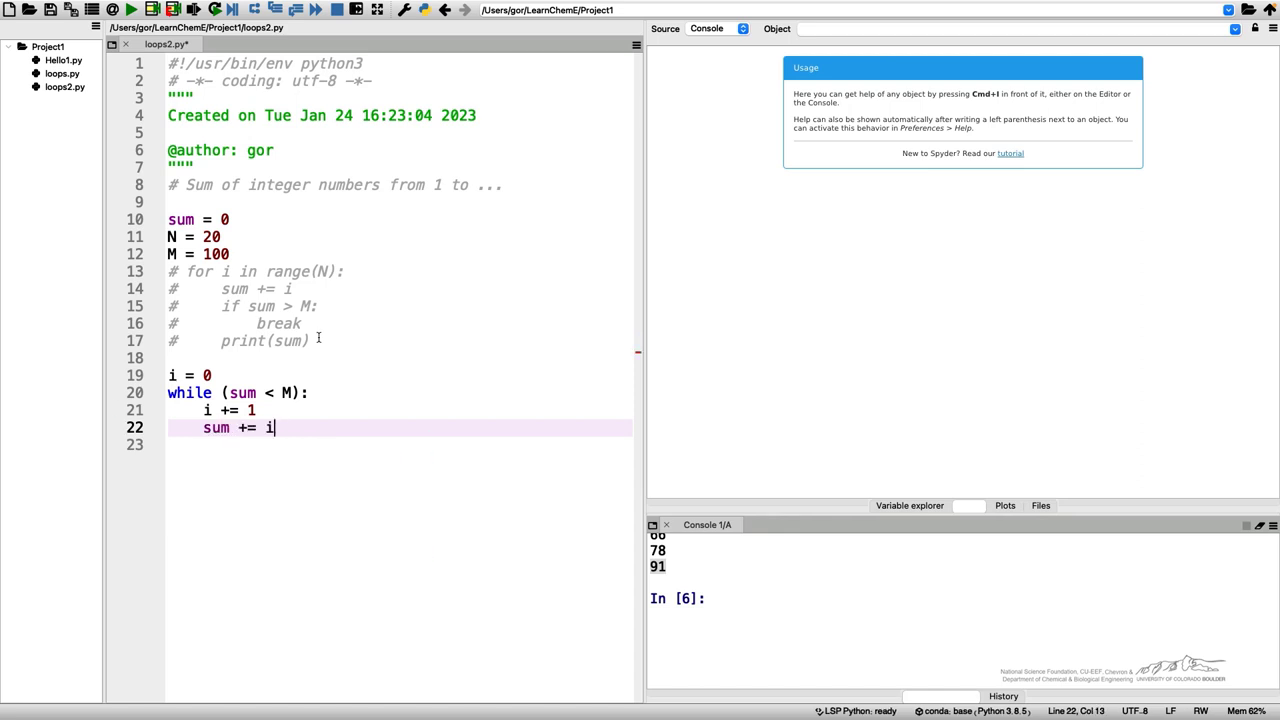
type("print")
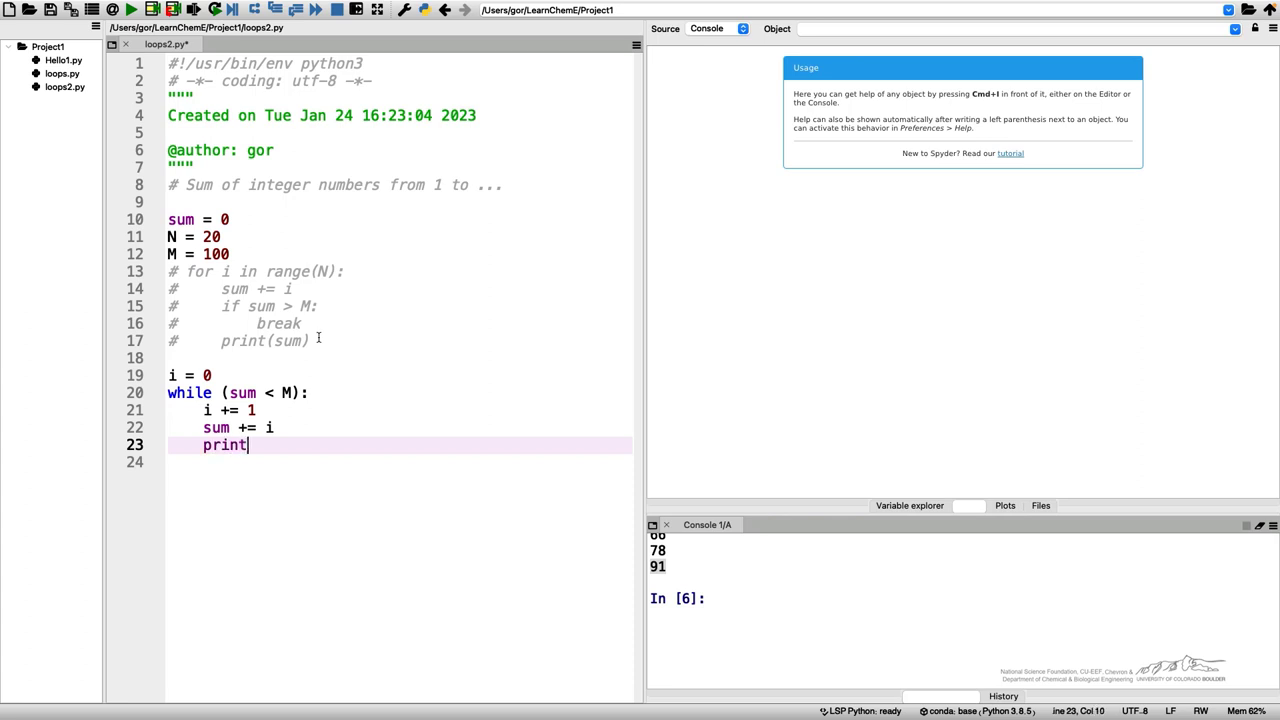
type("(sum)")
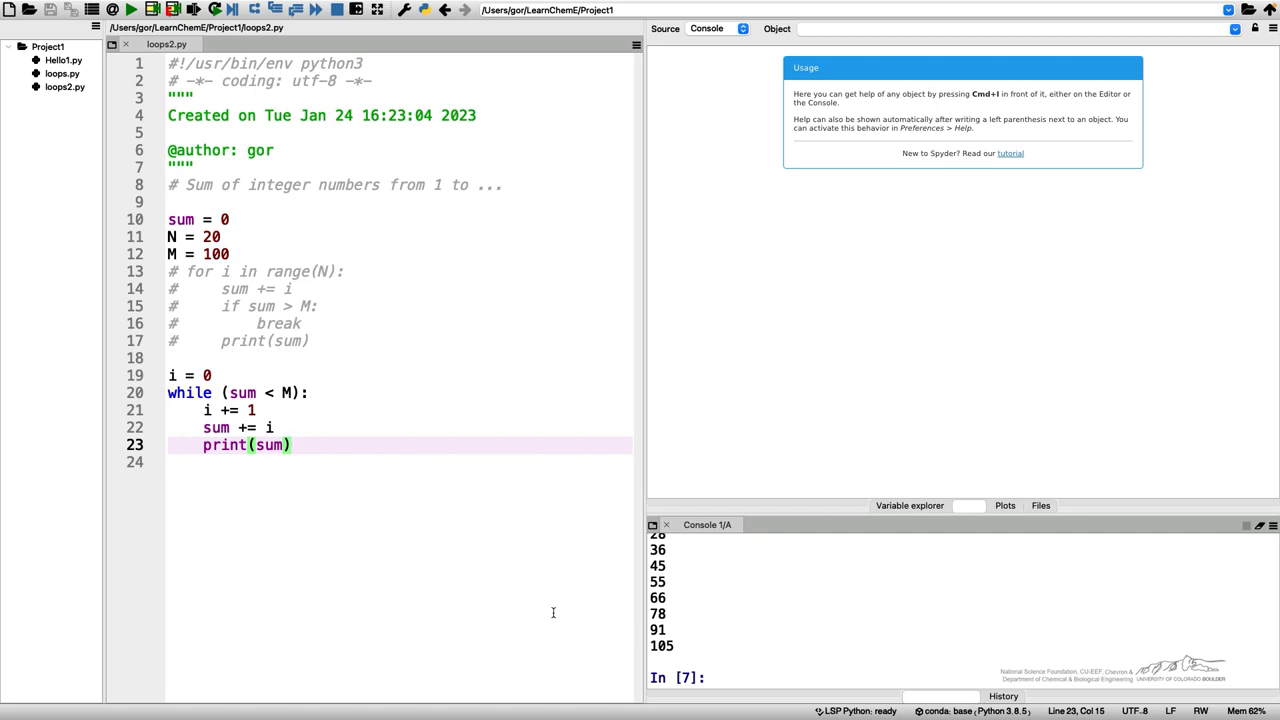
left_click(296, 392)
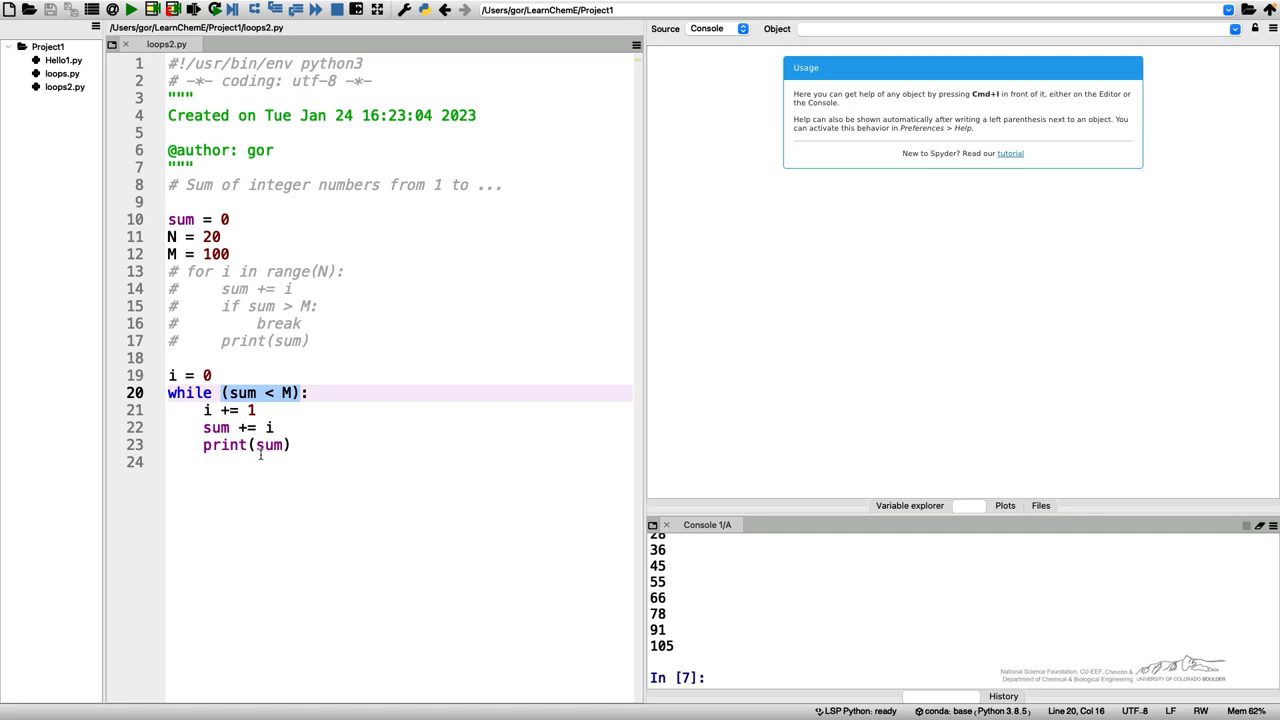
mouse_move(1024, 4)
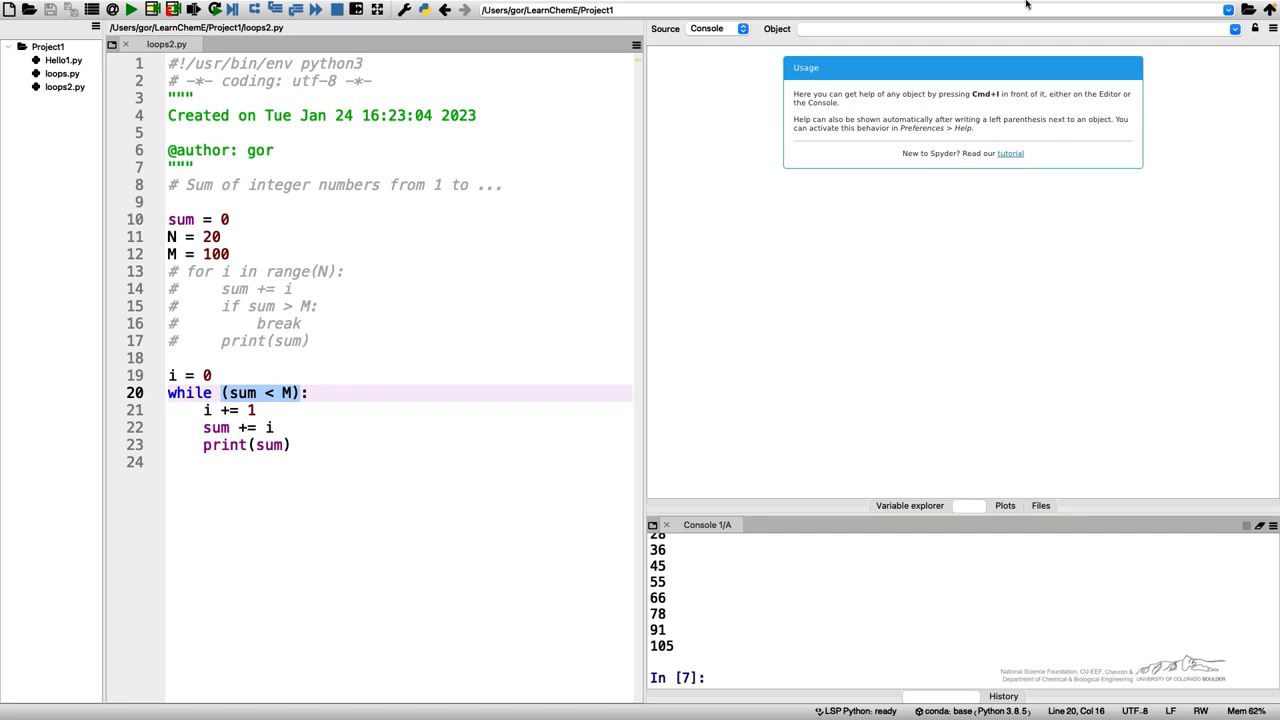